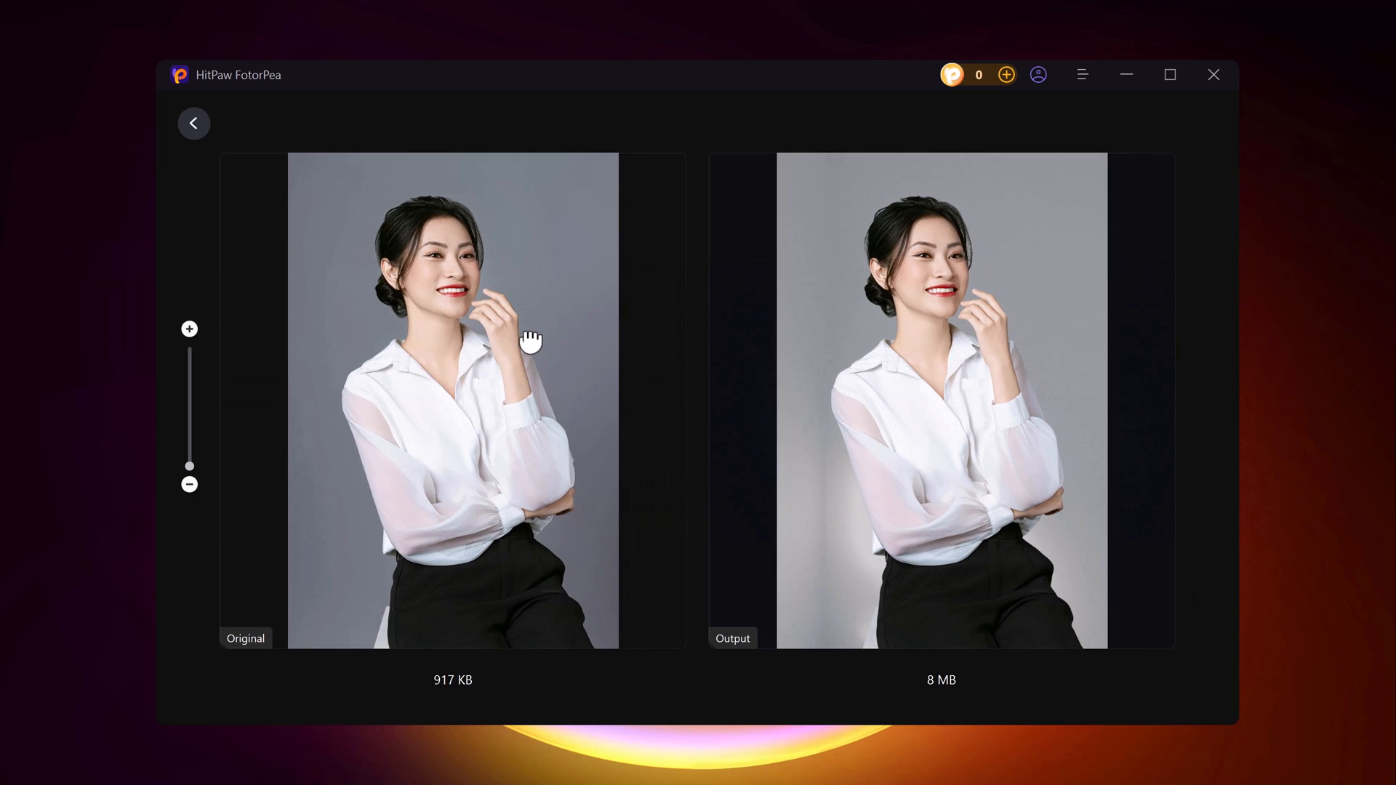
mouse_move(1325, 407)
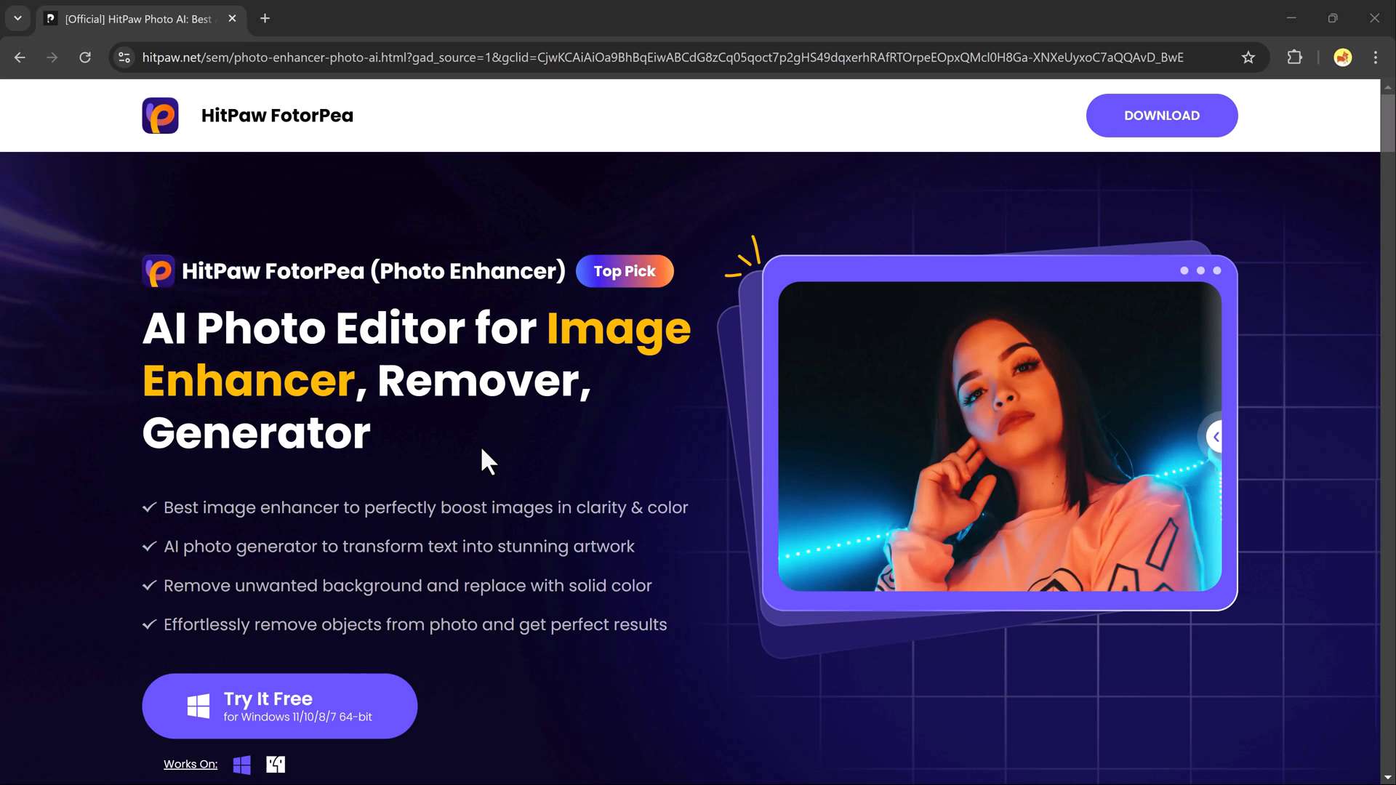
mouse_move(483, 711)
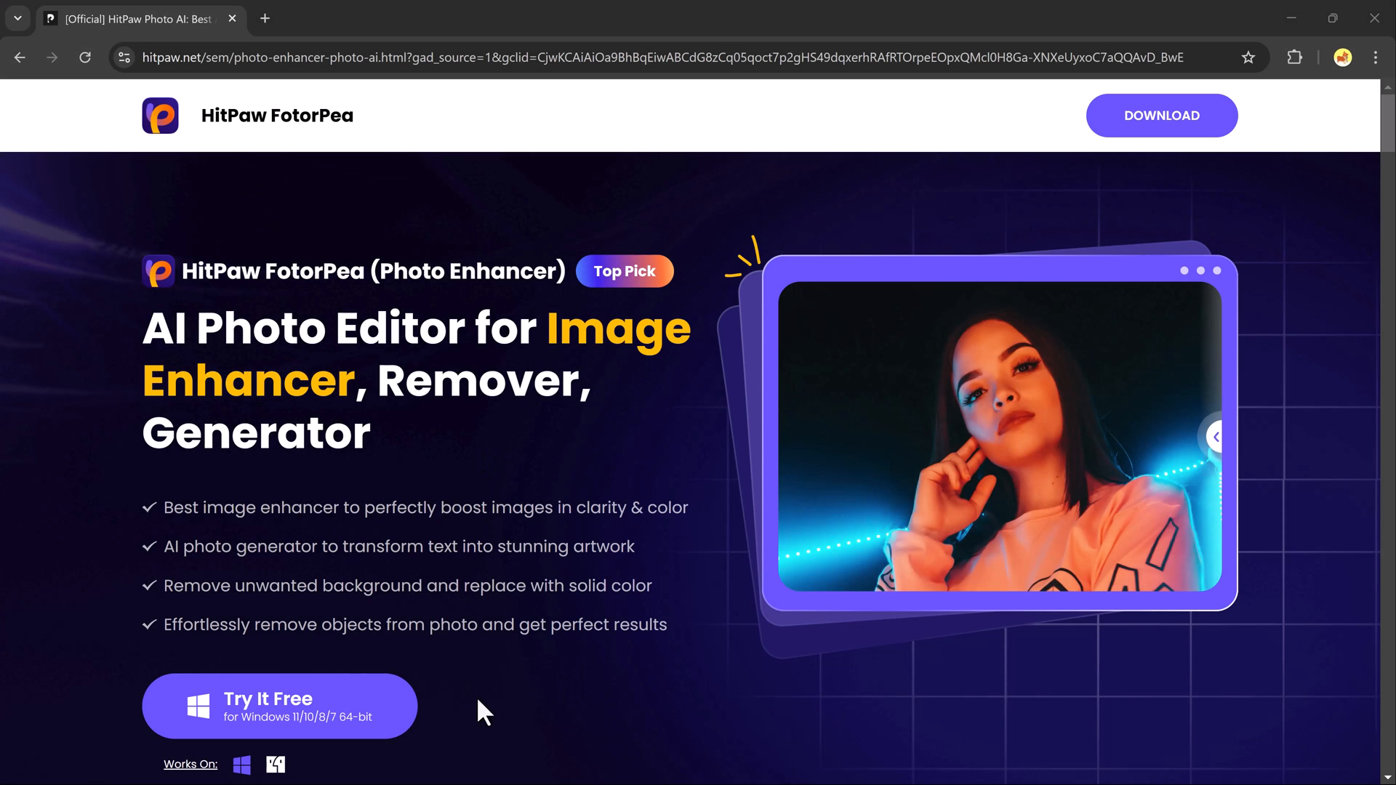
- Browse through the listed entries, scrolling up and down and selecting a couple of items
scroll(down, 3)
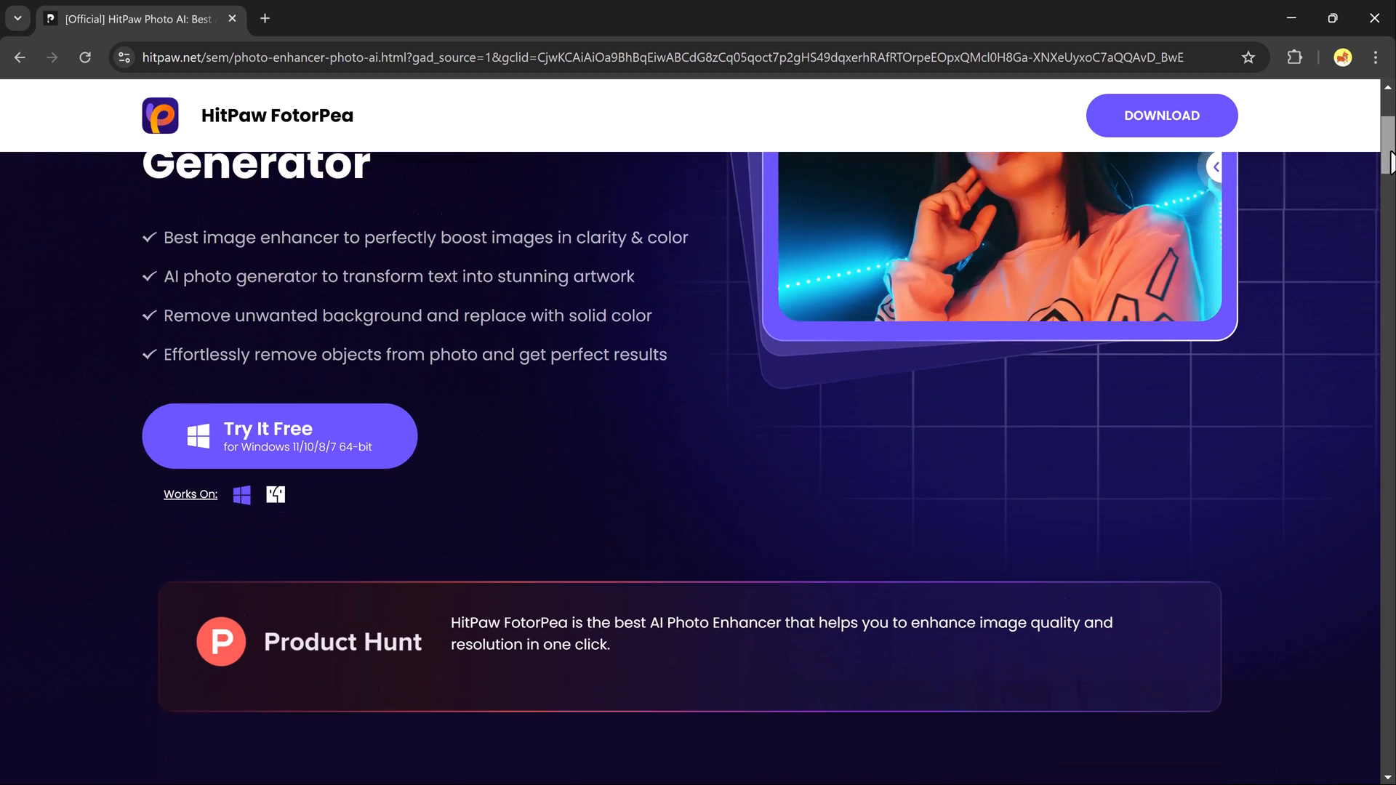
scroll(down, 3)
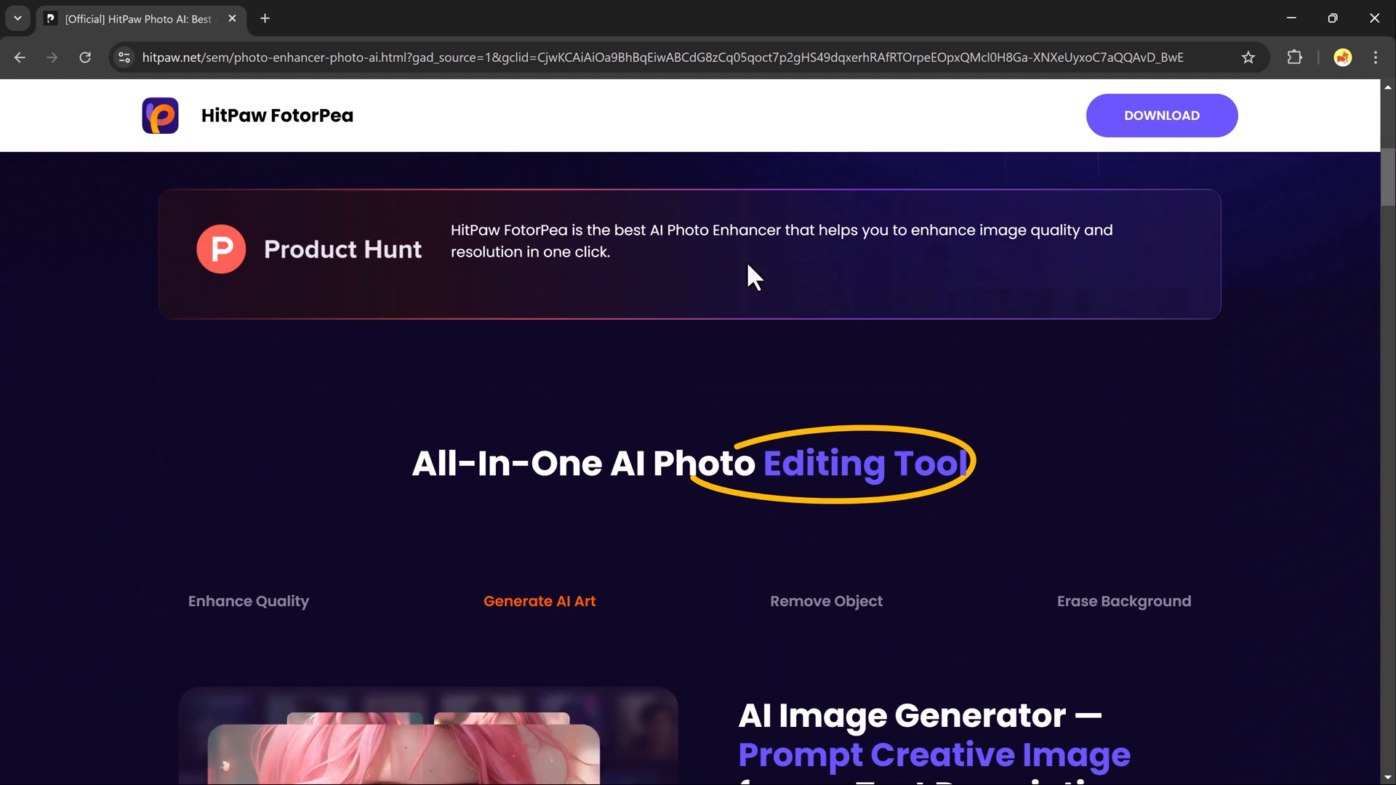
scroll(down, 3)
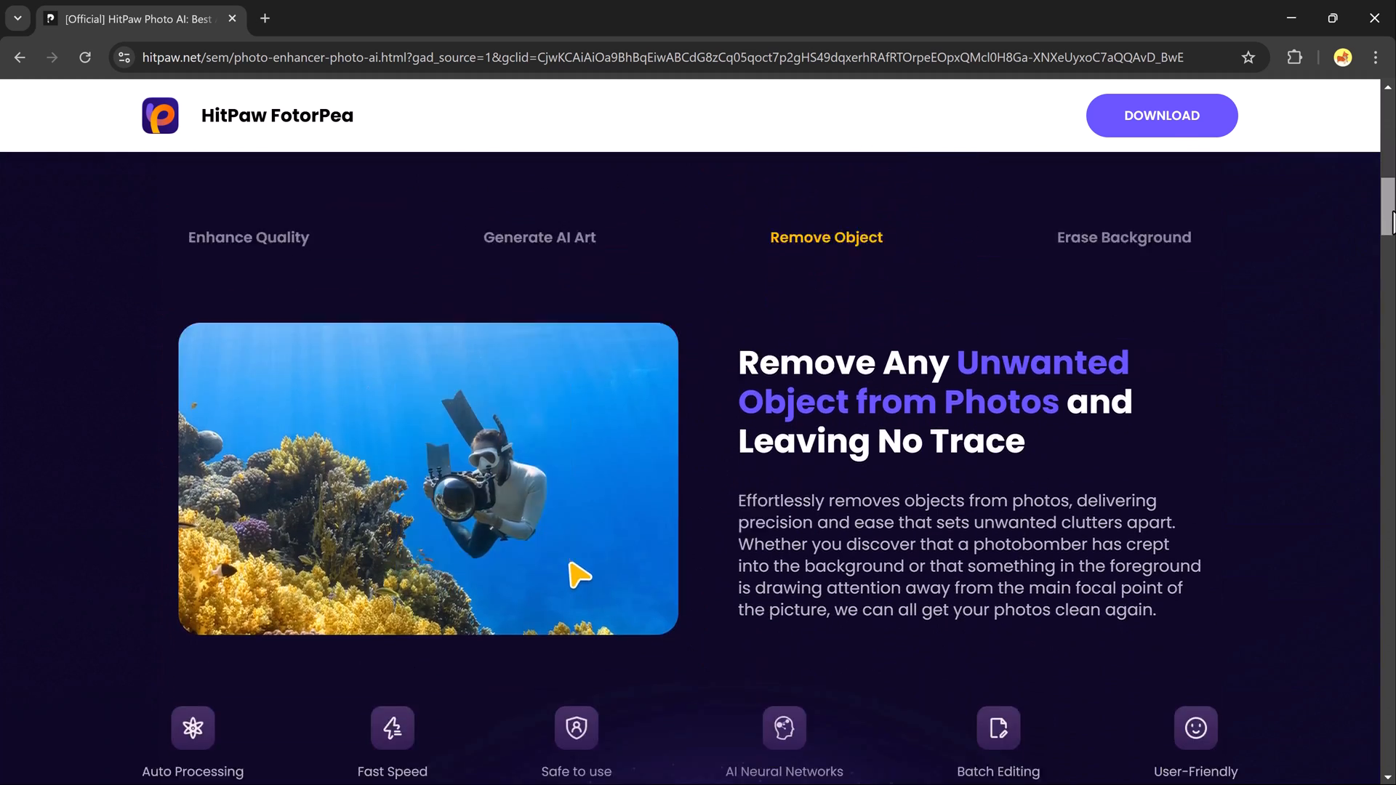
click(1124, 237)
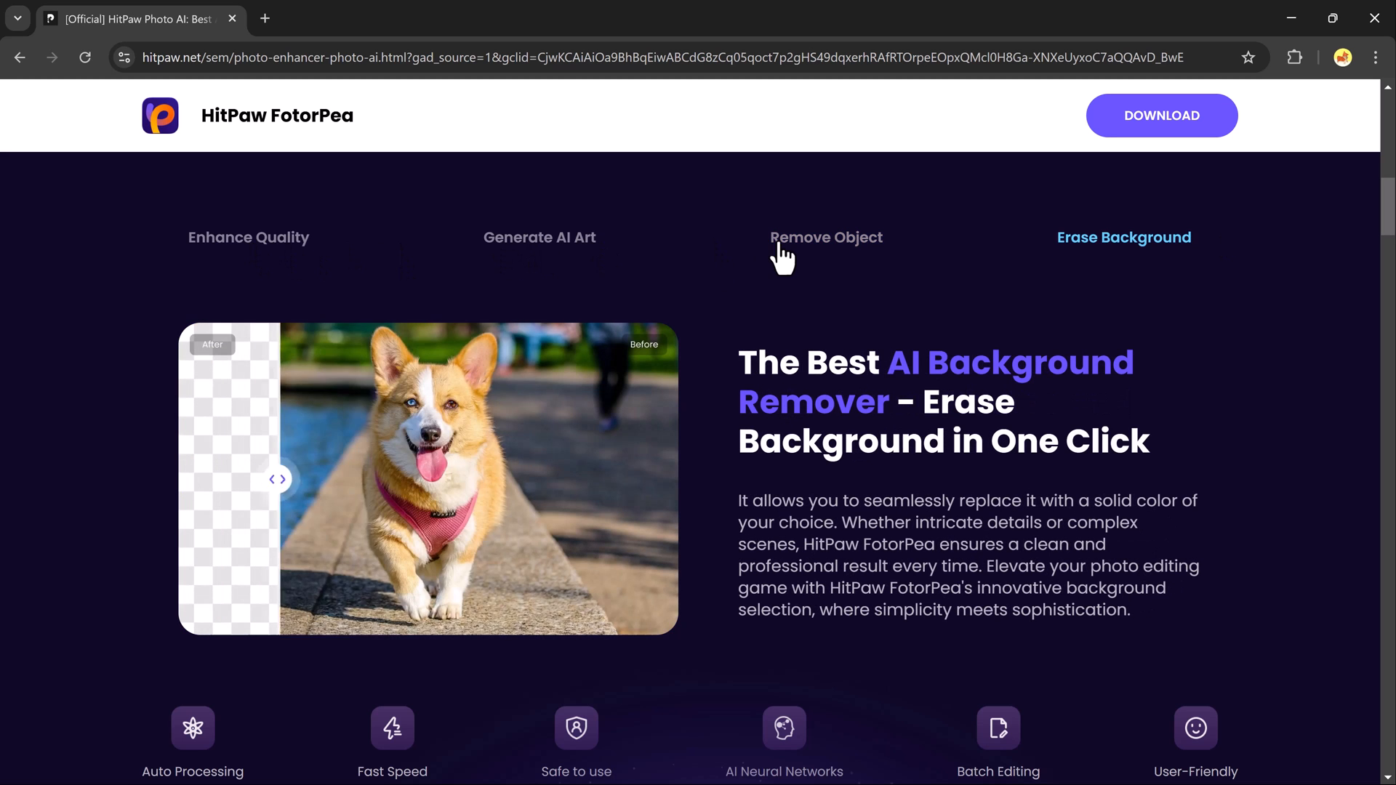
scroll(down, 3)
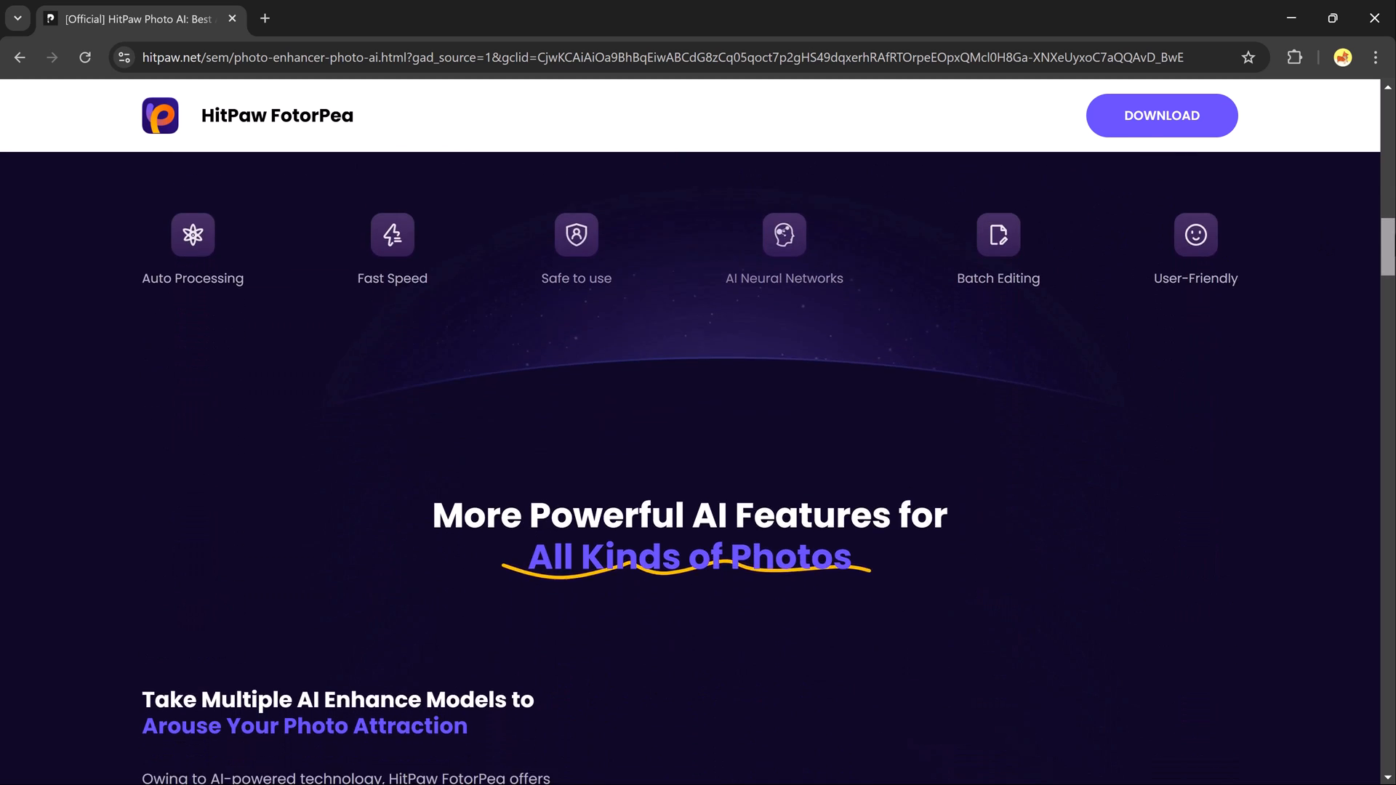
scroll(down, 3)
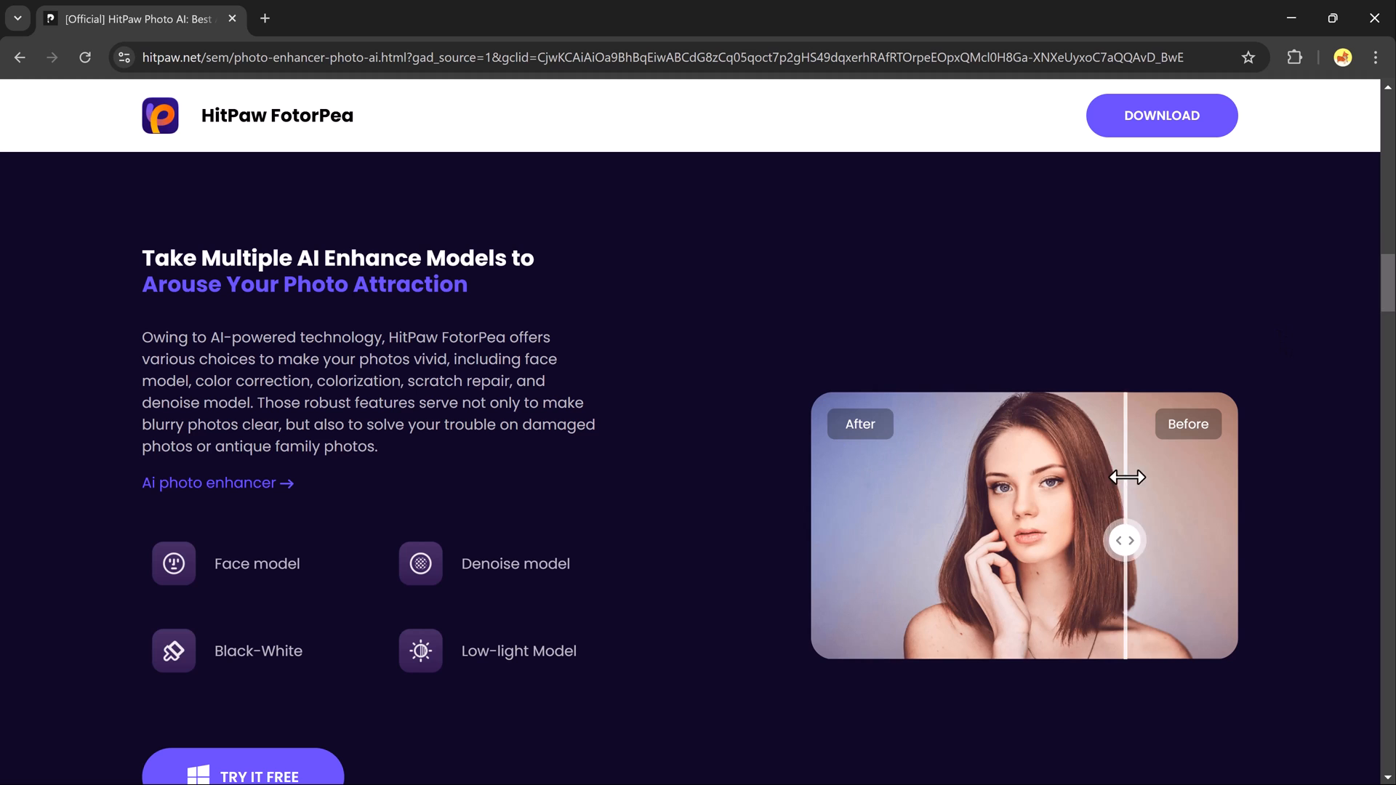
scroll(down, 3)
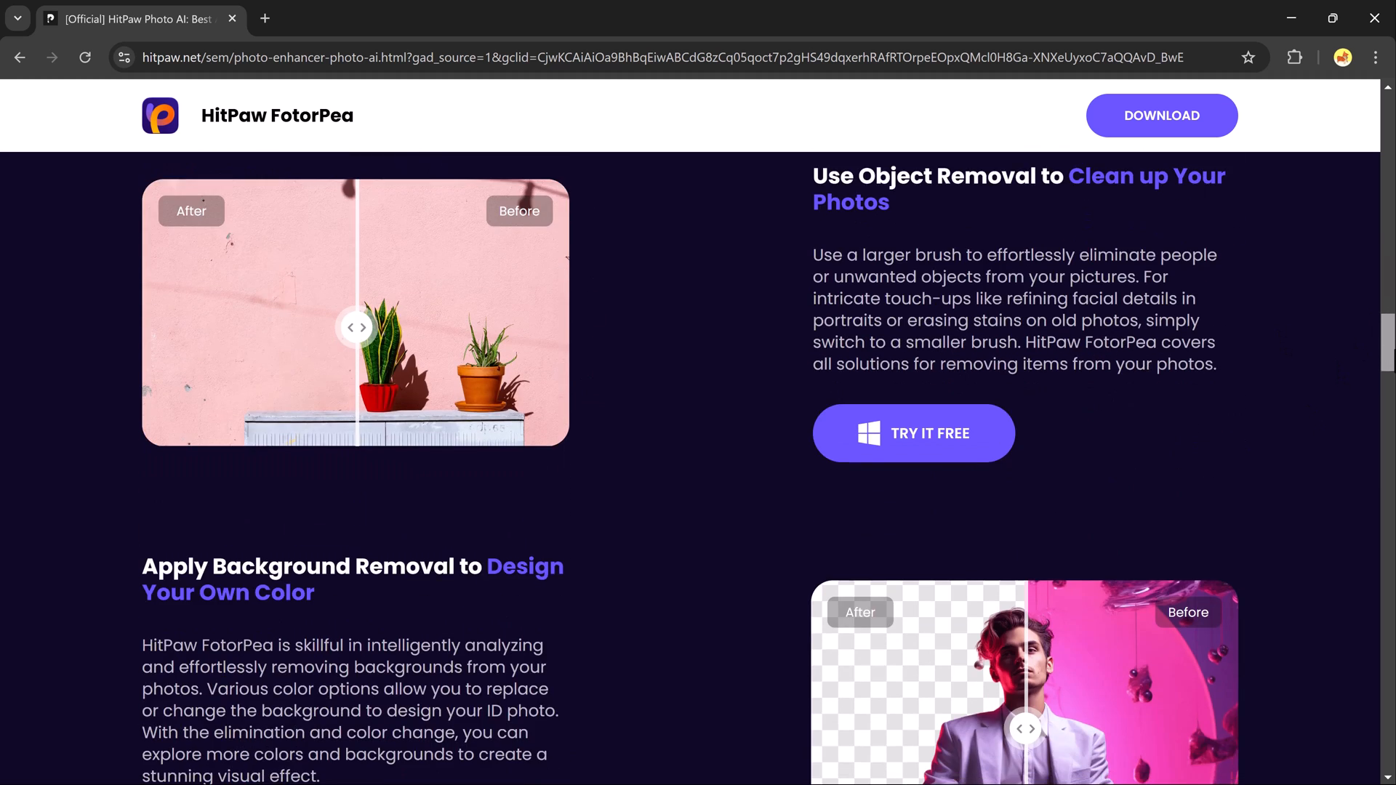
scroll(down, 3)
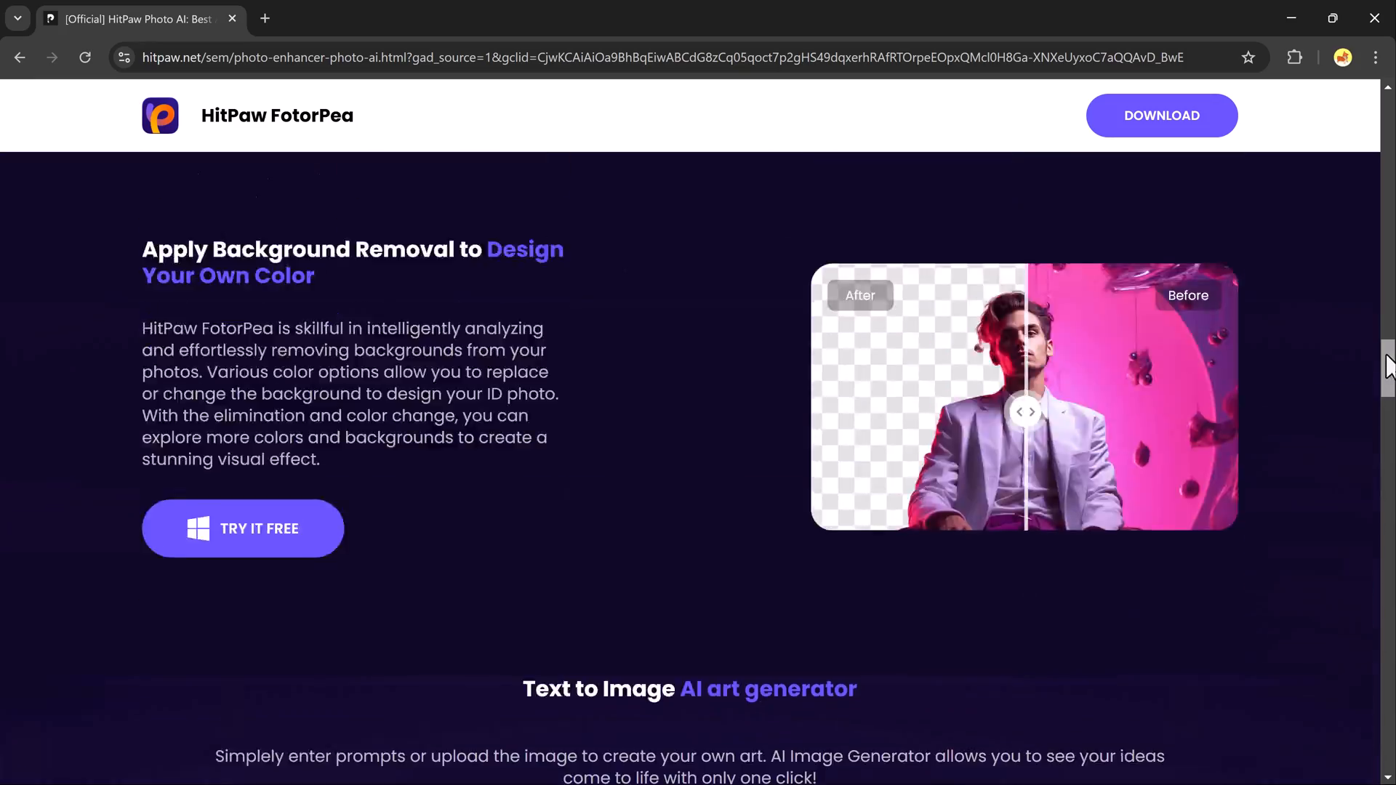
scroll(up, 3)
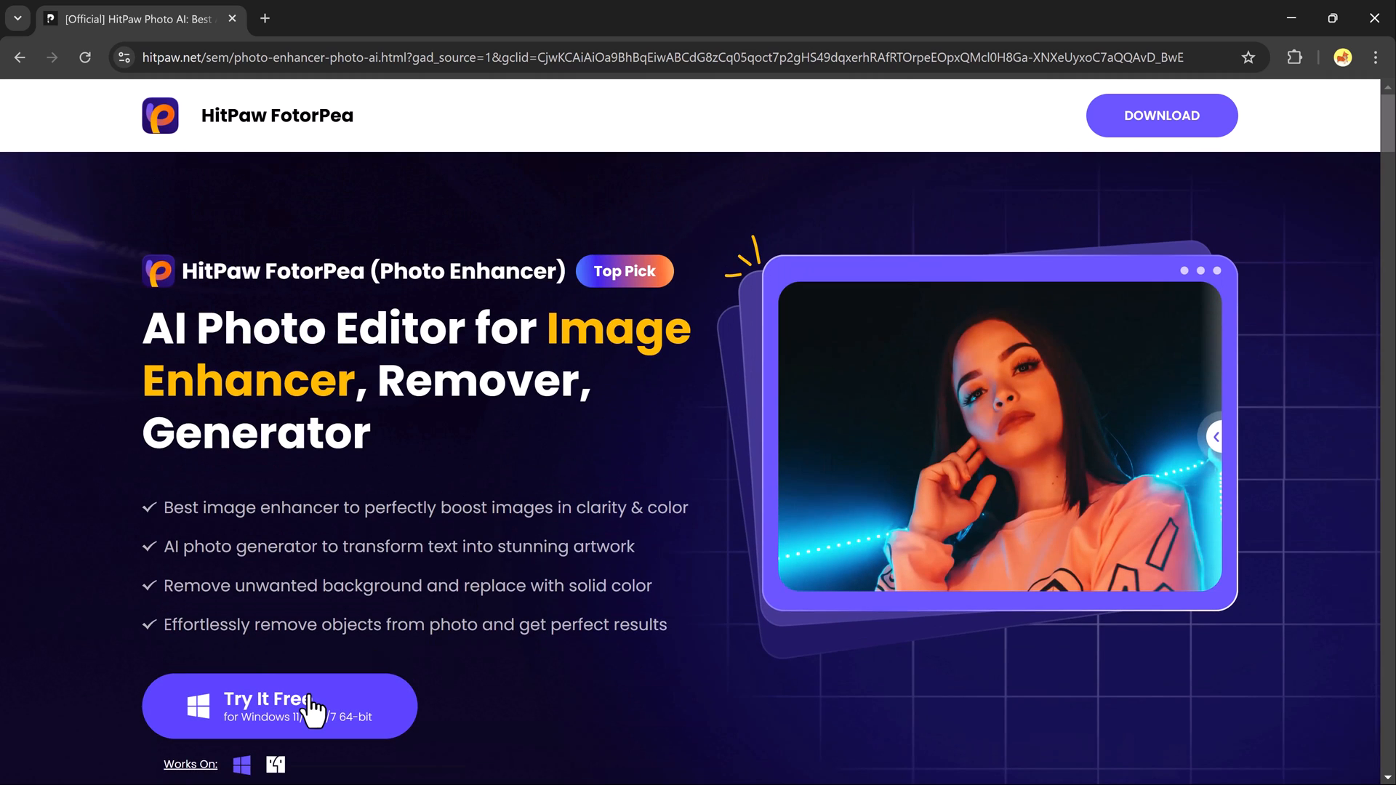
click(280, 707)
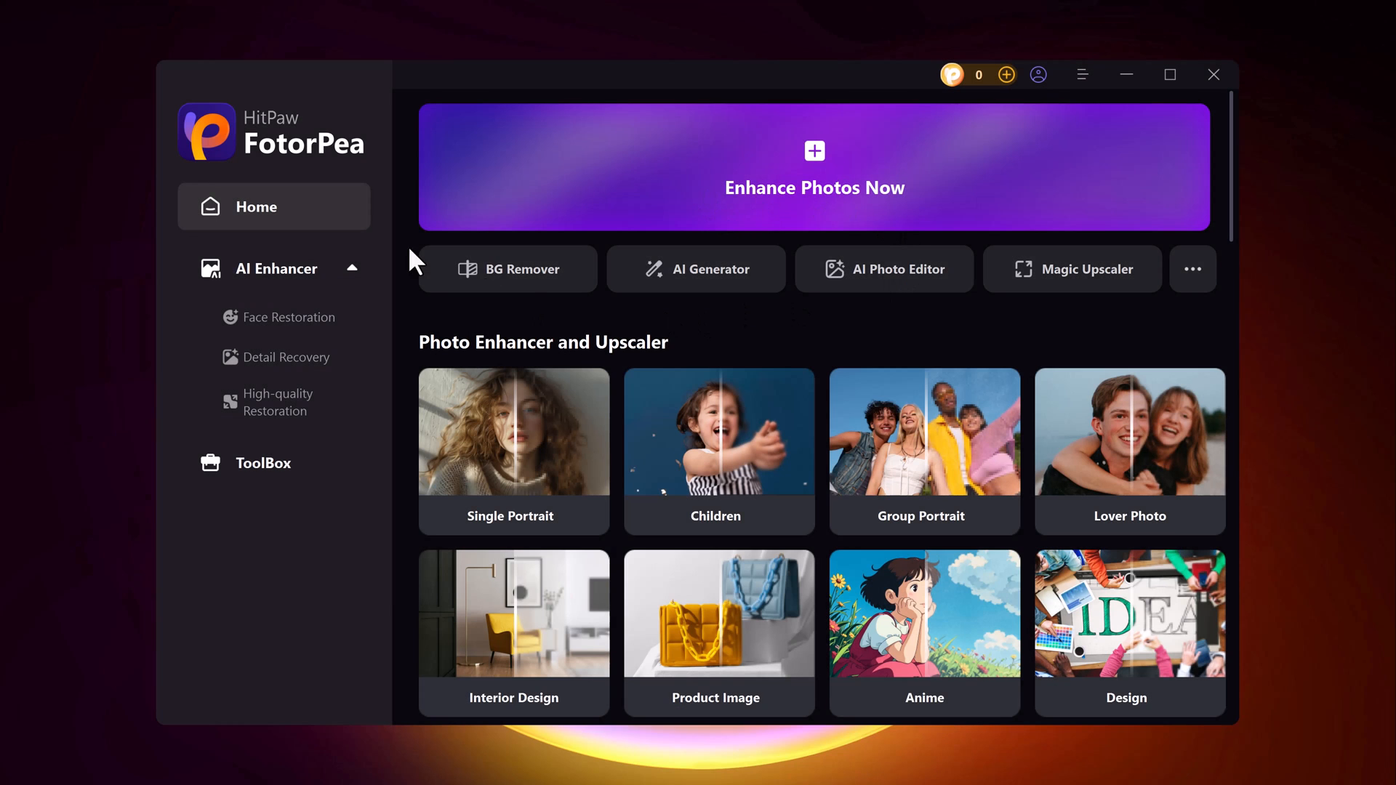
mouse_move(851, 394)
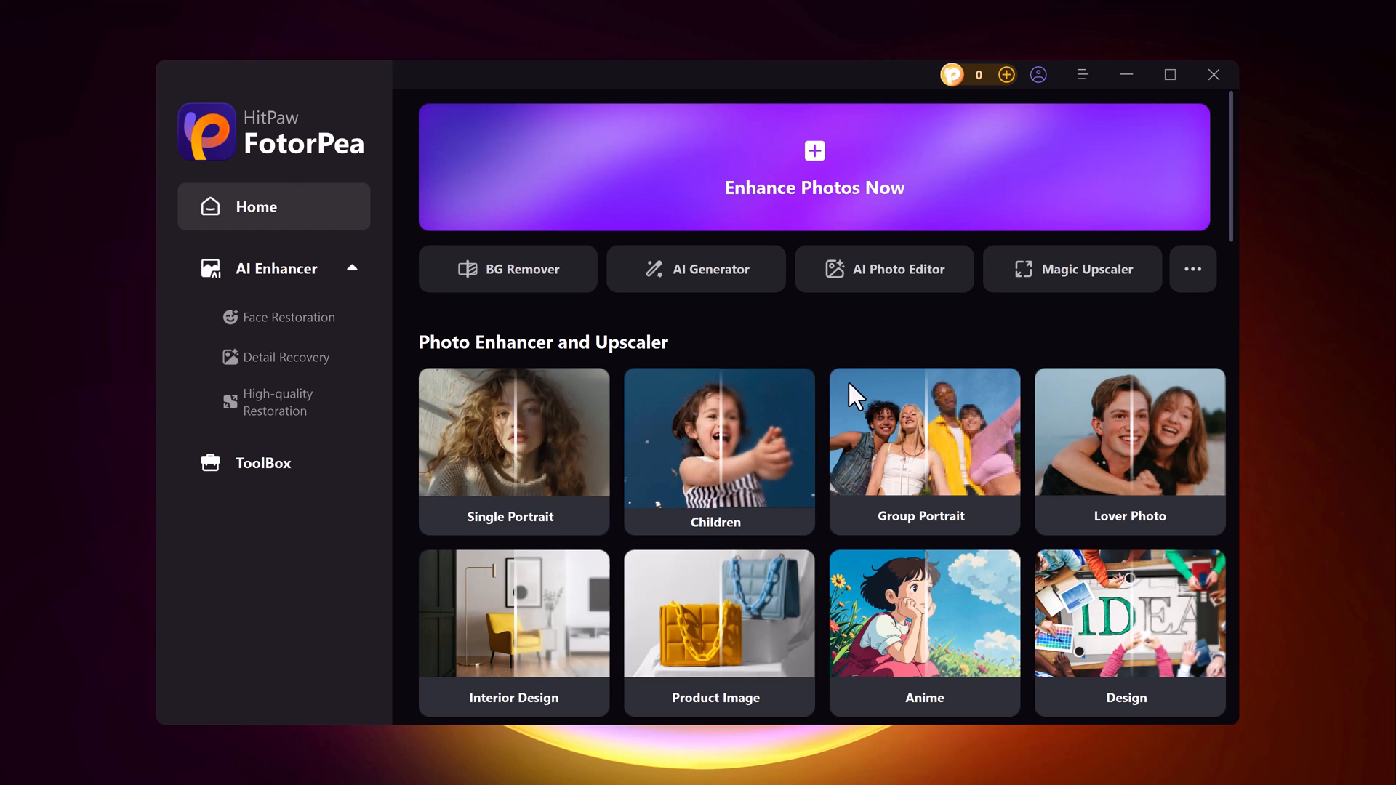
scroll(down, 3)
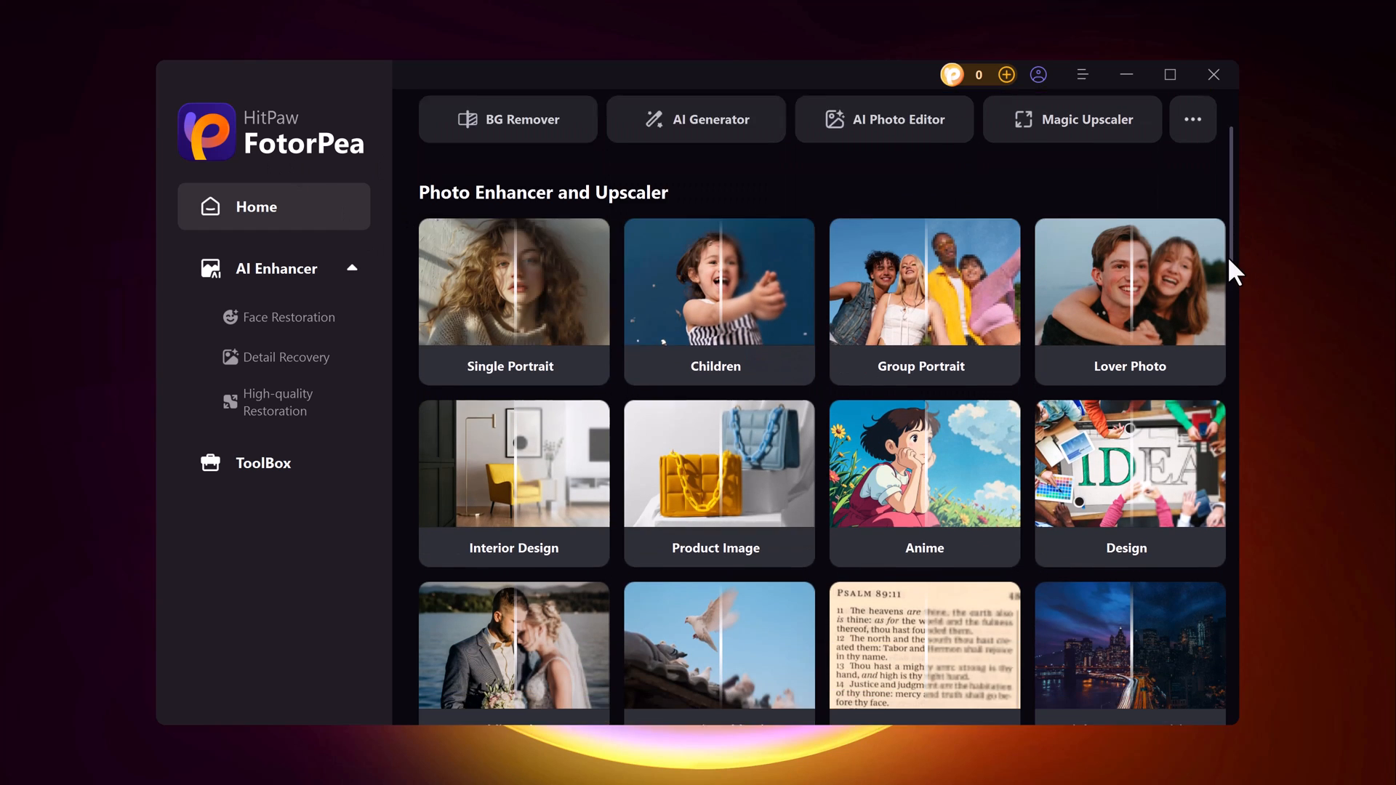
scroll(down, 3)
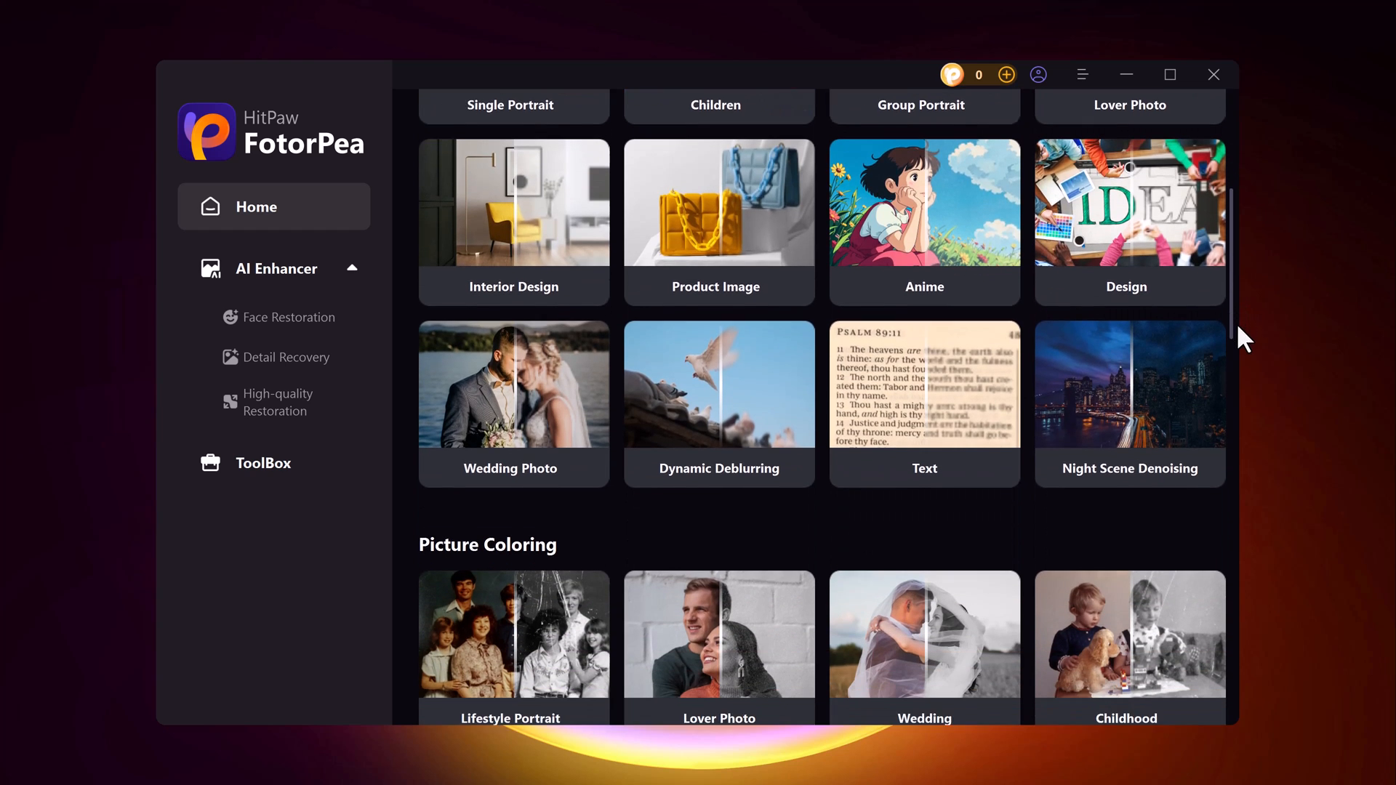
scroll(down, 3)
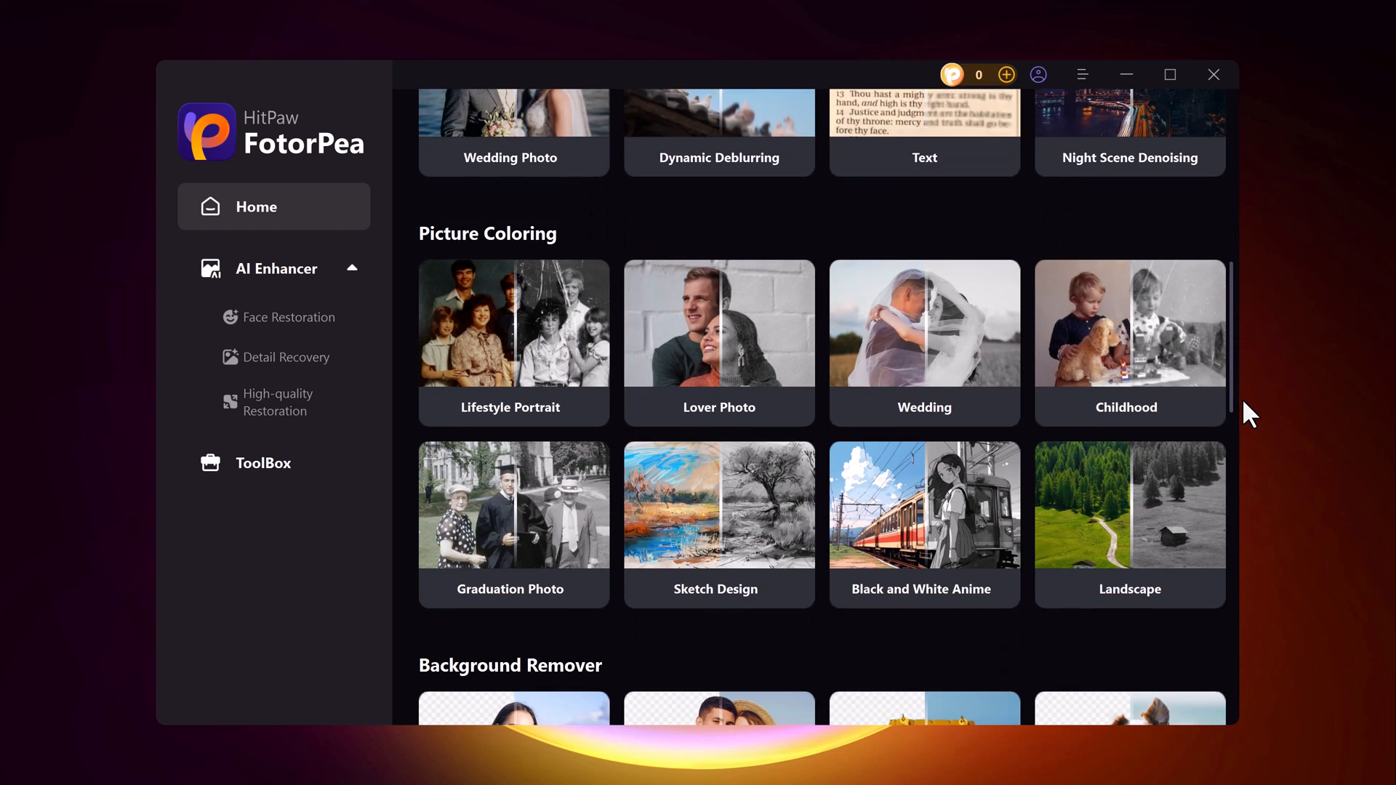
scroll(down, 3)
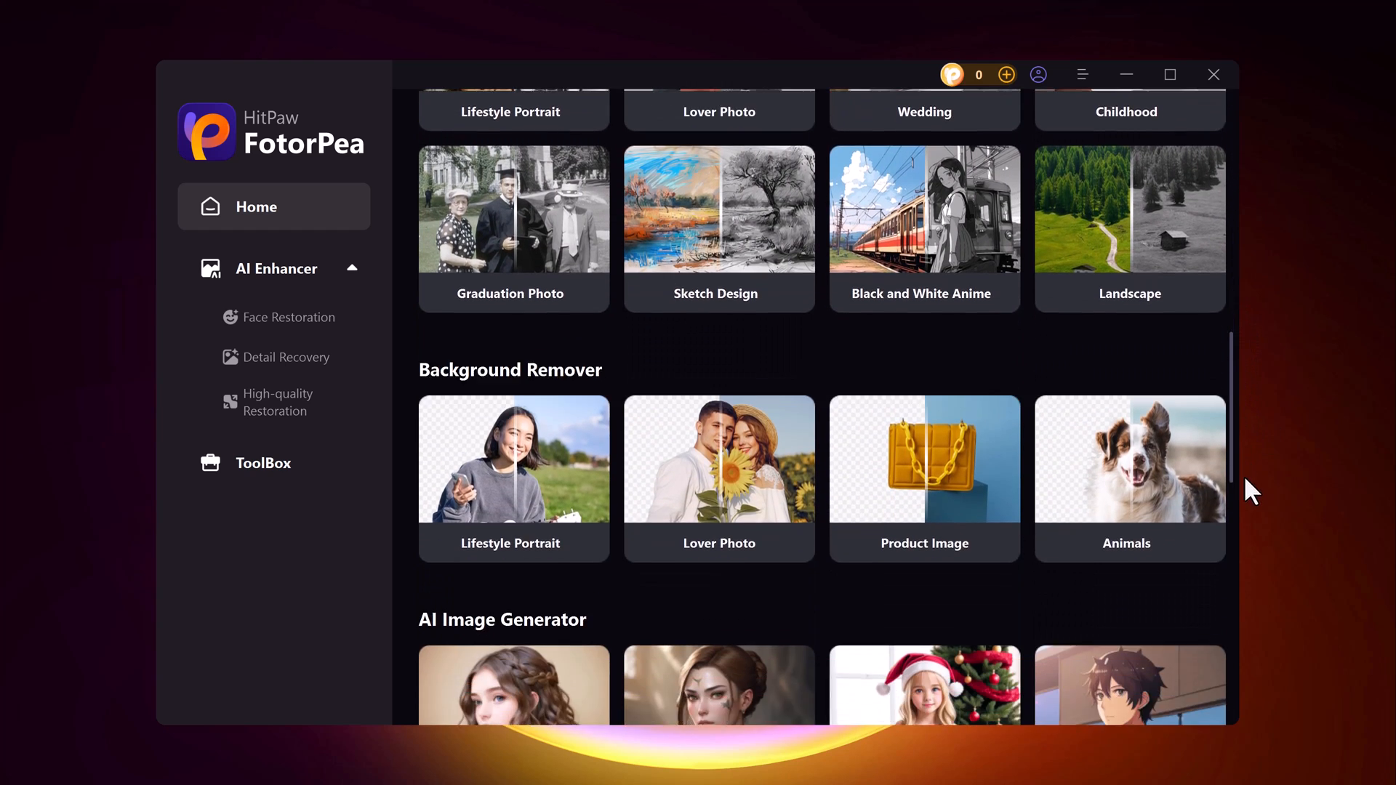
scroll(down, 3)
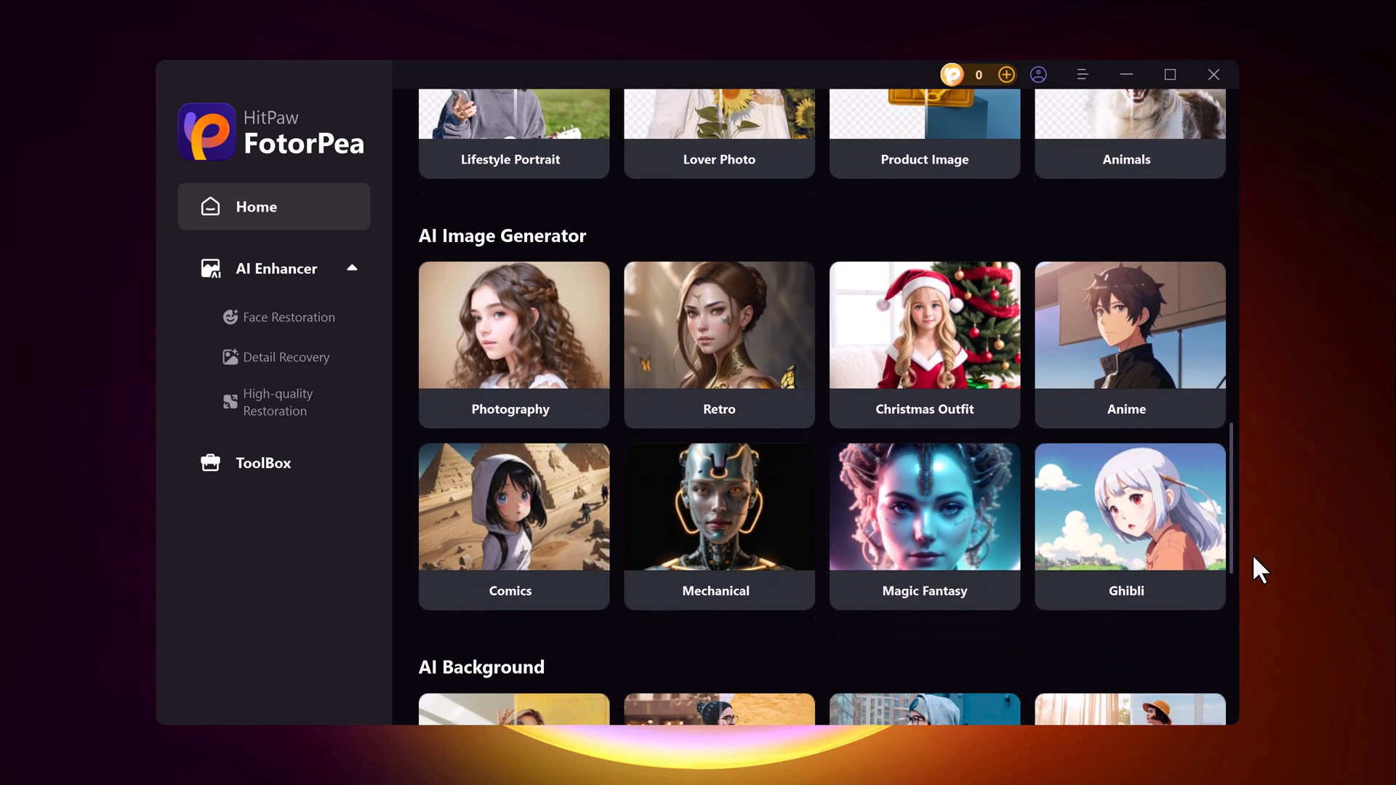
scroll(down, 3)
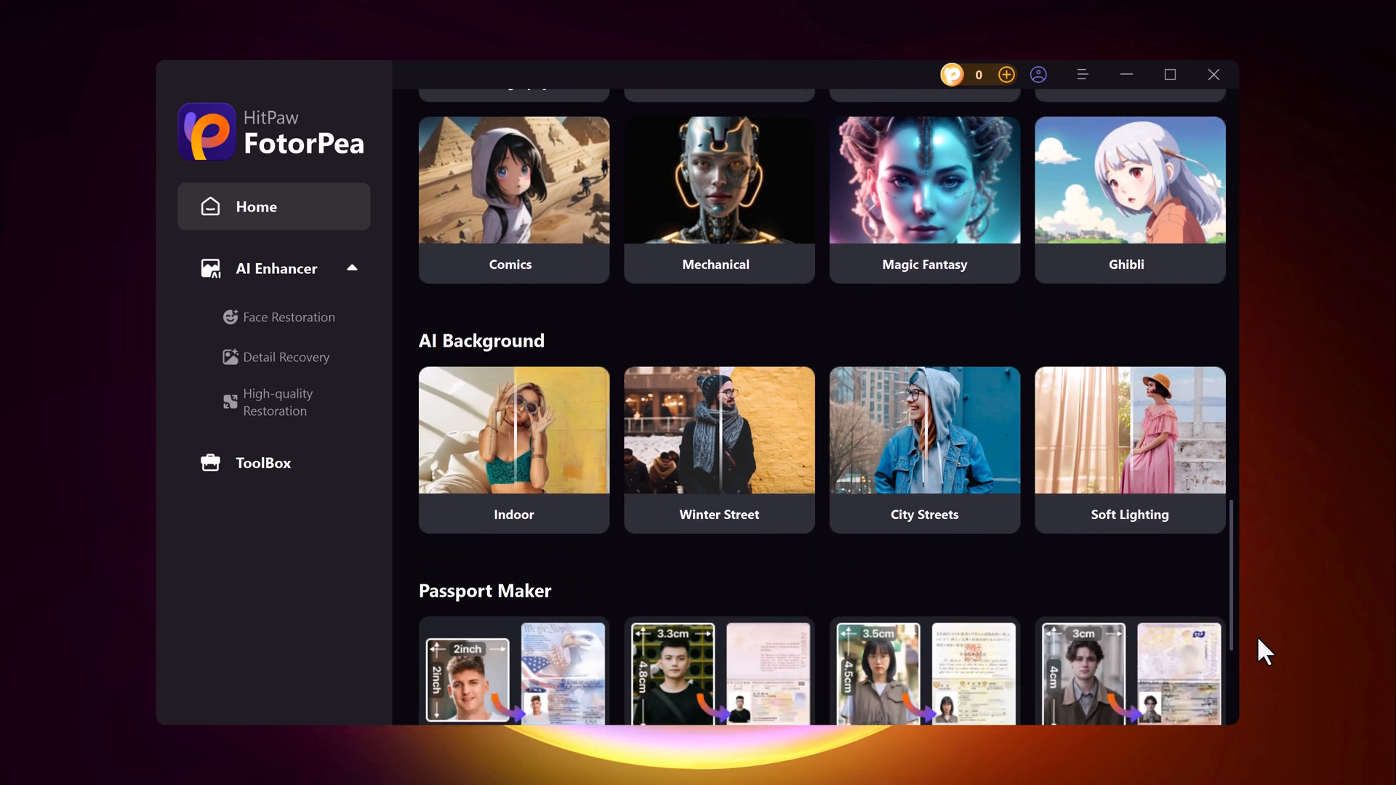
scroll(up, 3)
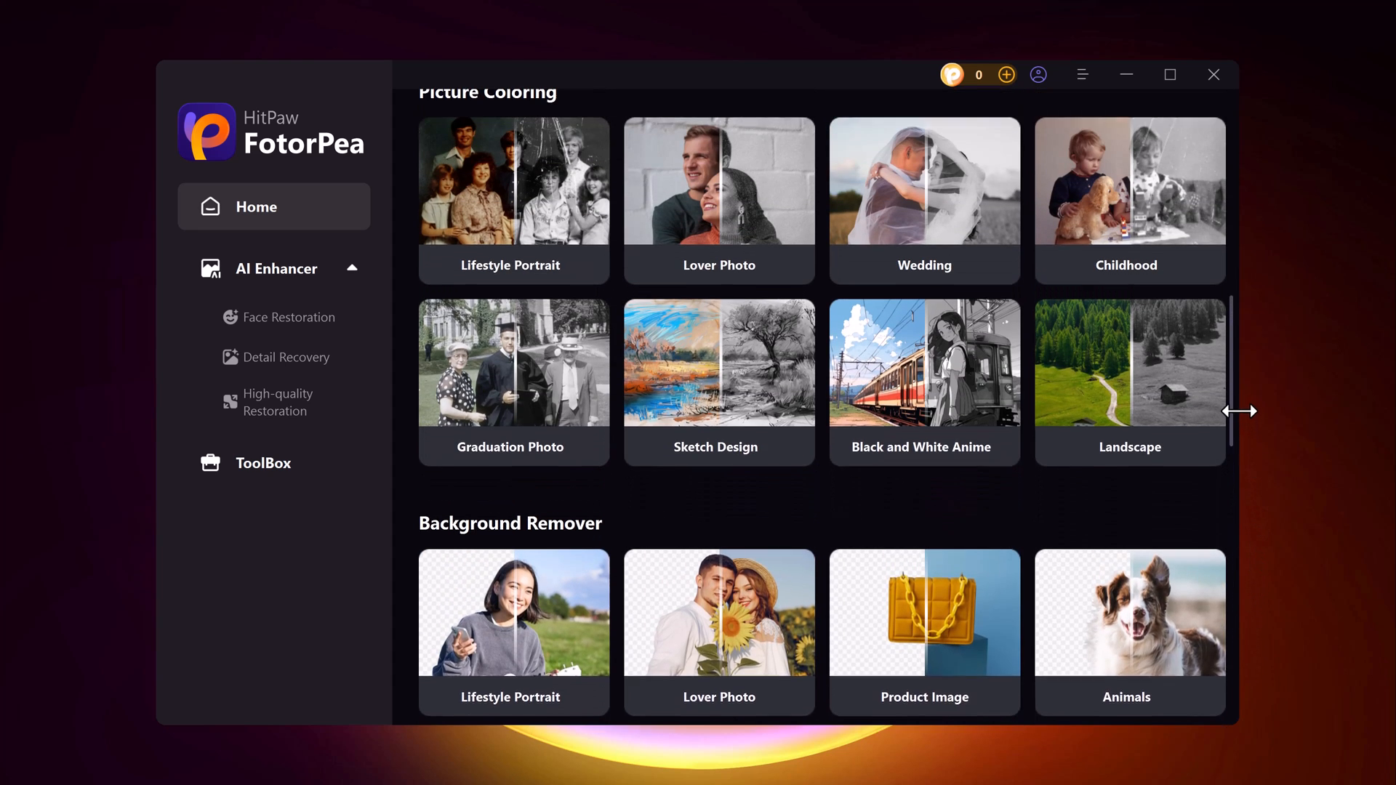
scroll(up, 3)
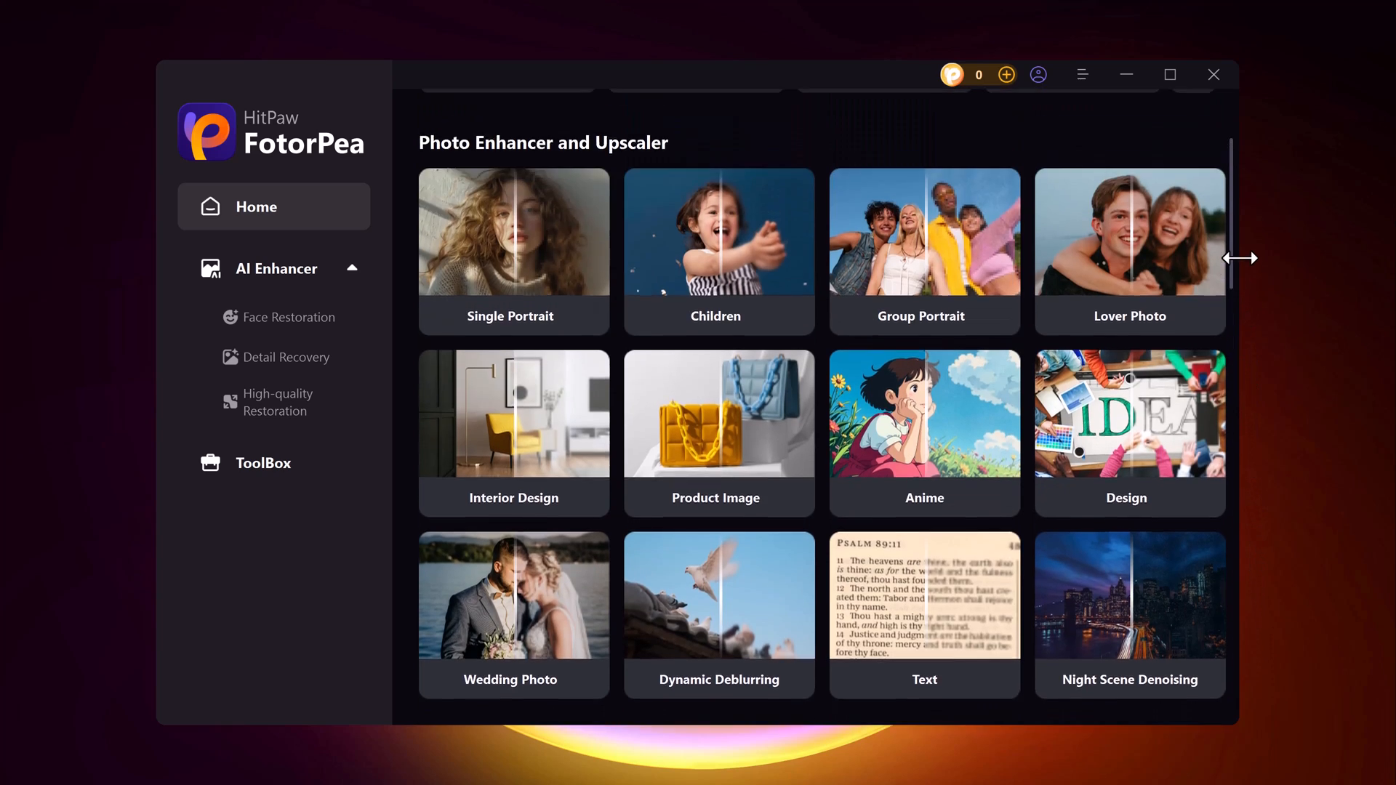
scroll(up, 3)
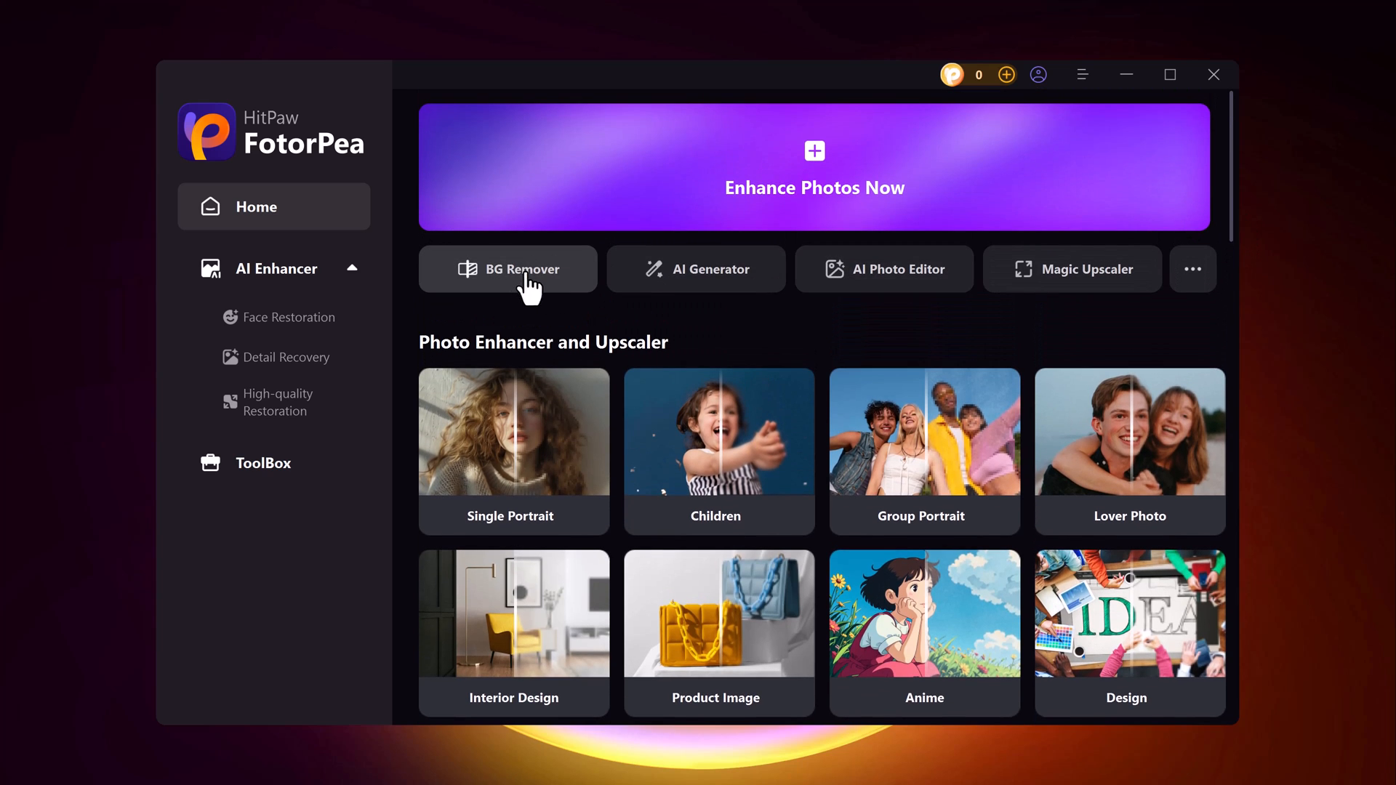
mouse_move(482, 291)
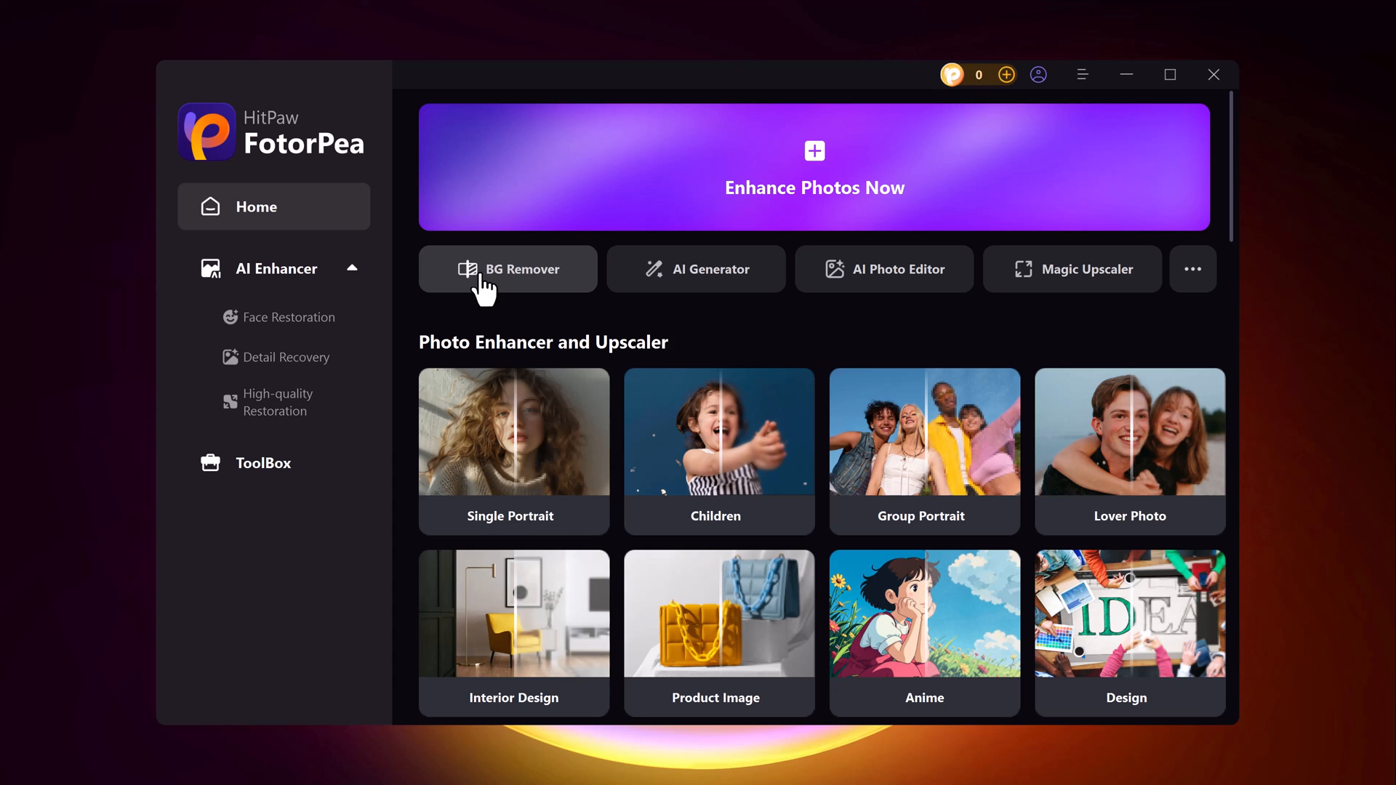
- Enter the background remover, cancel importing the man-in-suit photo, and load the couple sample photo
click(508, 269)
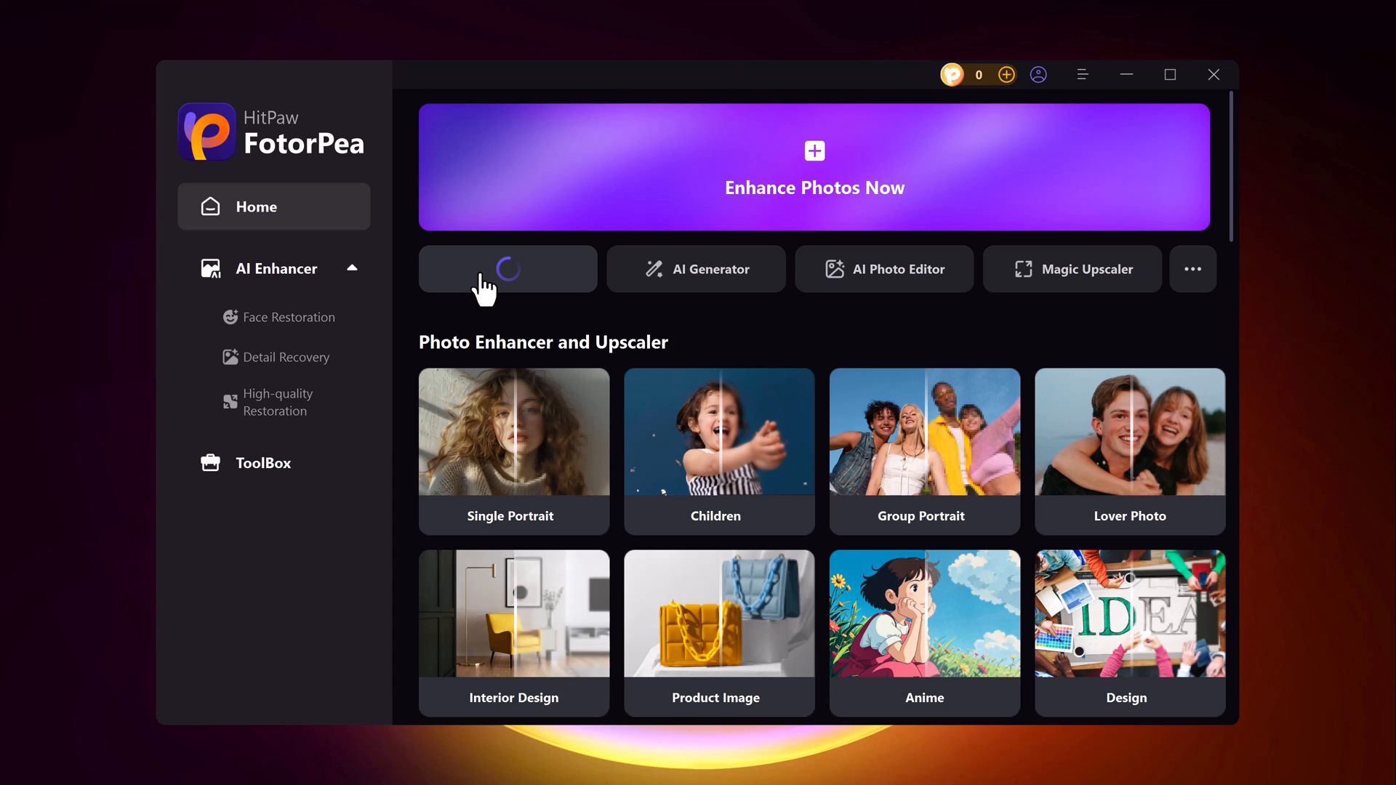
click(507, 269)
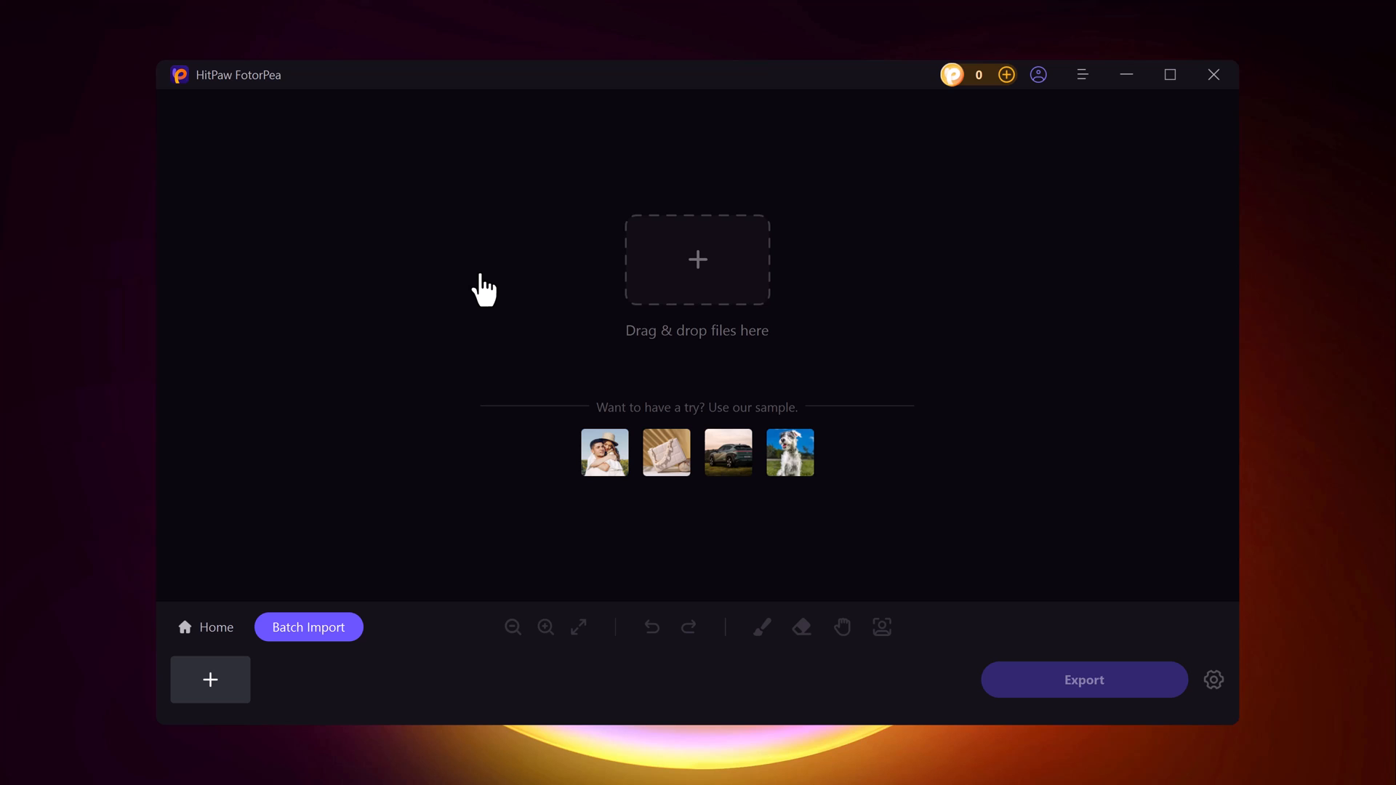
mouse_move(697, 238)
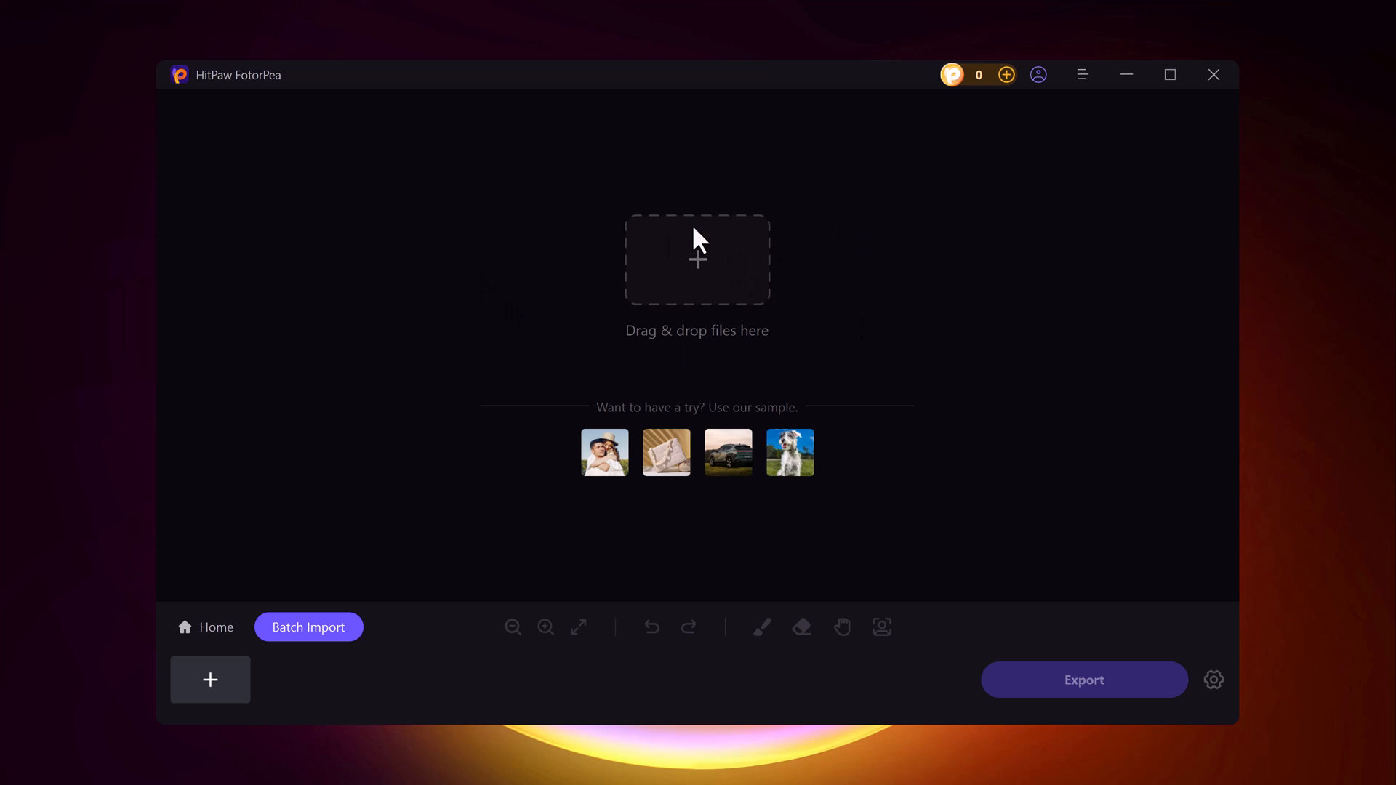
mouse_move(694, 265)
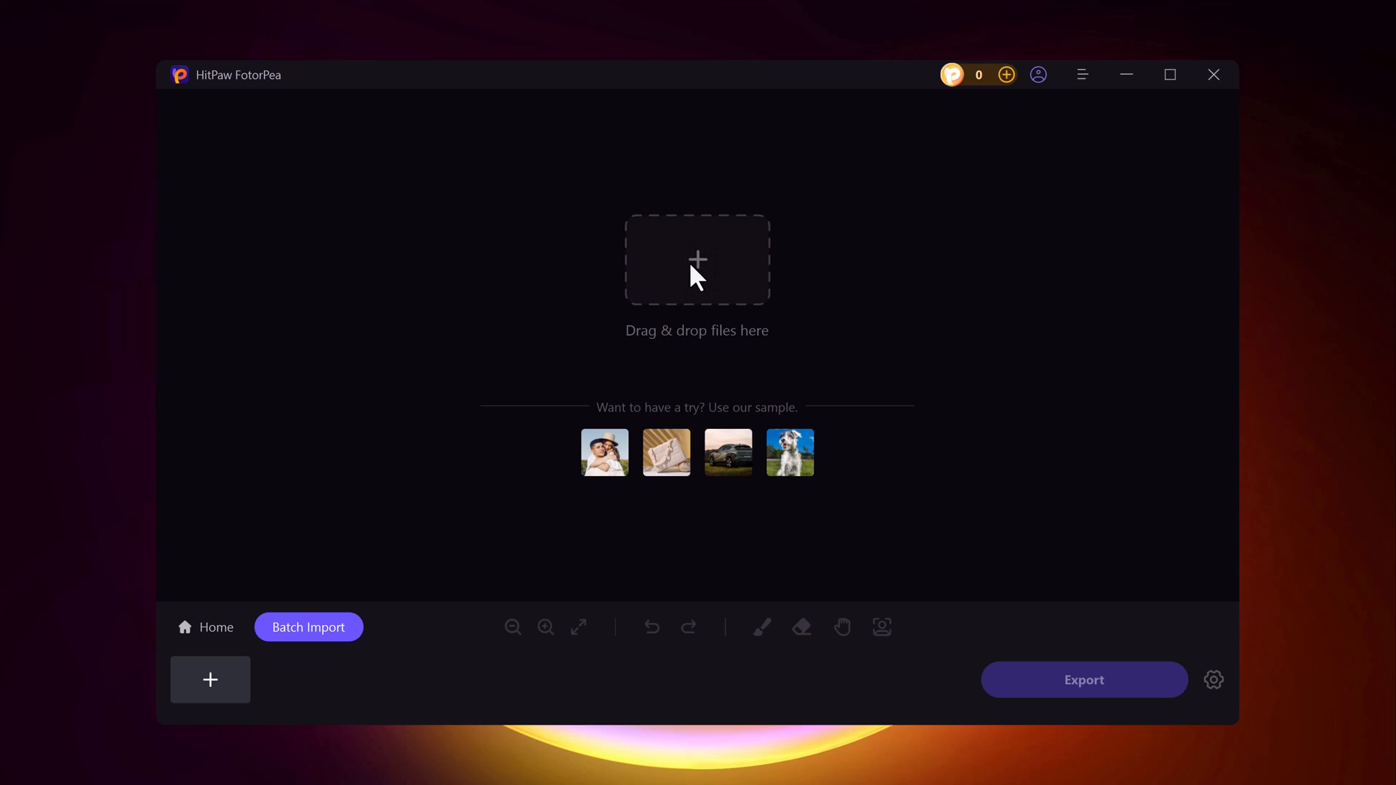
click(697, 260)
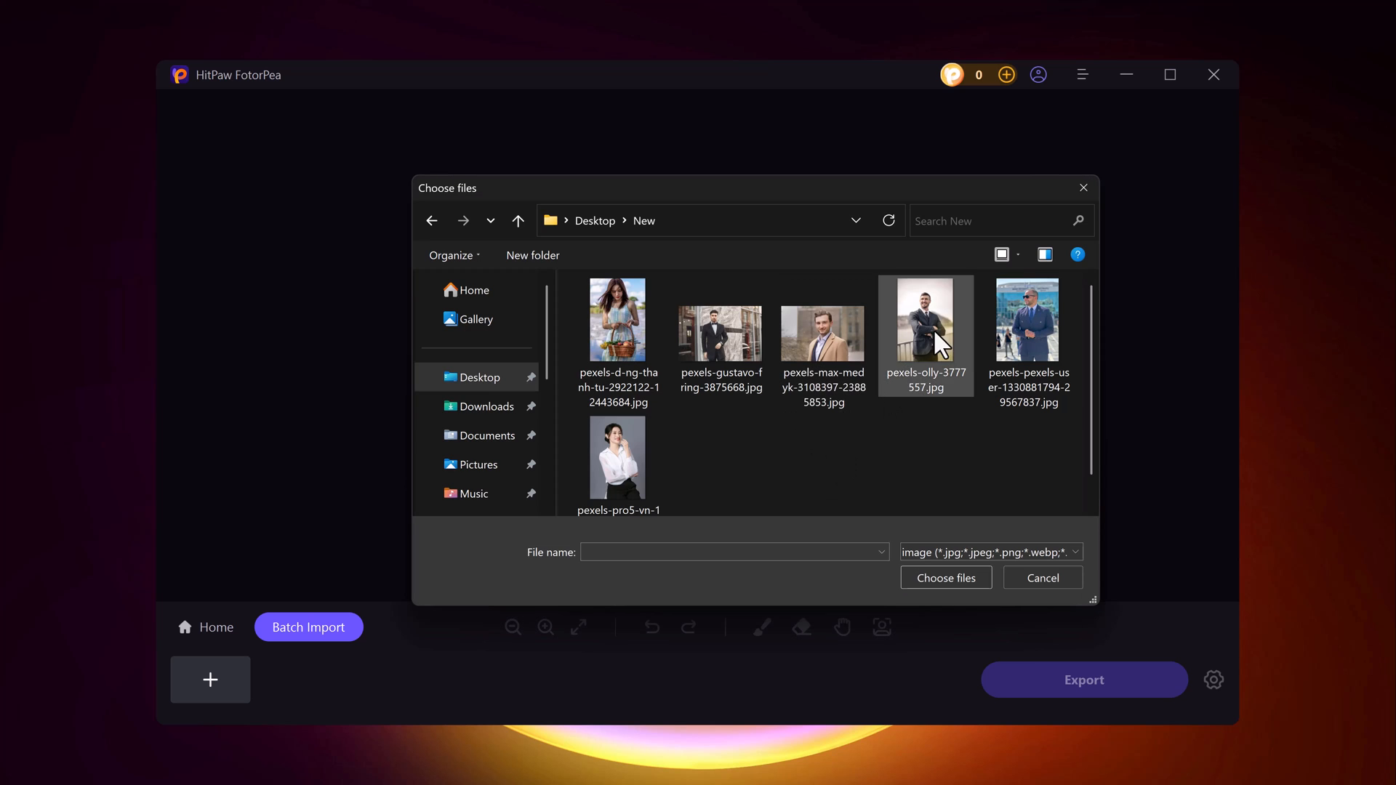
click(1041, 578)
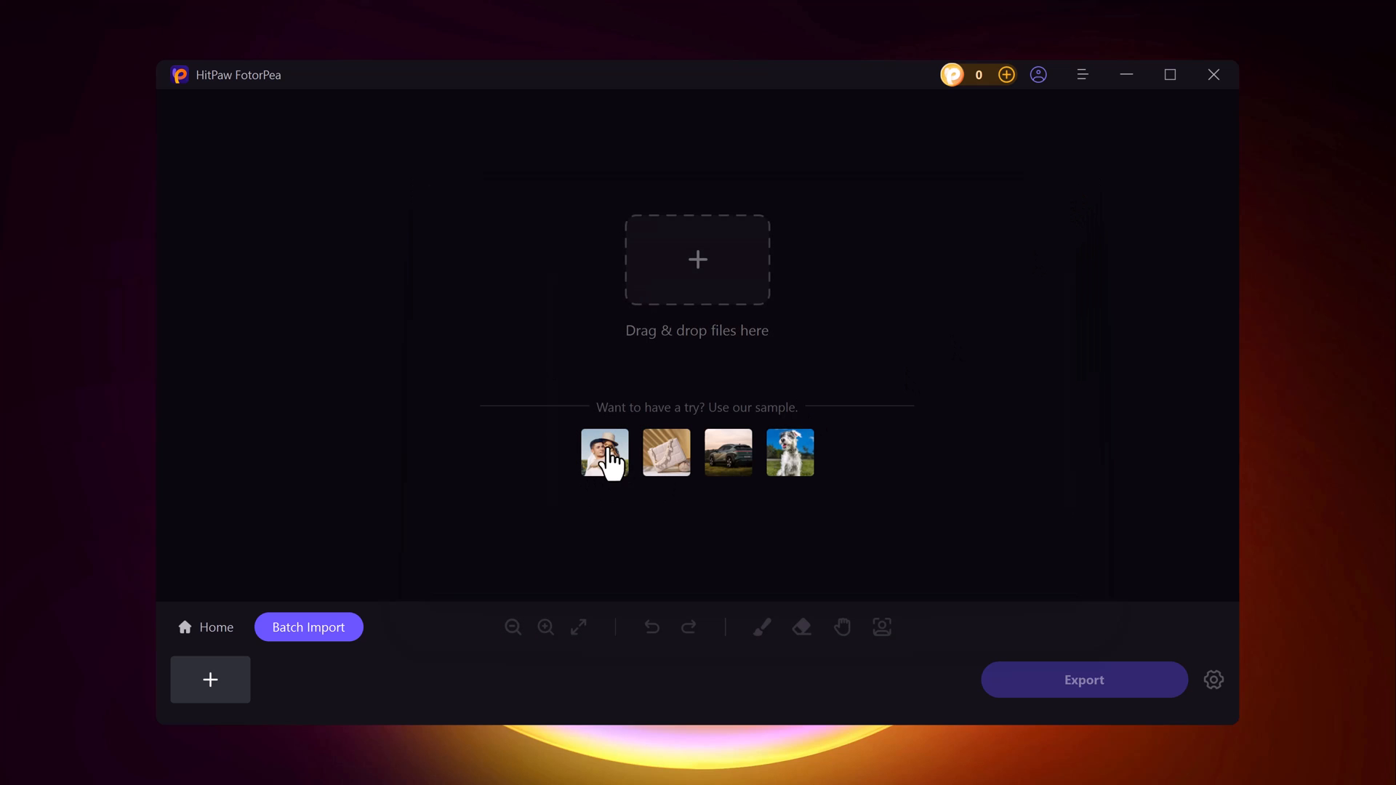
mouse_move(788, 467)
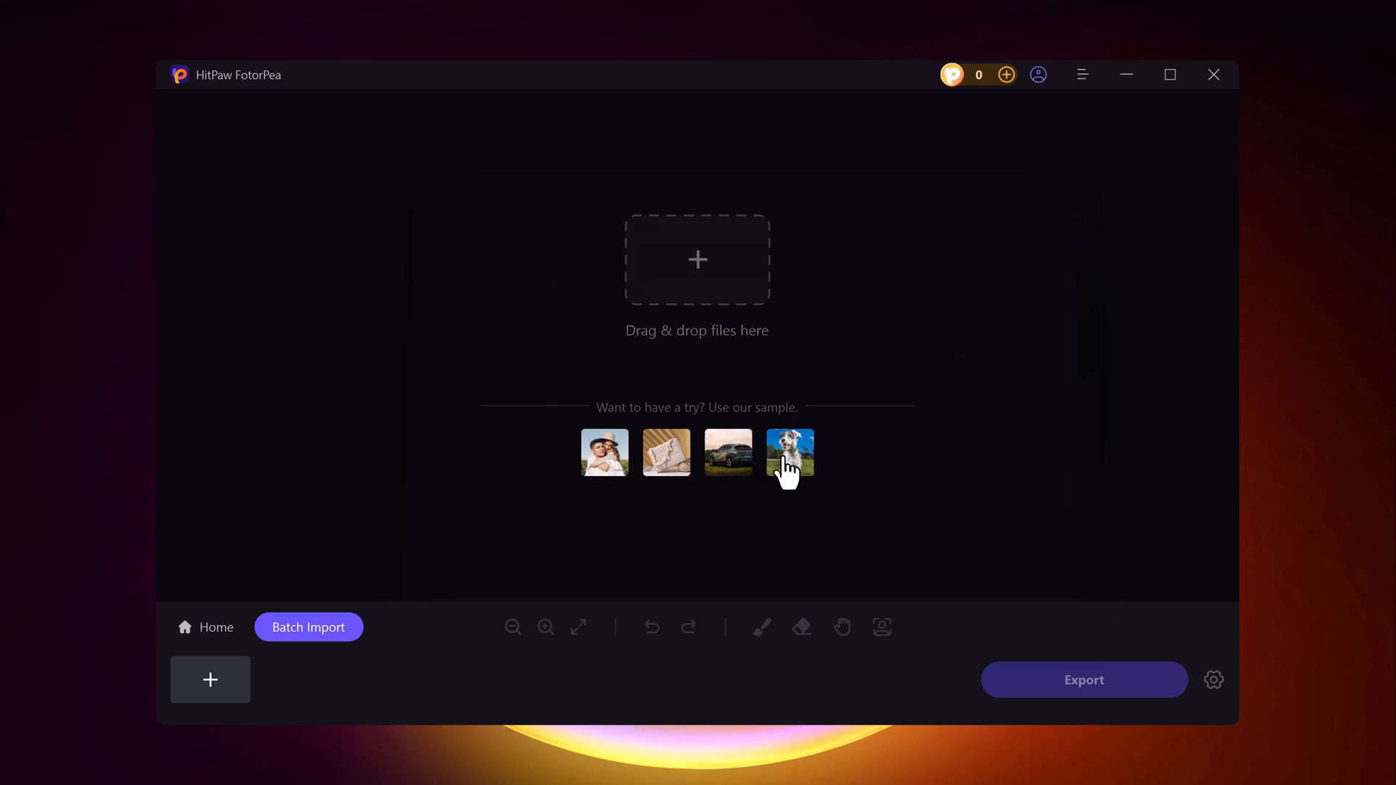
mouse_move(663, 449)
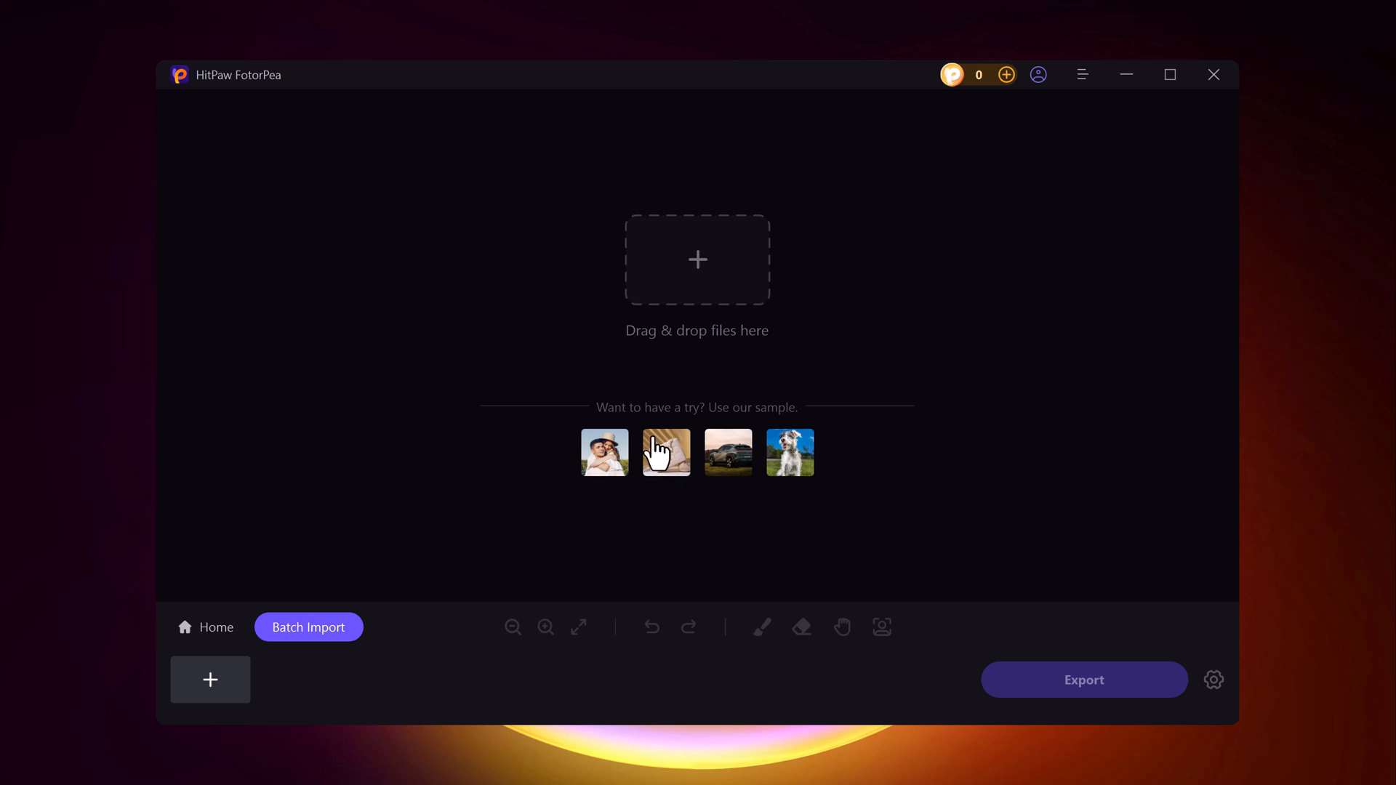
mouse_move(666, 462)
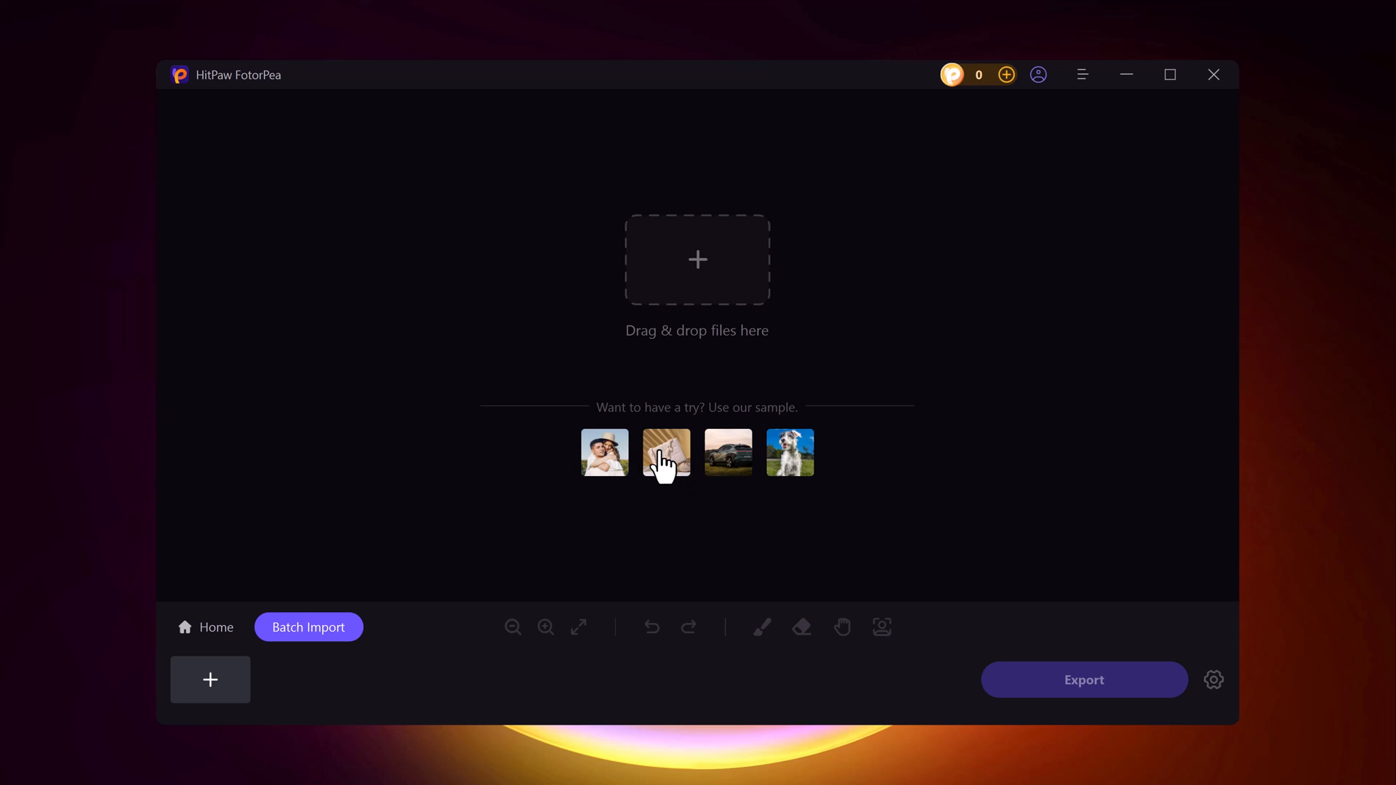
click(604, 452)
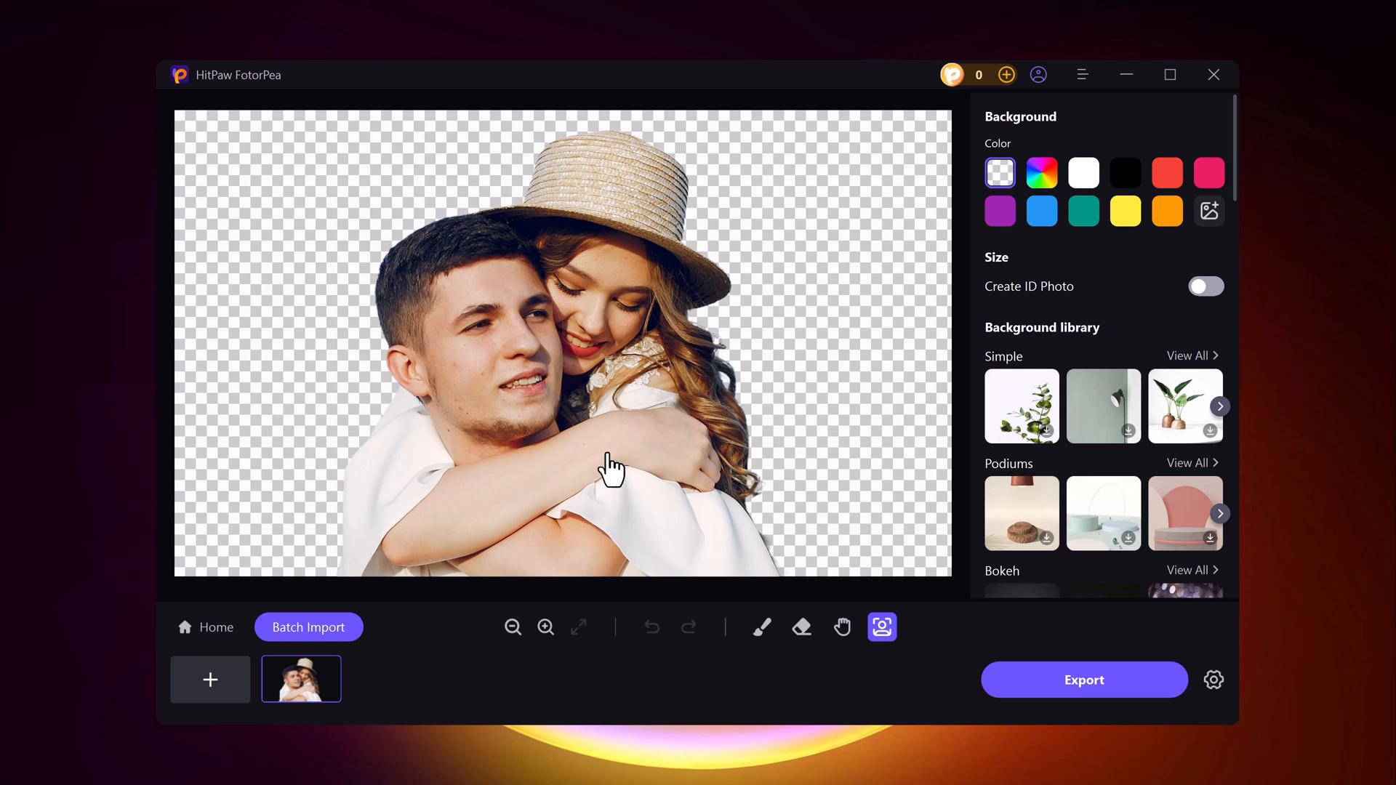
mouse_move(657, 436)
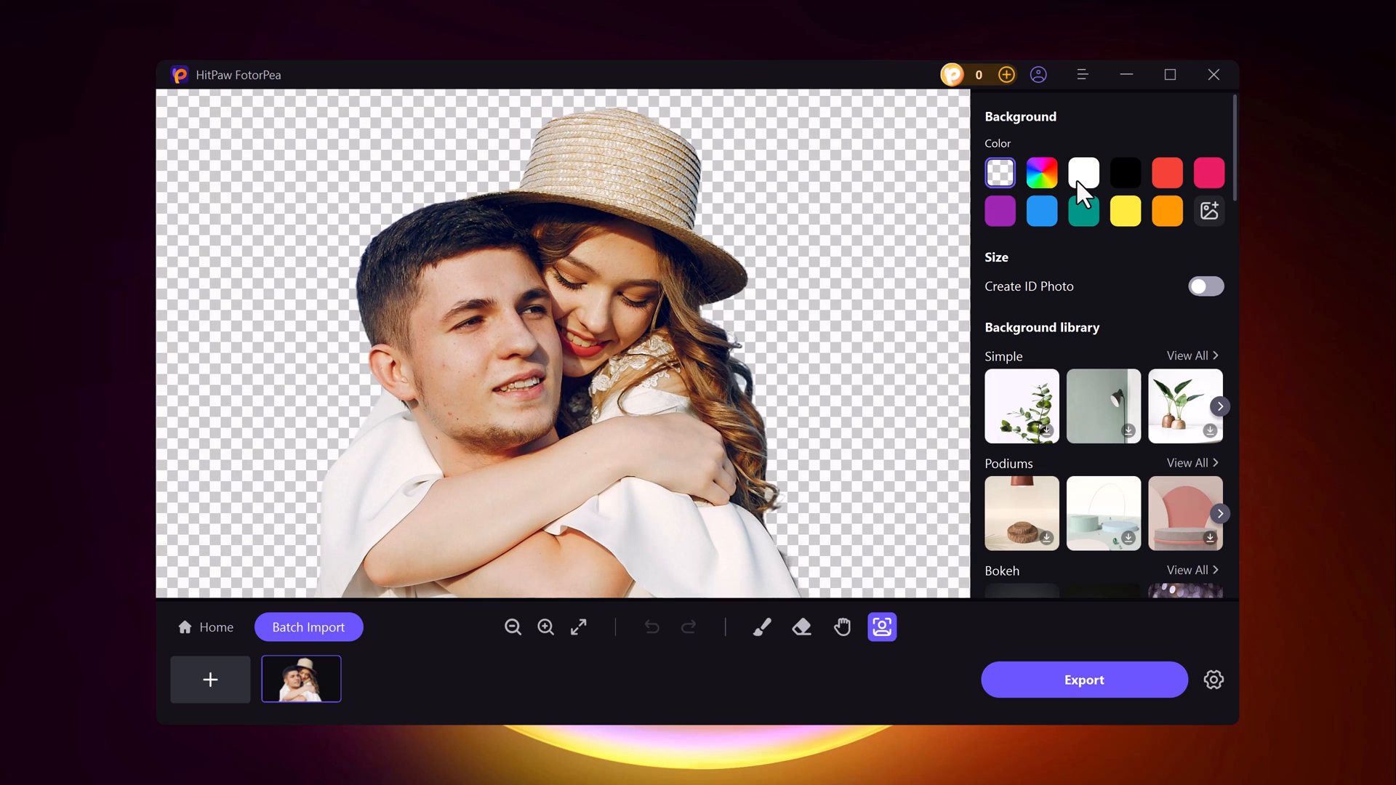
mouse_move(1088, 181)
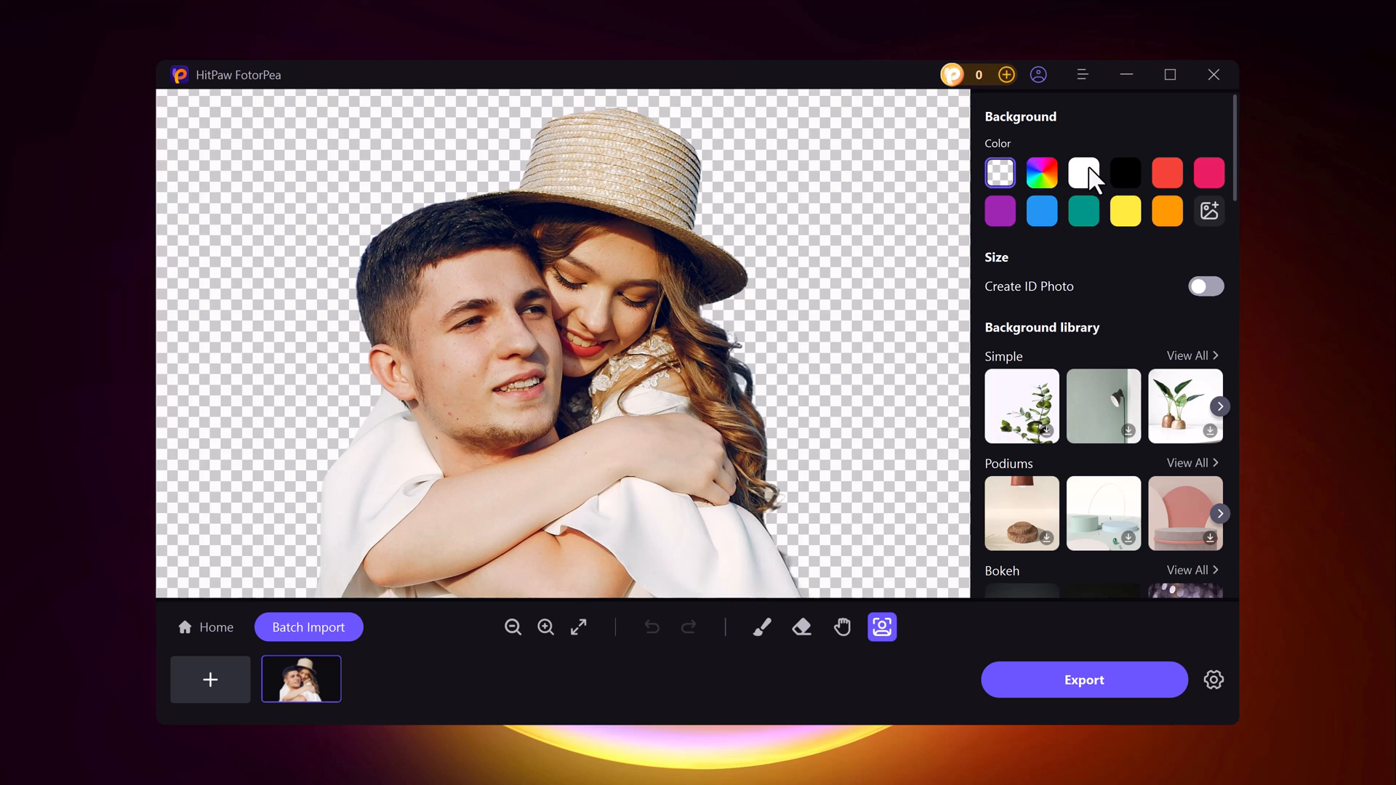
- Fill the couple's transparent background with black, then switch it to the pink swatch
click(1124, 173)
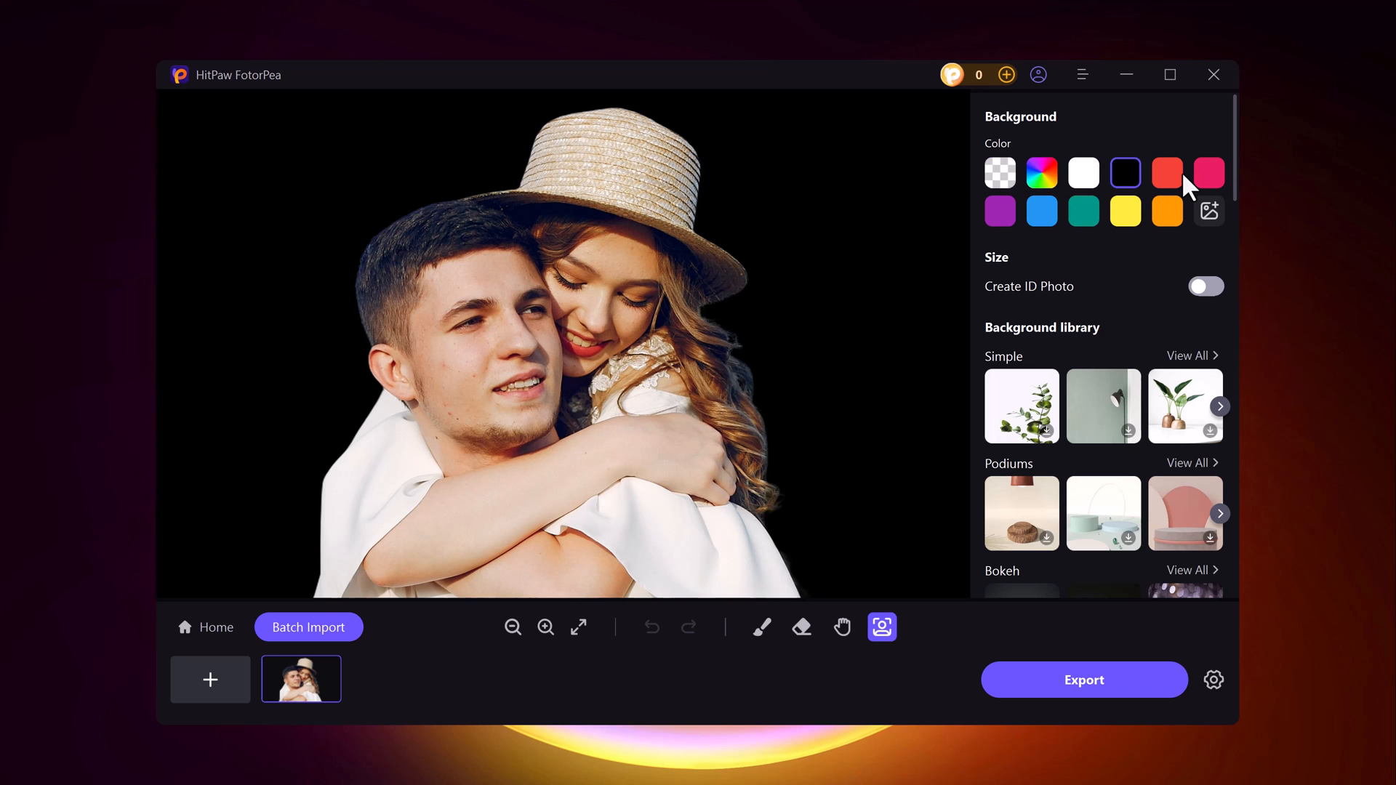
click(1209, 173)
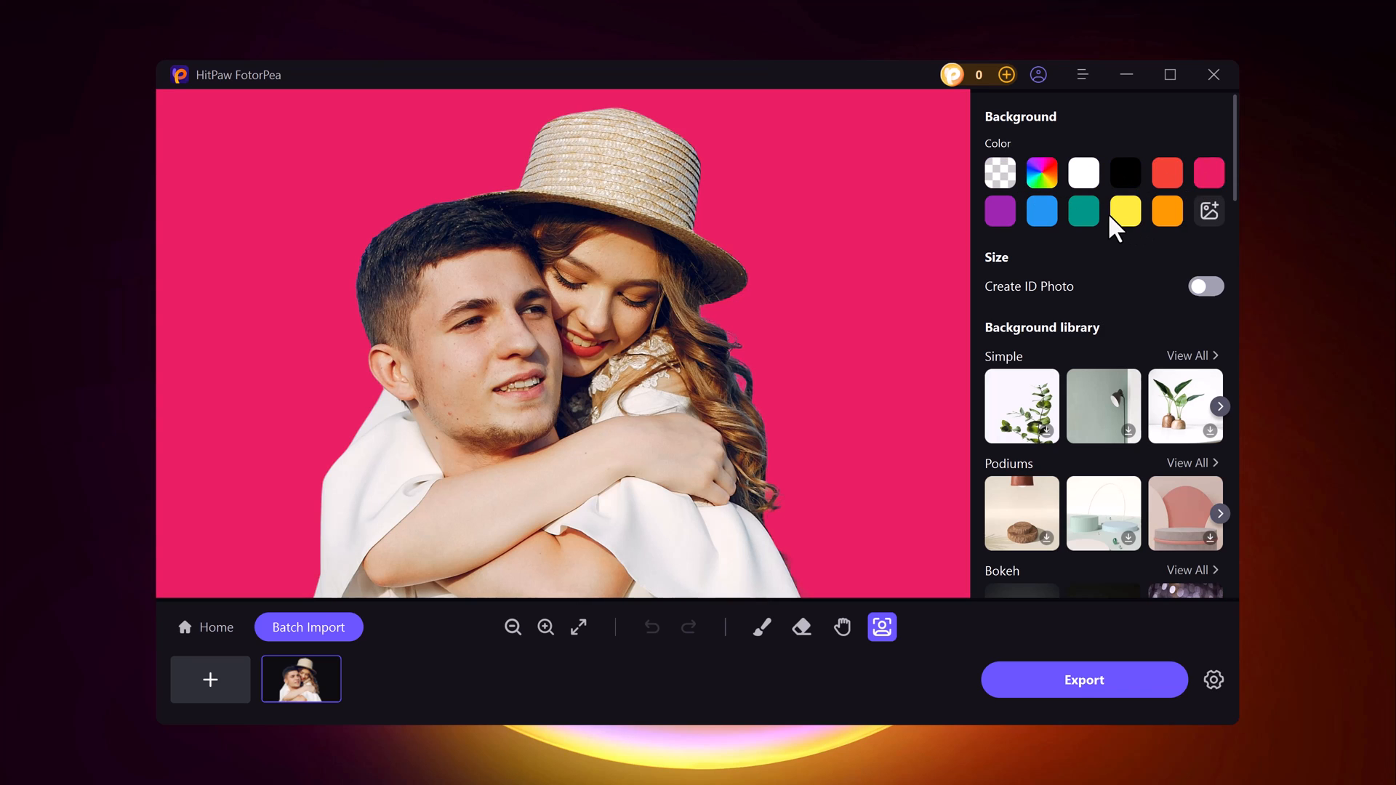
mouse_move(1191, 302)
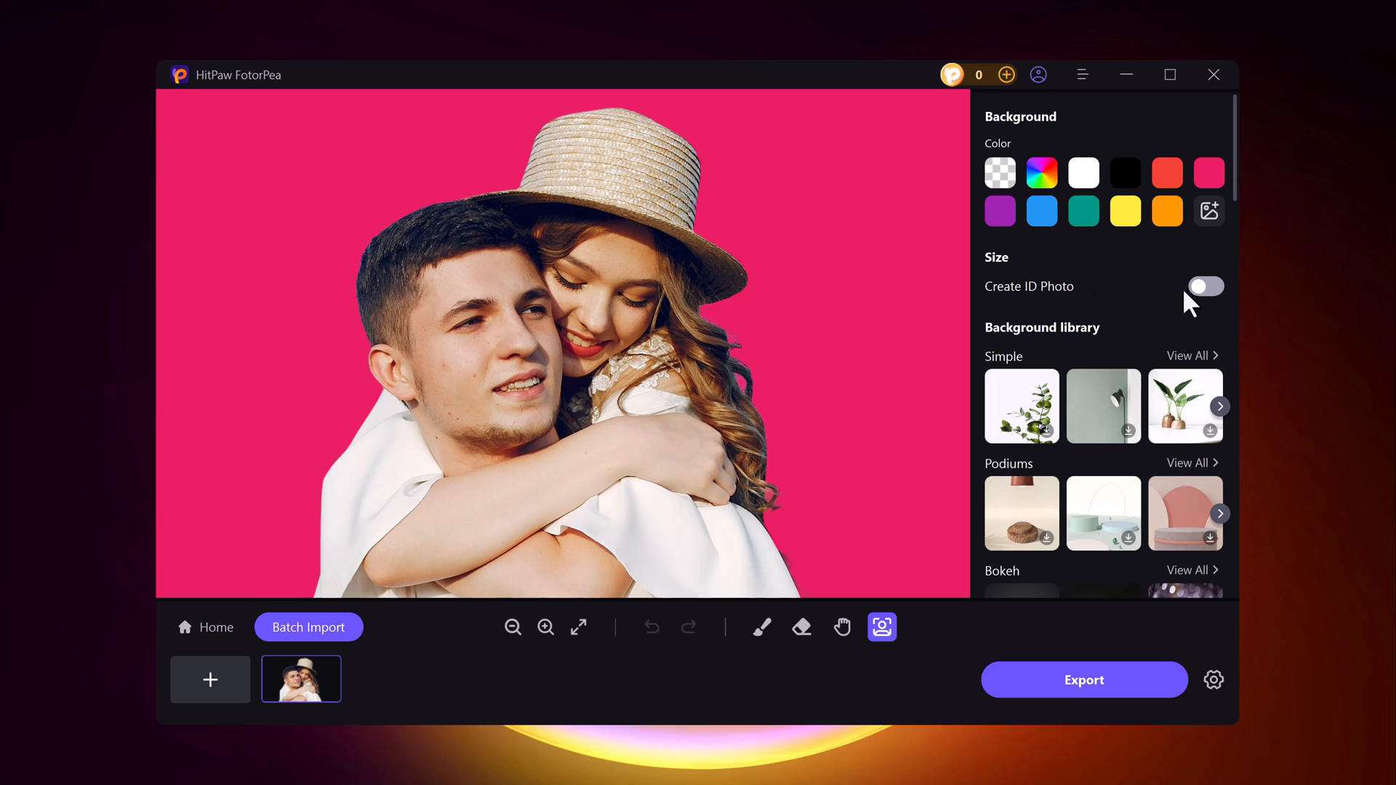
click(1203, 287)
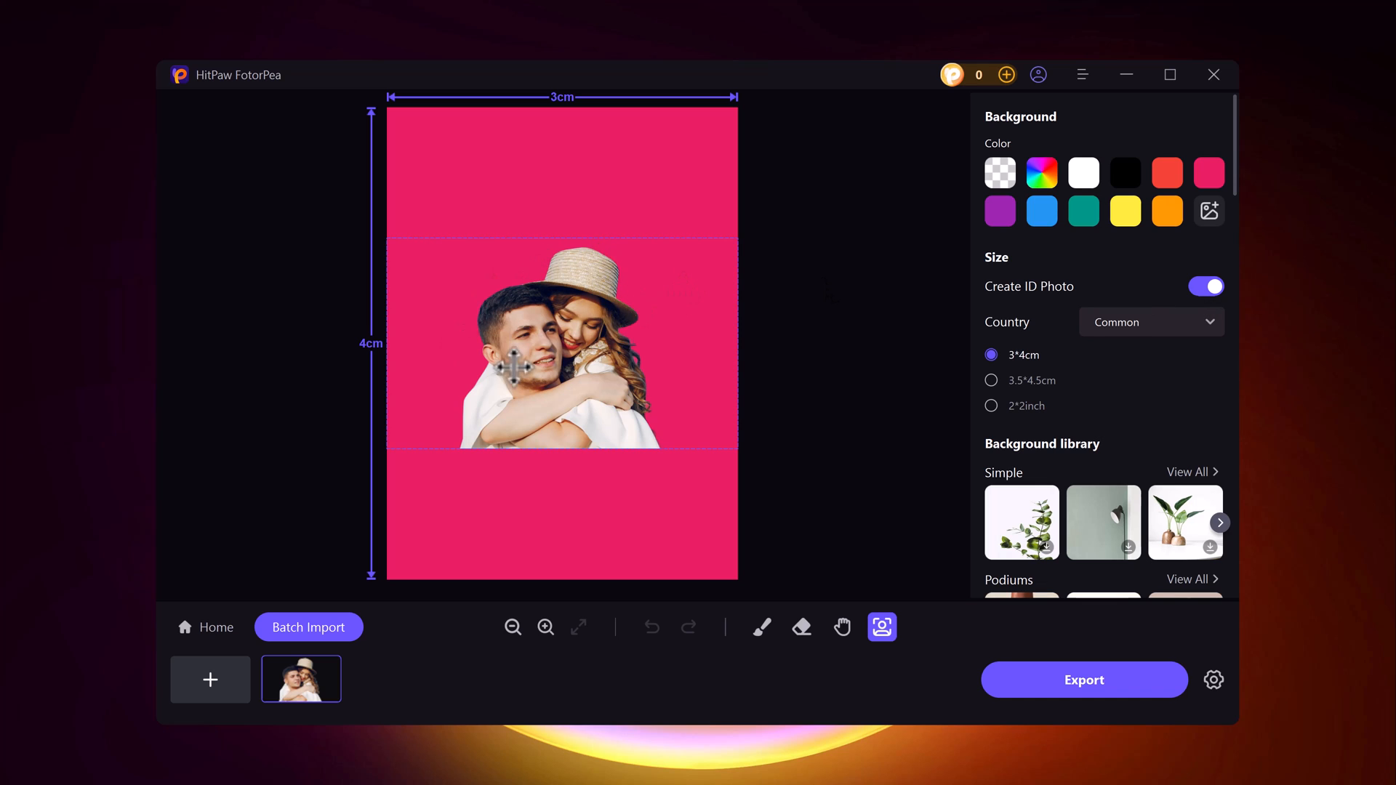
click(1205, 286)
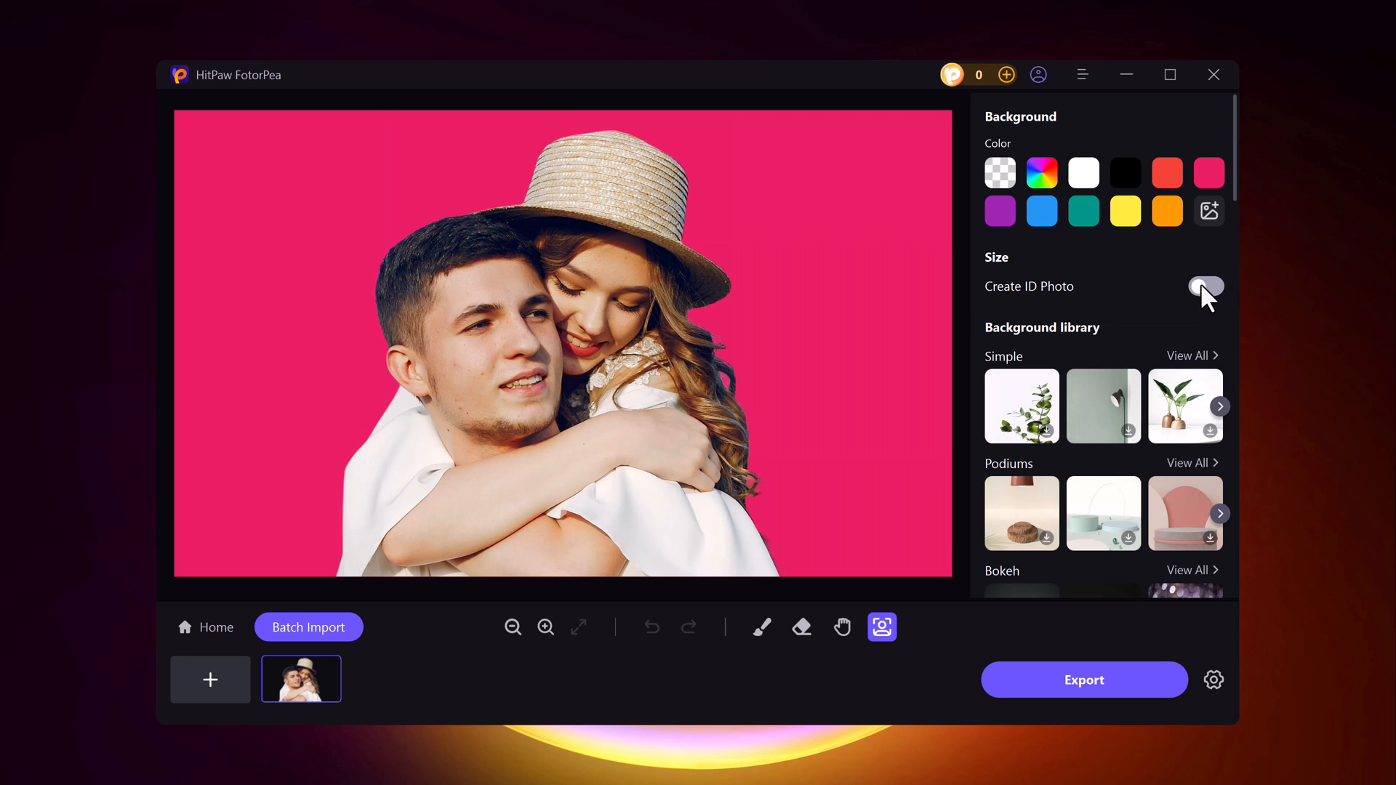
scroll(down, 3)
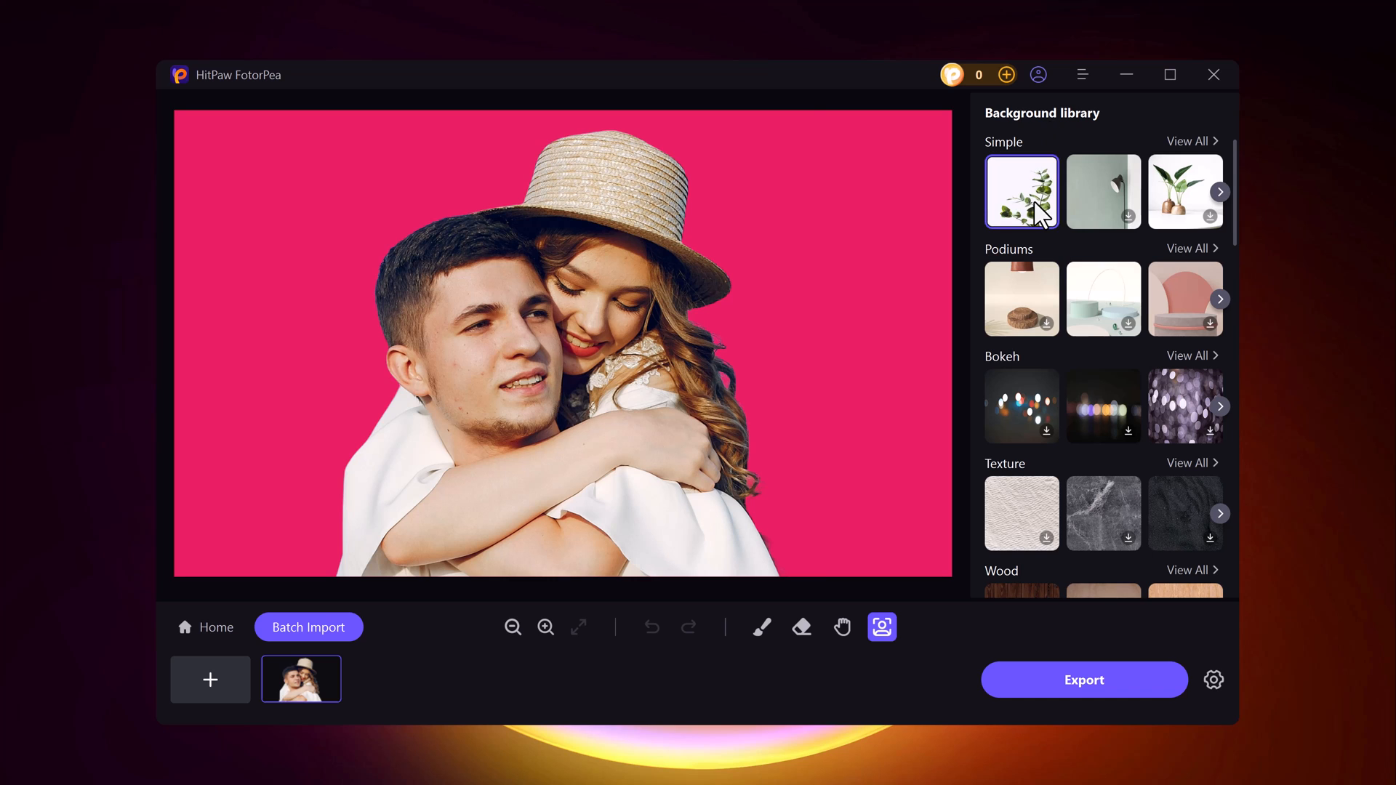
- Try the grey lamp wall and bokeh lights, settle on the starry night sky, and export the photo
click(1103, 192)
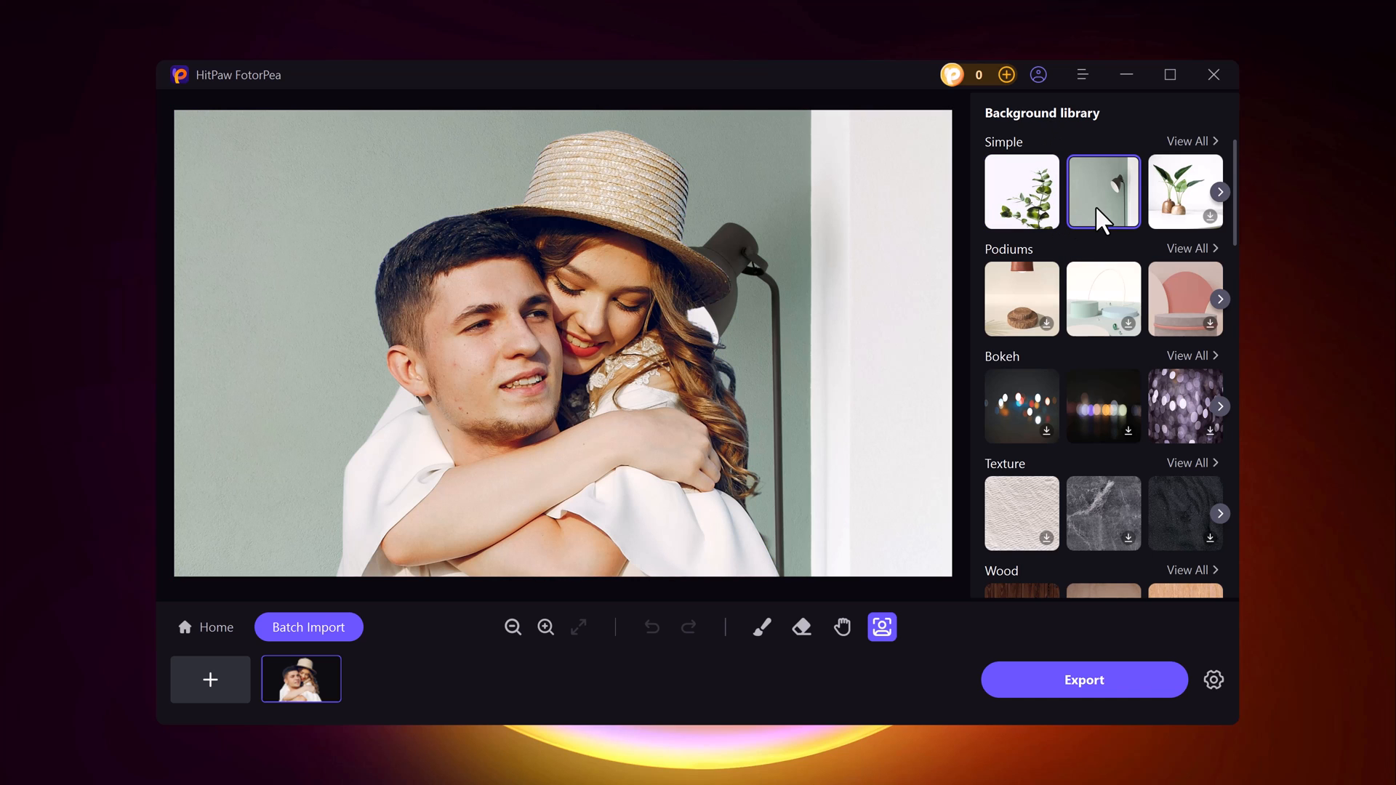
click(1104, 406)
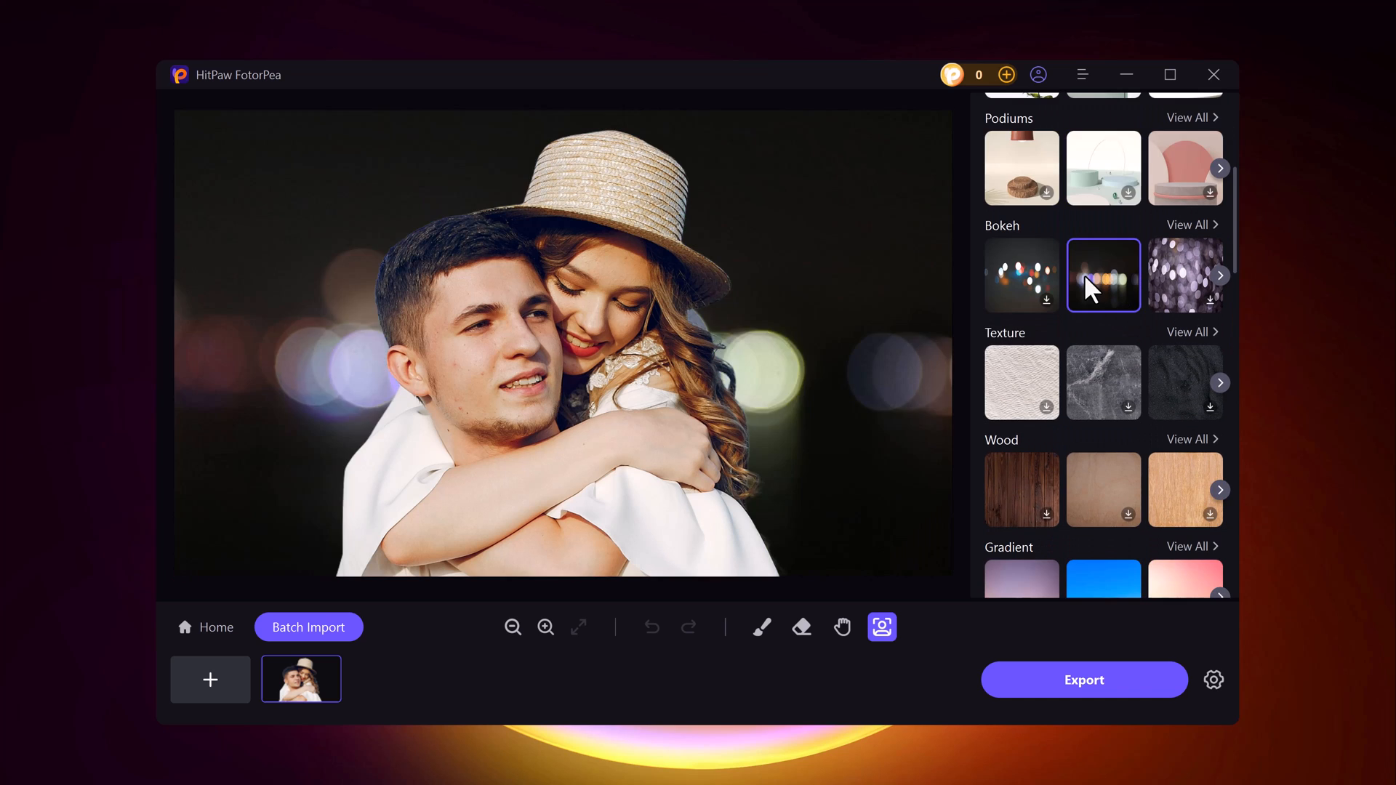
scroll(down, 3)
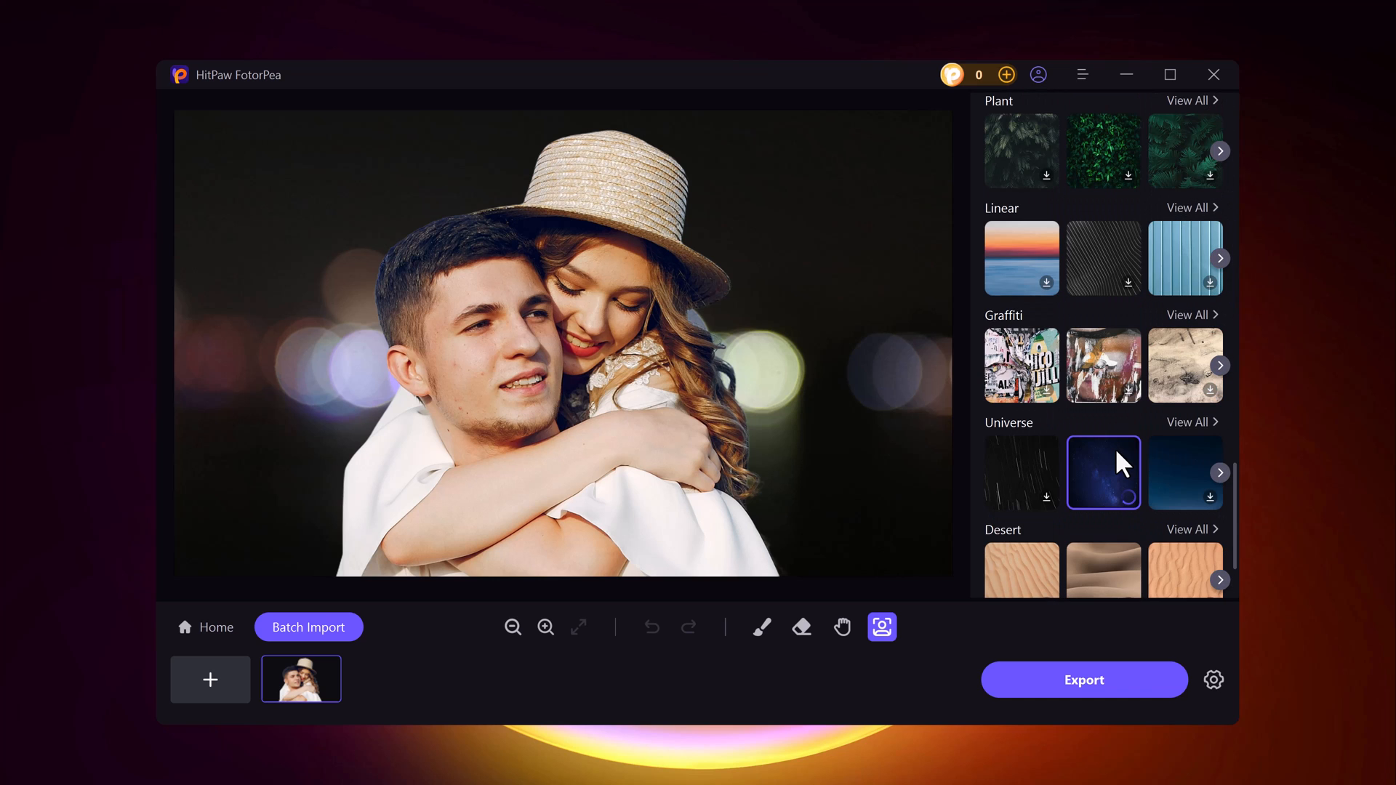
click(1104, 473)
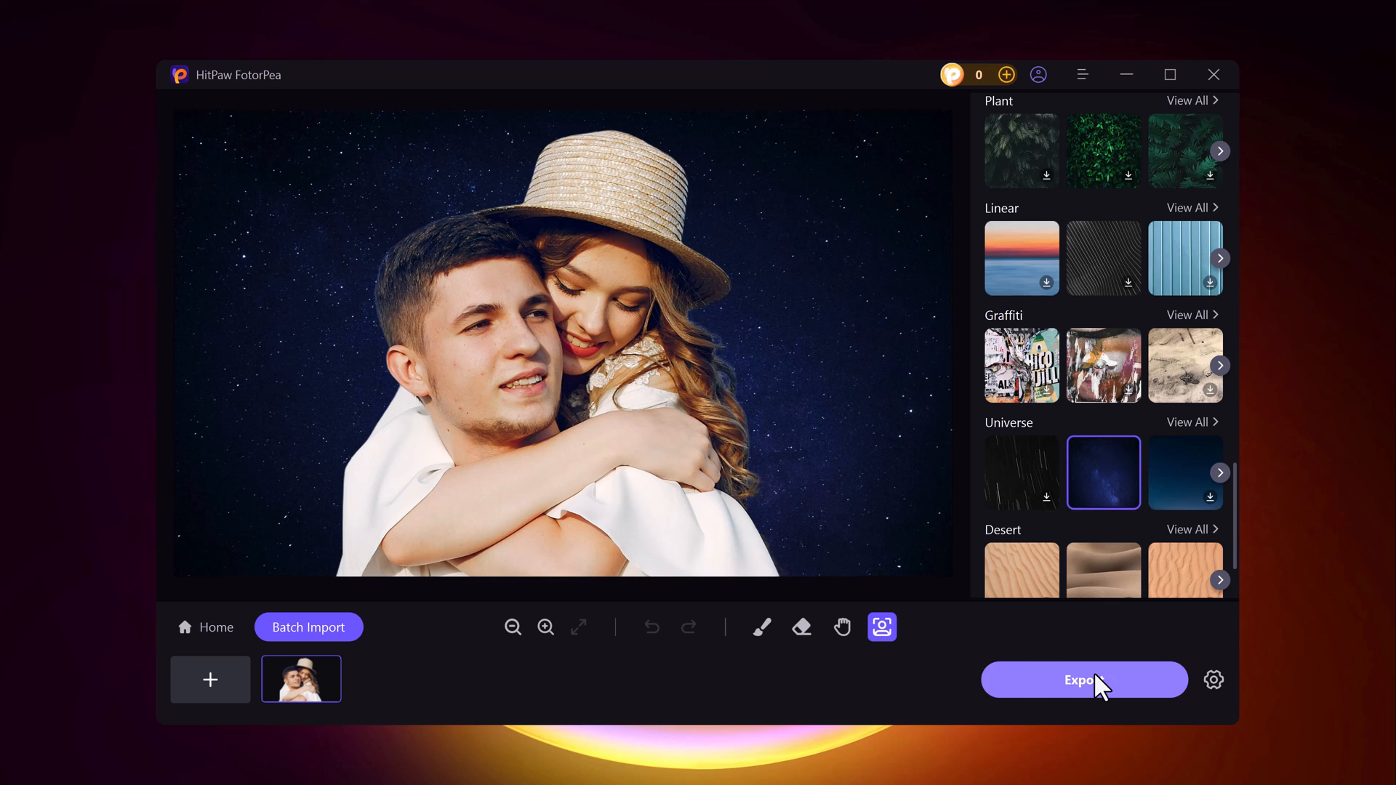
click(1083, 679)
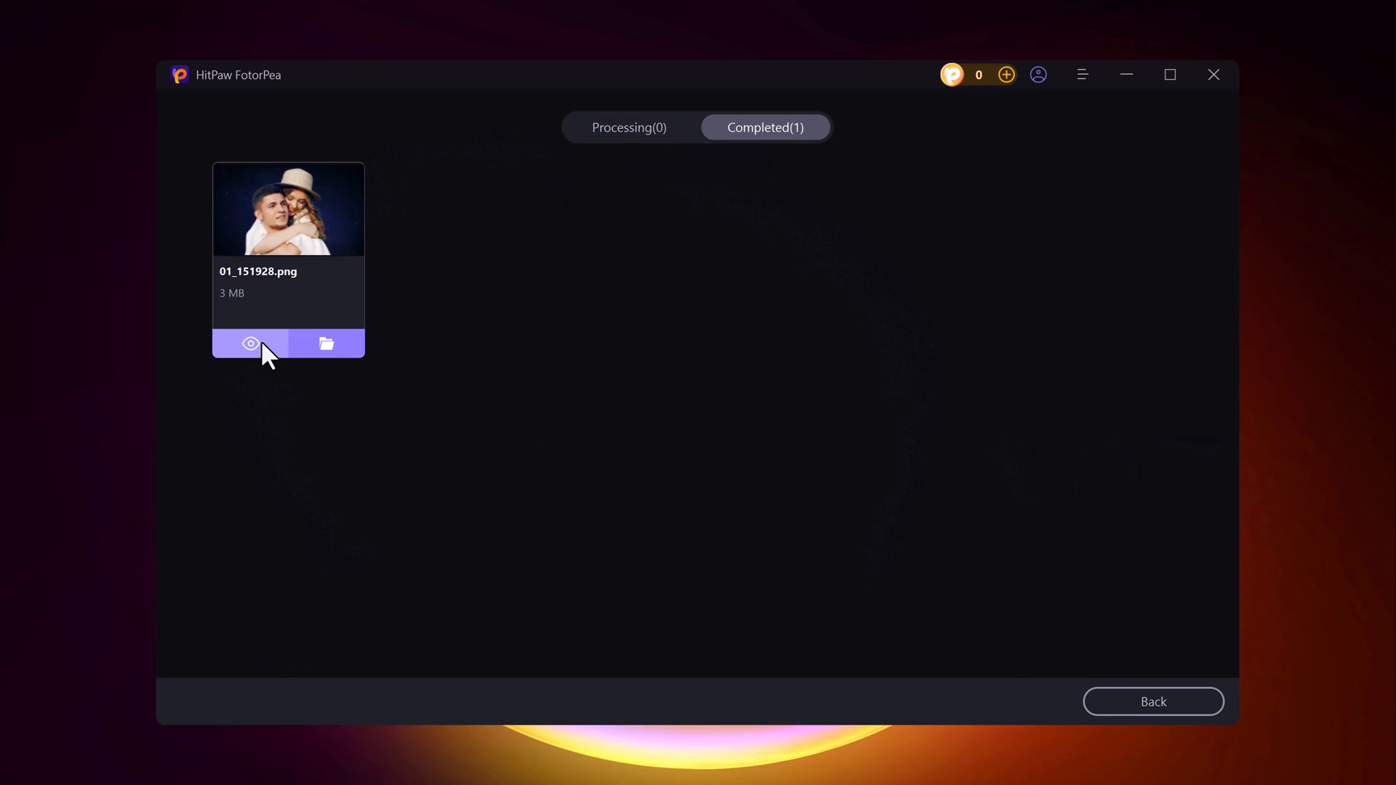
- Preview the exported starry-sky PNG beside the original sunflower-field photo
click(250, 343)
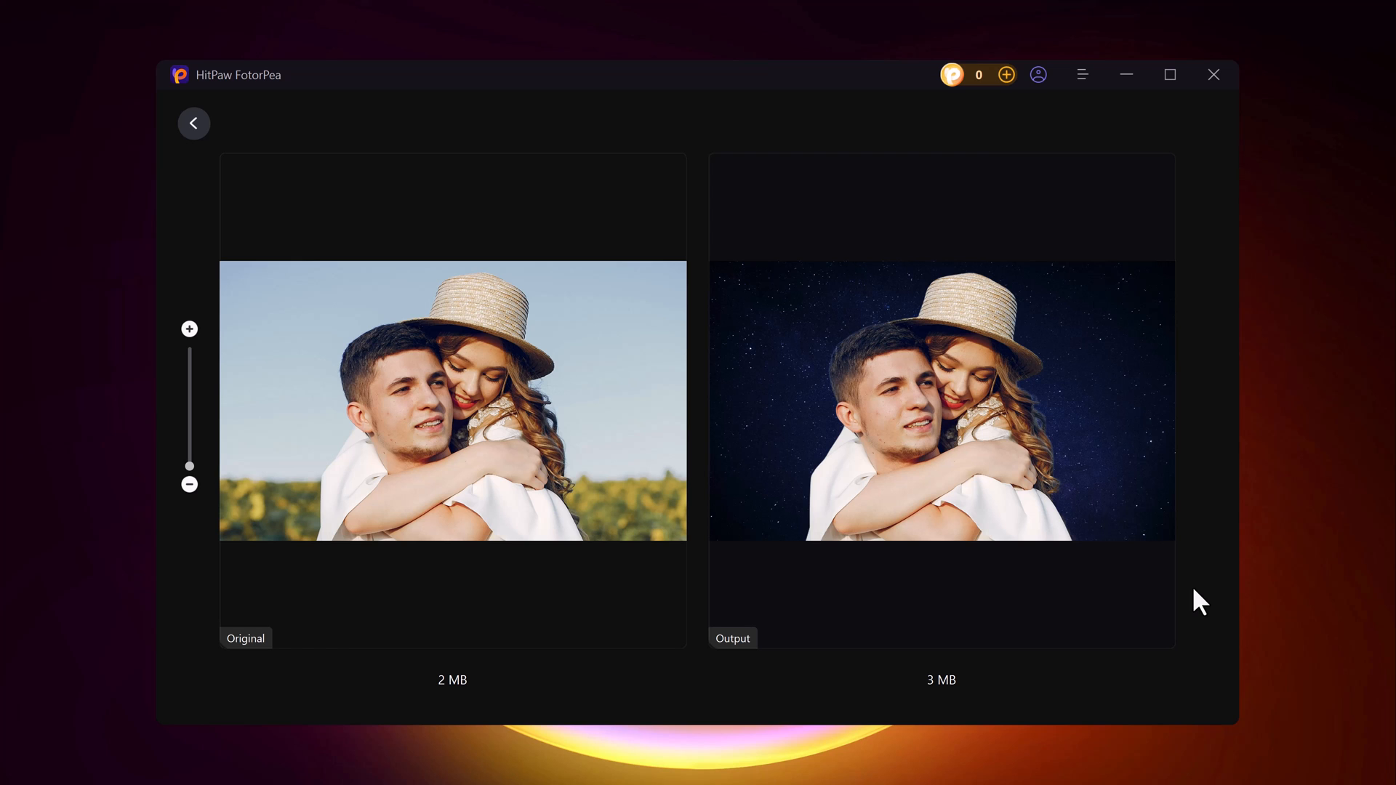
mouse_move(1283, 558)
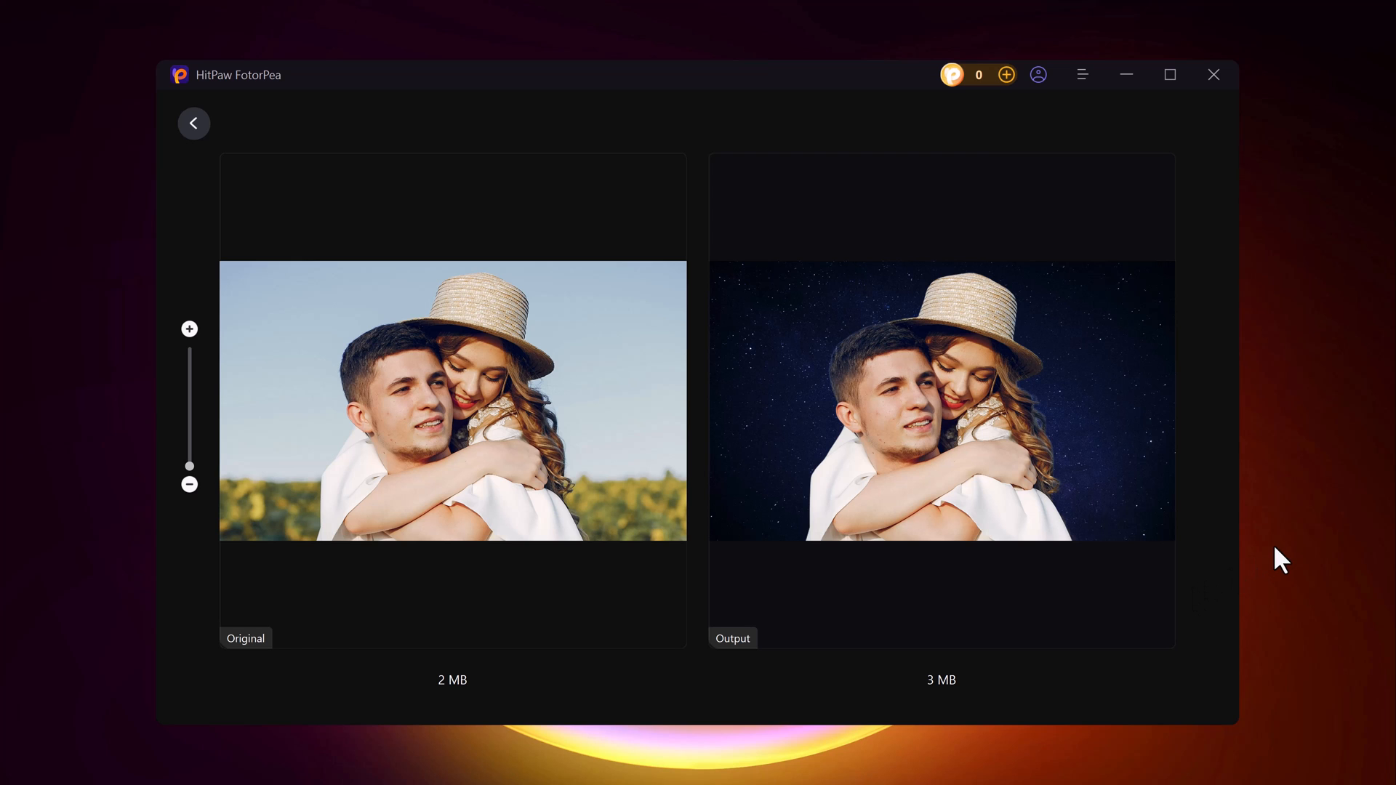
- Return to the start screen and import the pexels-pro5 photo of the woman in white
click(193, 122)
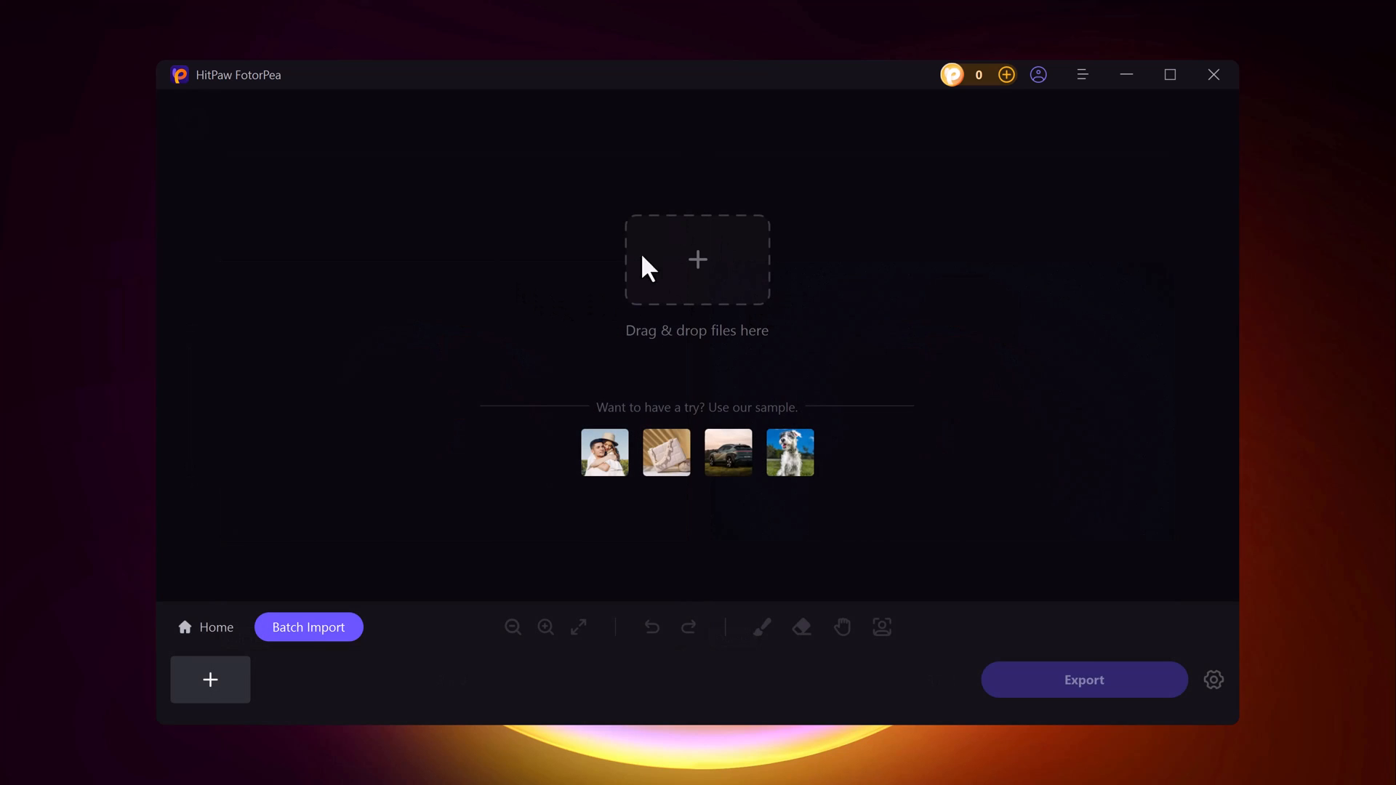
click(697, 260)
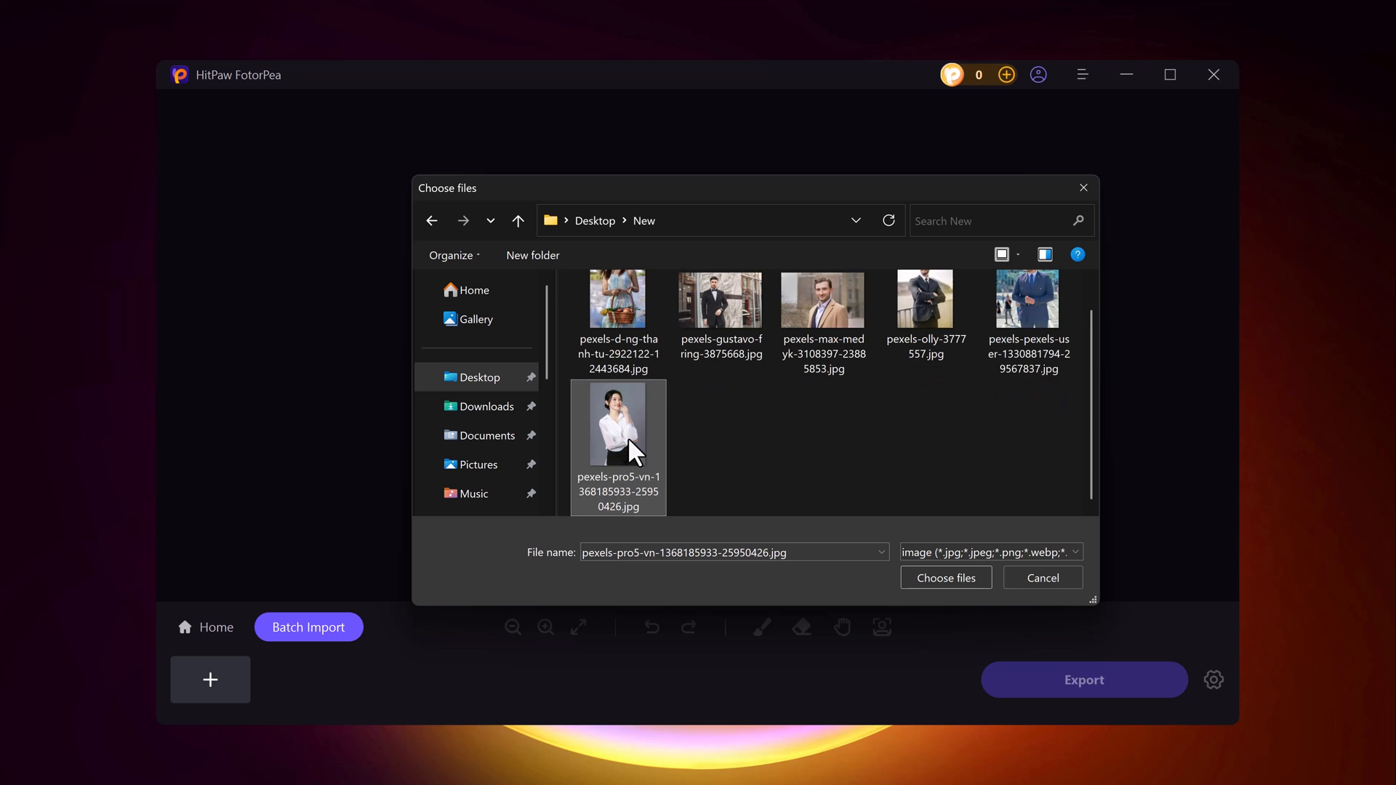
click(946, 577)
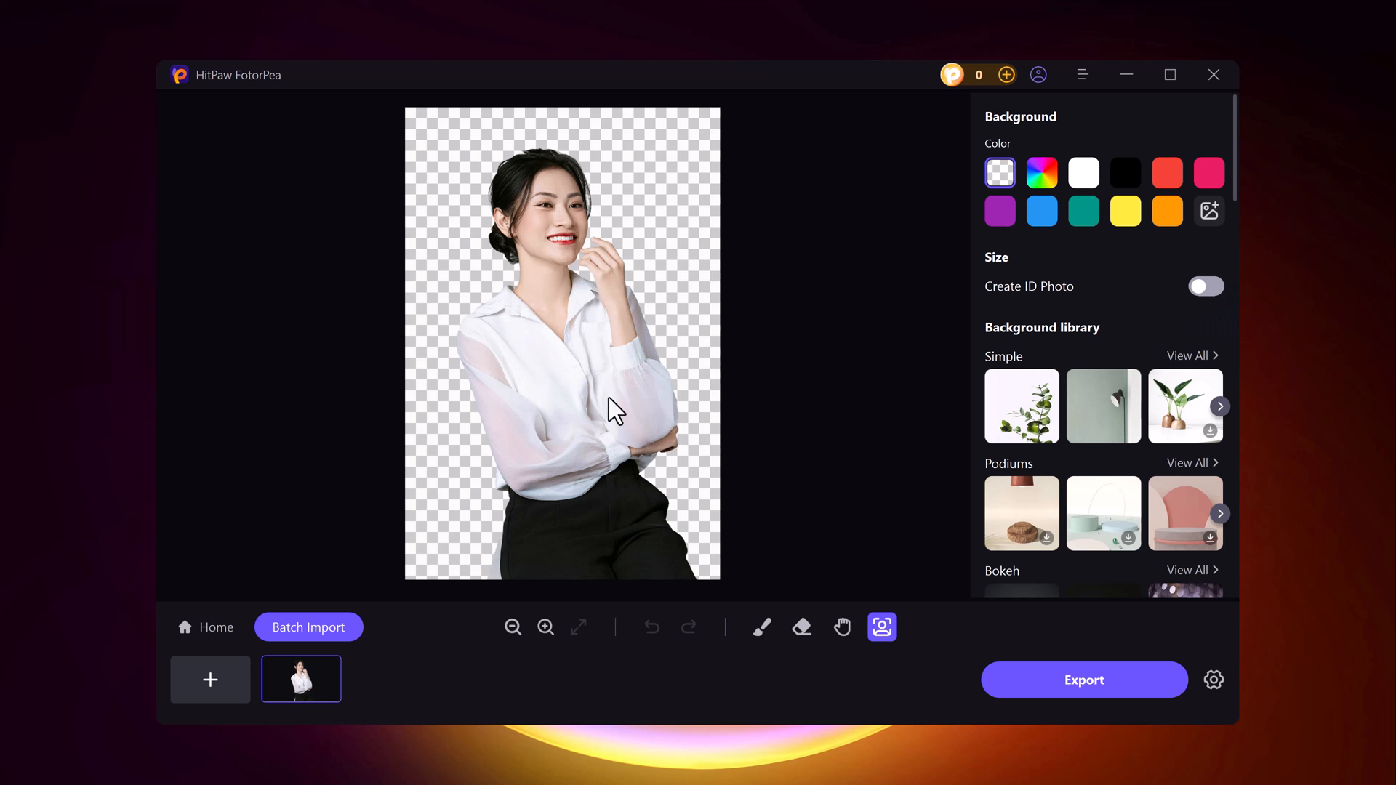
- Adjust the view size and try black, red and yellow solid fills behind the woman
click(546, 627)
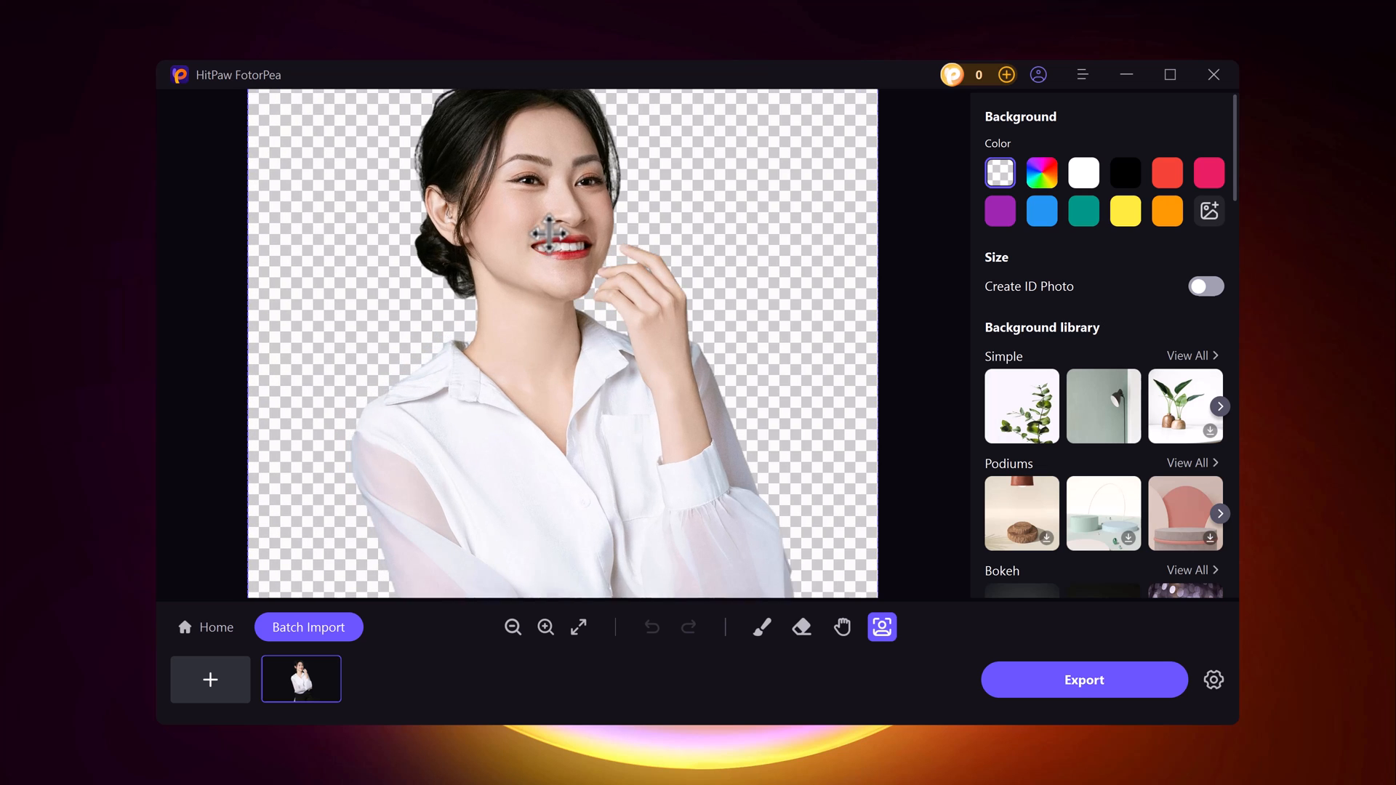
click(514, 627)
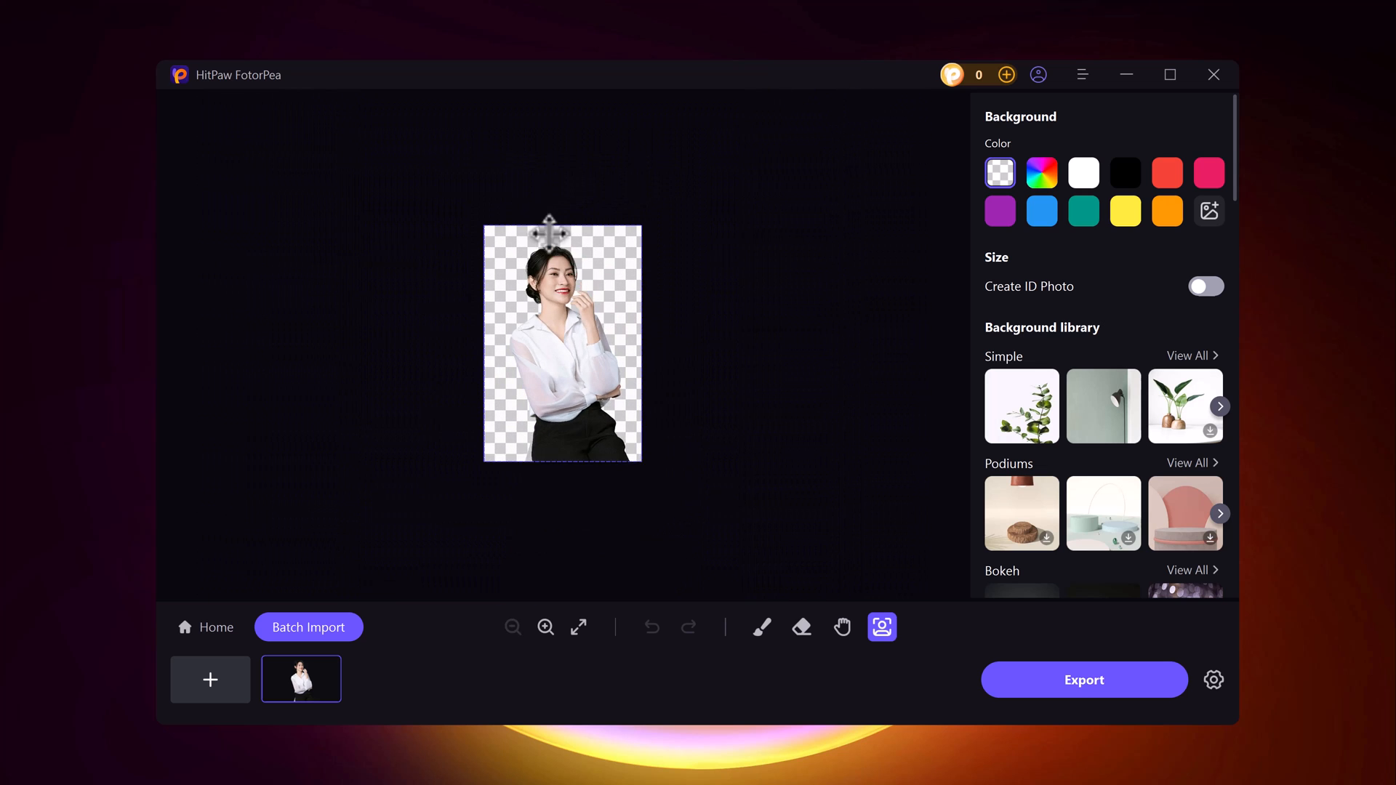
click(544, 627)
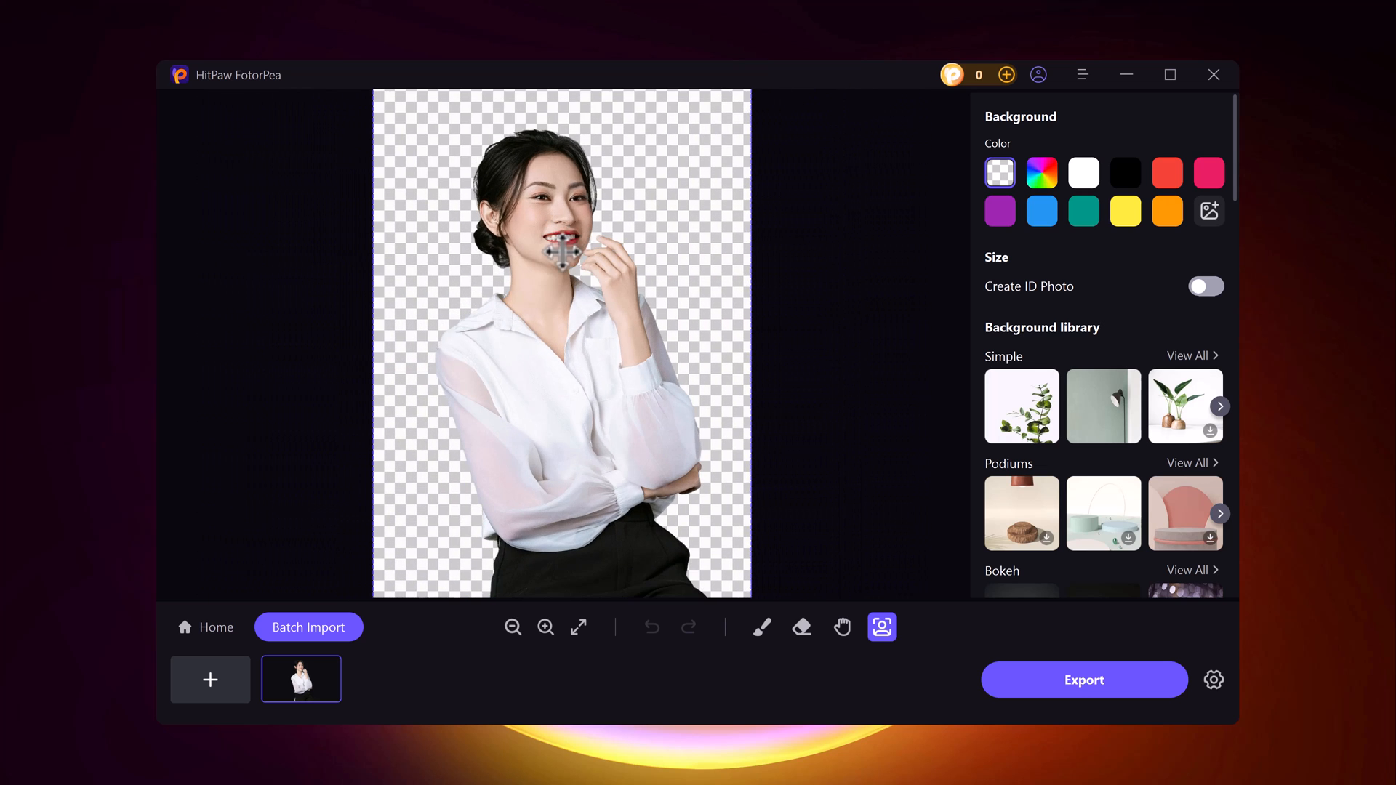
click(1124, 173)
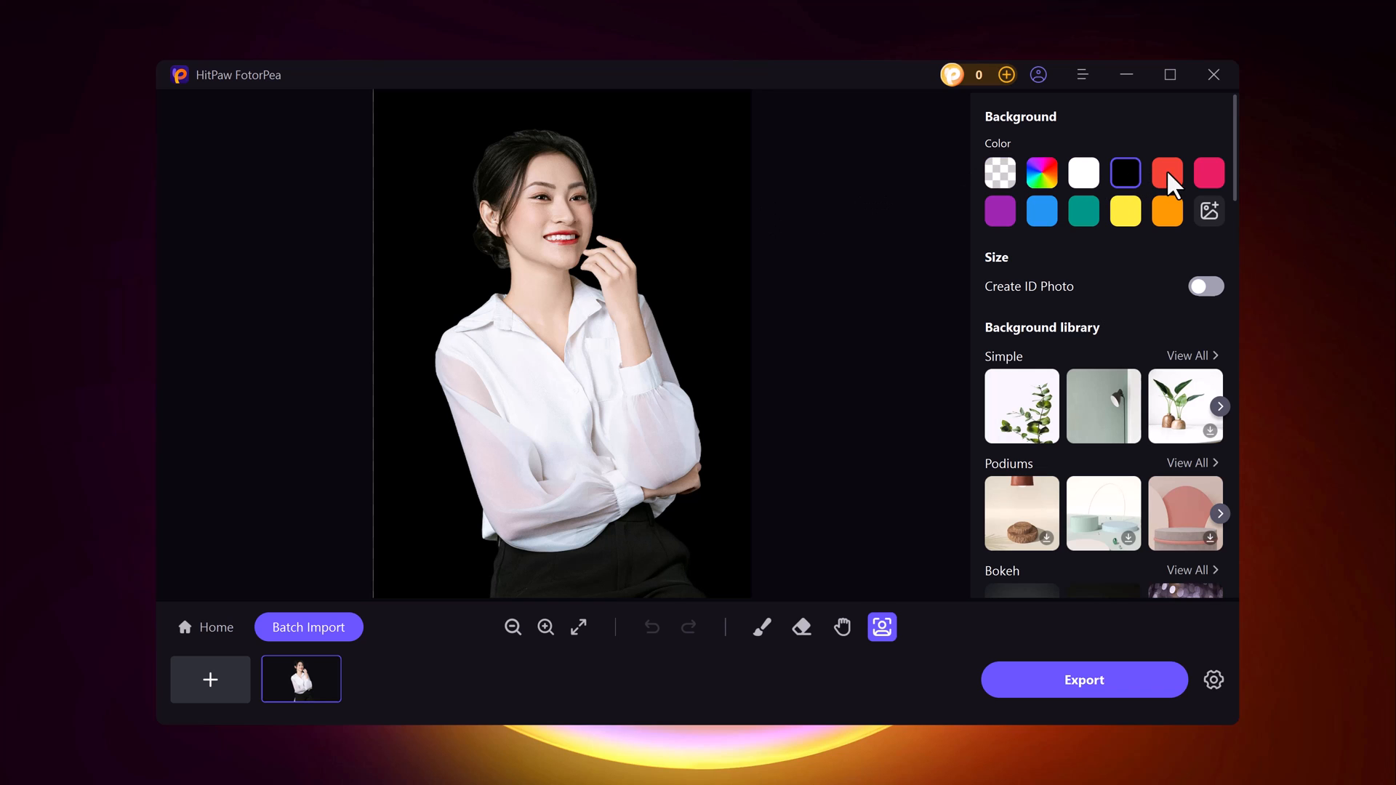
click(1167, 173)
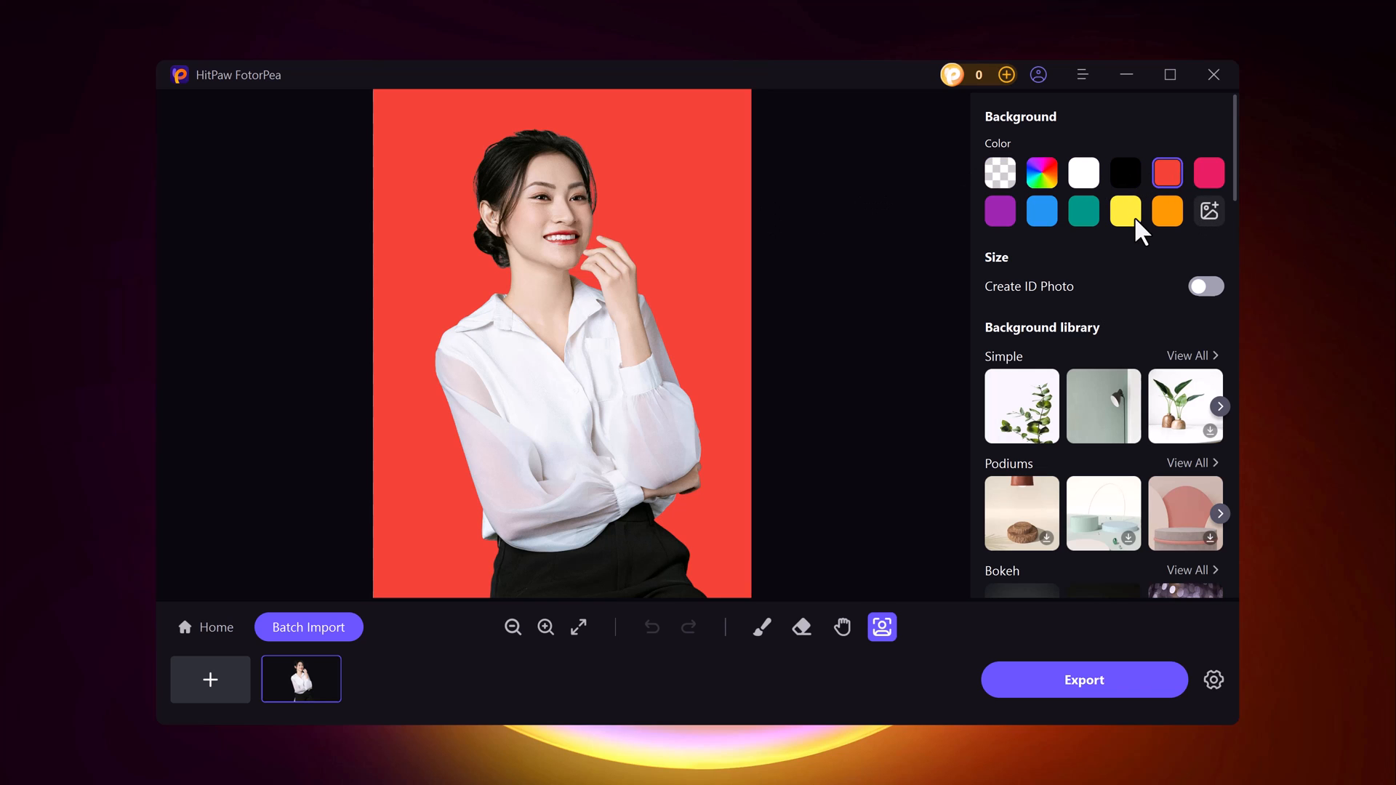
click(1124, 211)
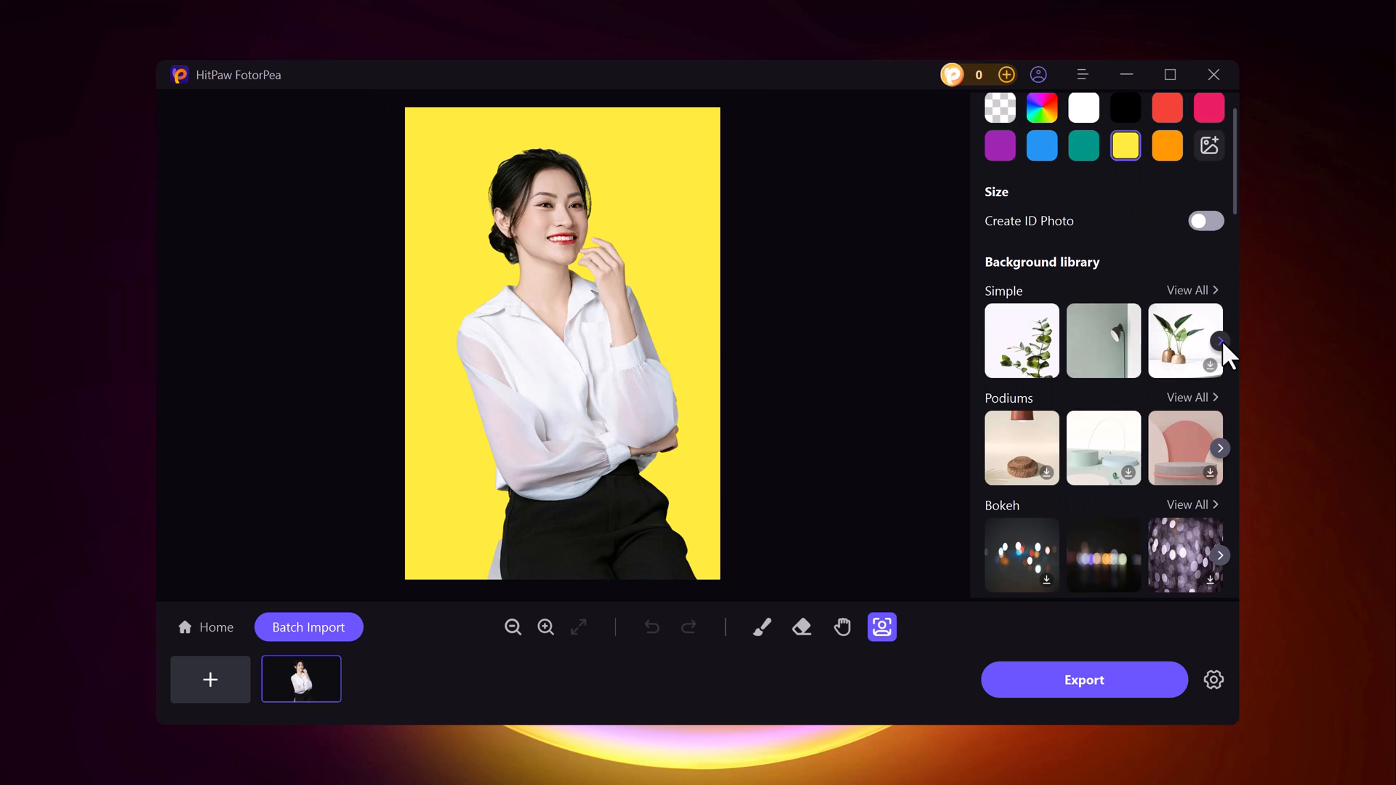
- Apply the blue geometric pattern, then the abstract marble backdrop, and export the portrait
click(1219, 340)
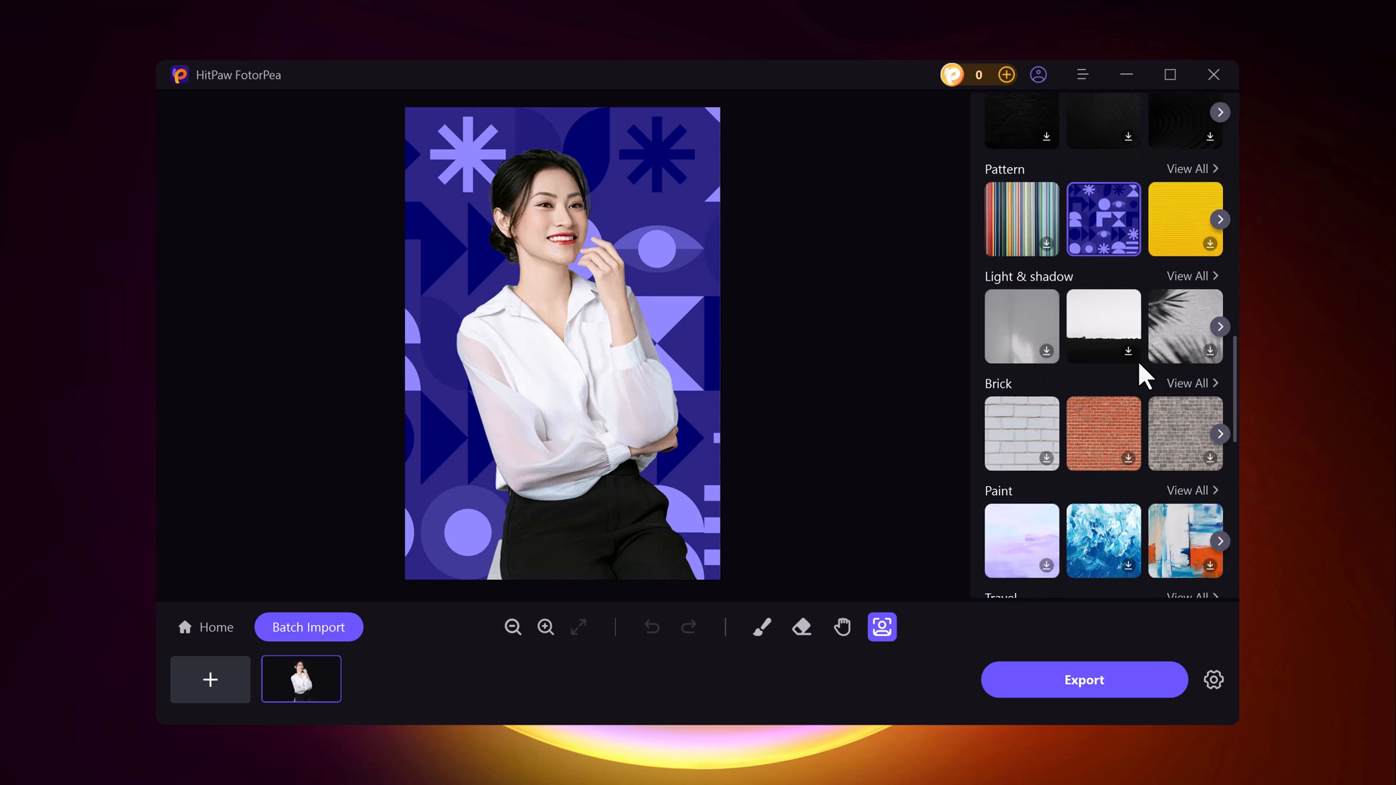
click(1185, 557)
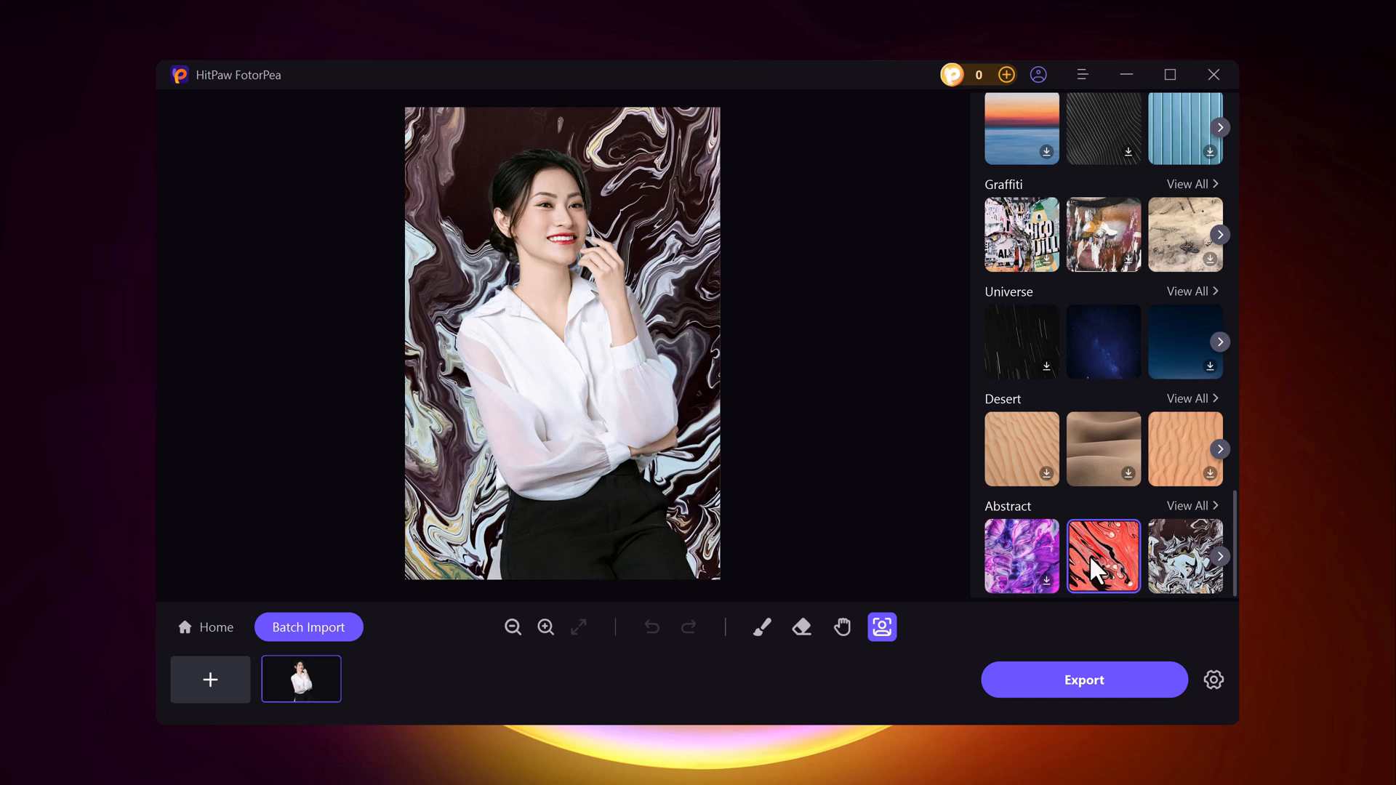
scroll(up, 3)
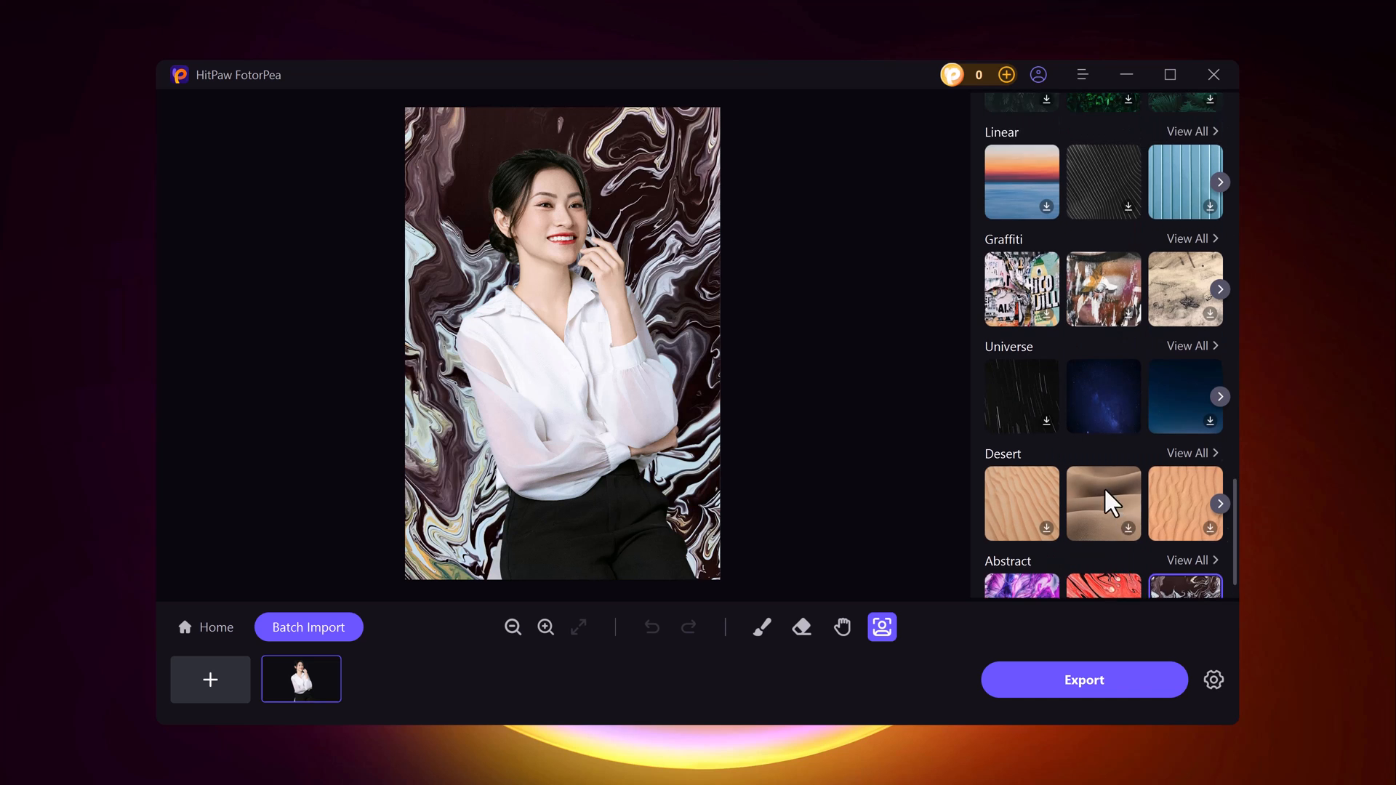
click(1082, 679)
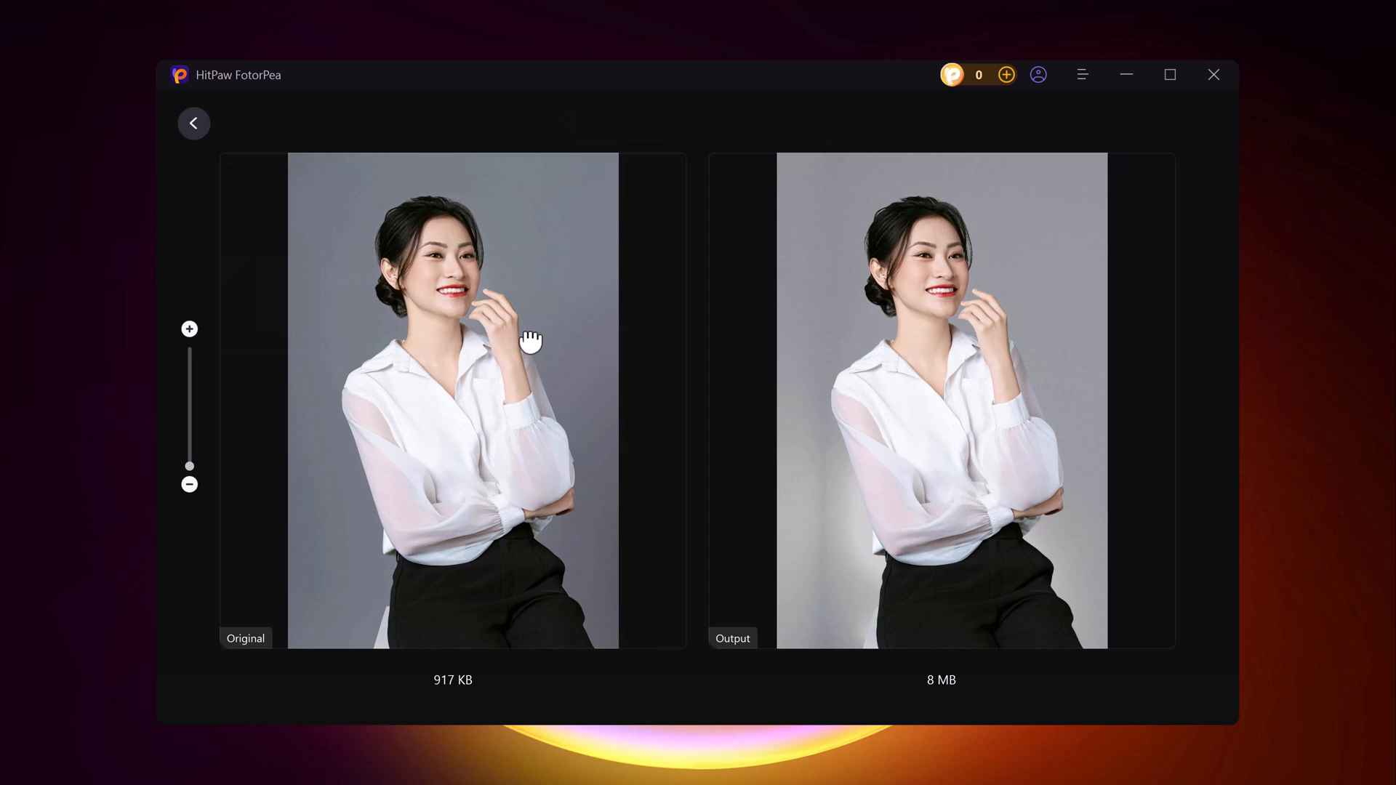
mouse_move(1323, 407)
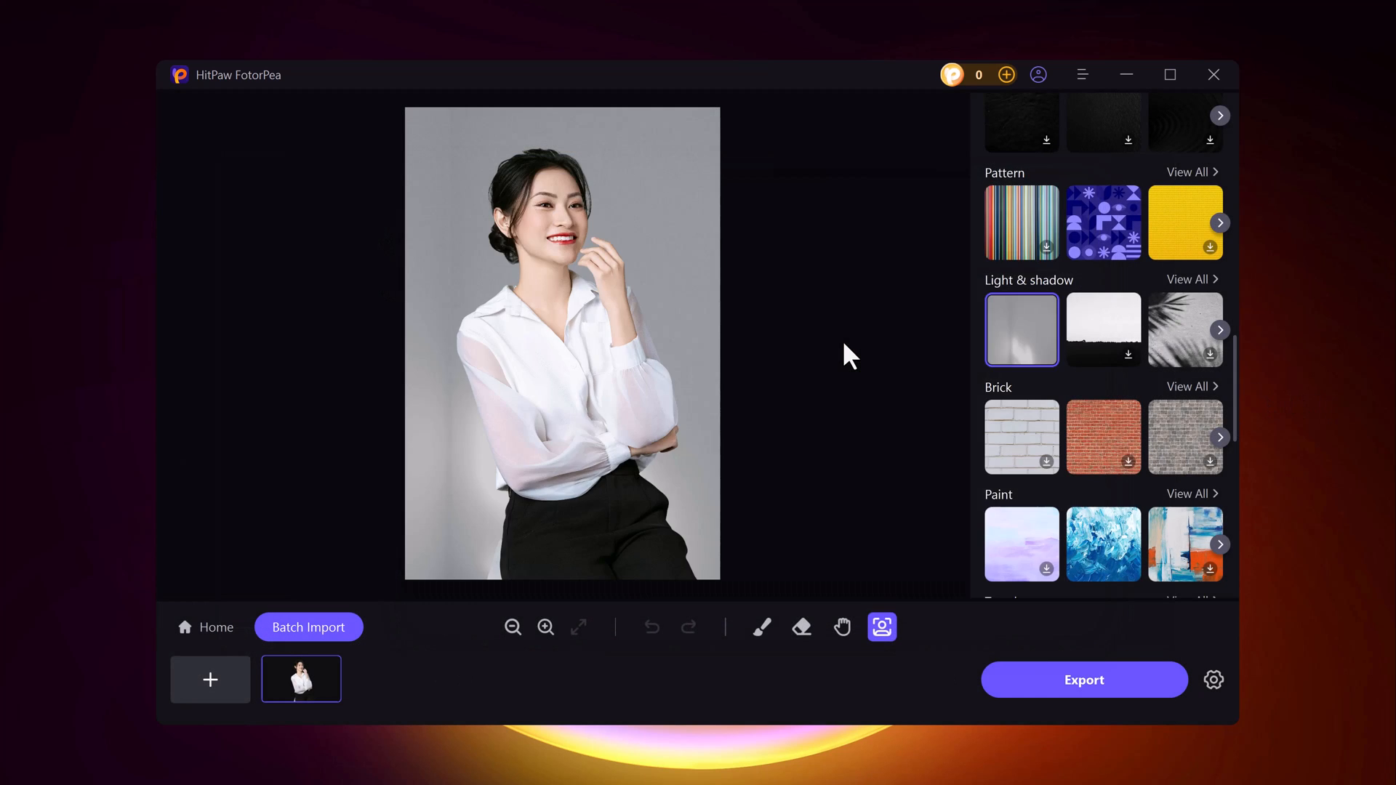
- Select the man in the tan coat's portrait for editing
click(210, 679)
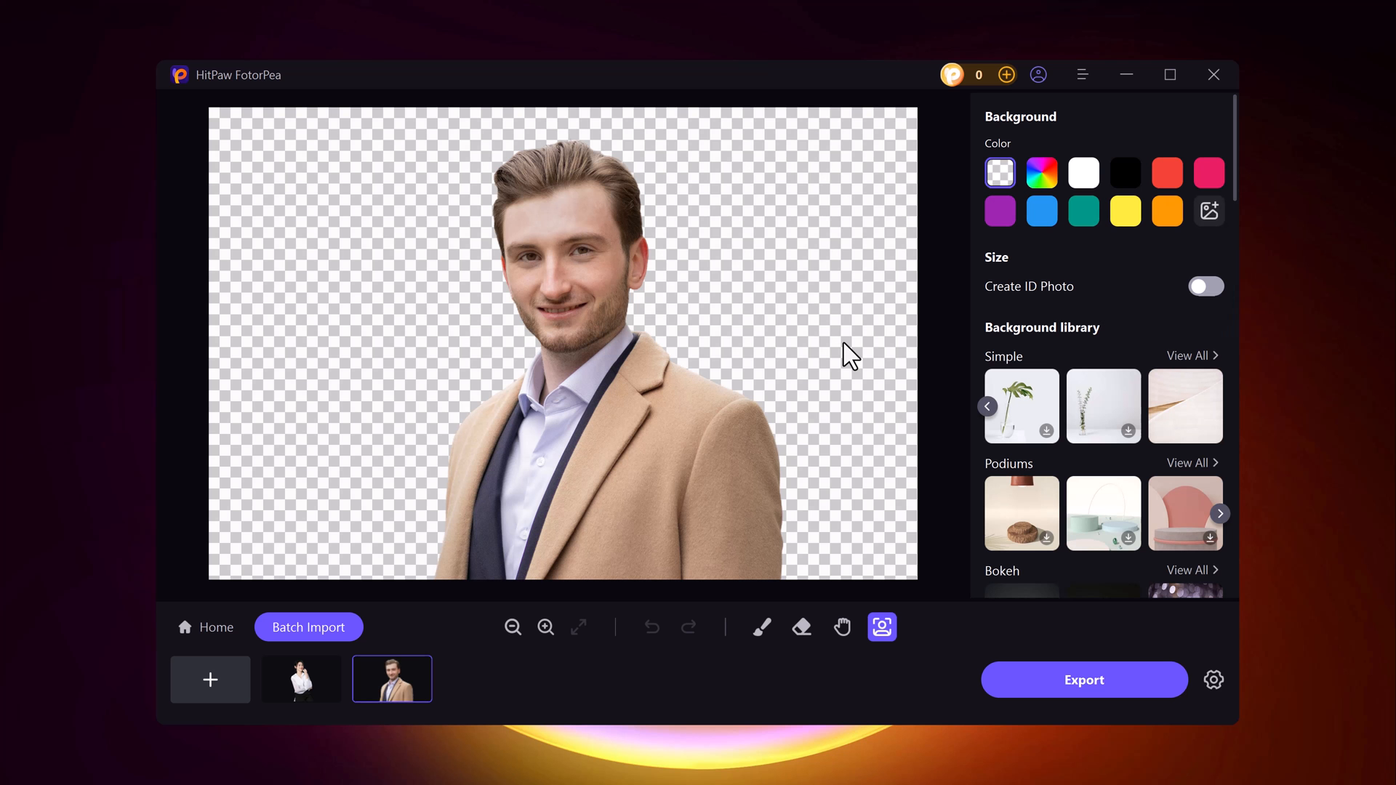
mouse_move(906, 325)
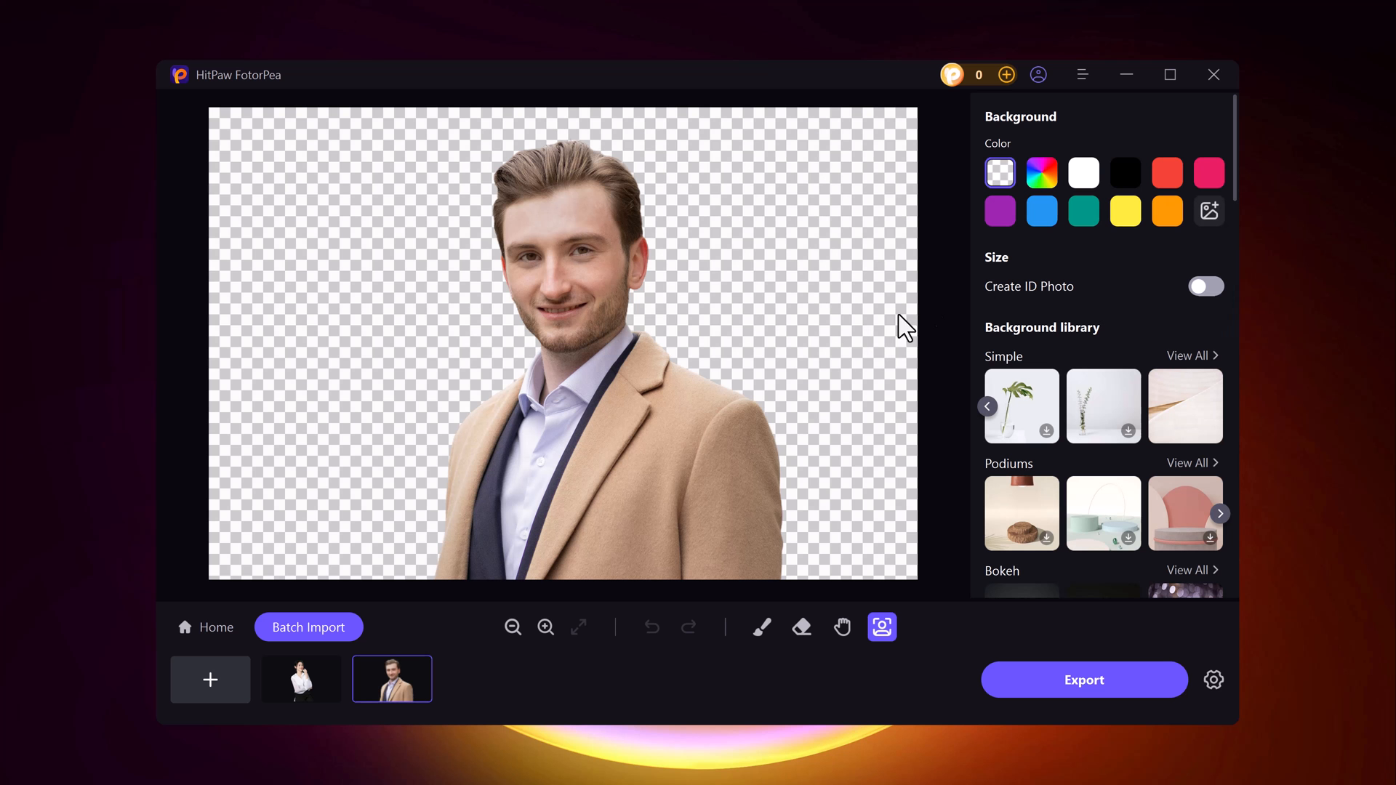
- Try grey light-and-shadow, starry sky and desert backdrops, keep the striped light-and-shadow one, and export
scroll(down, 3)
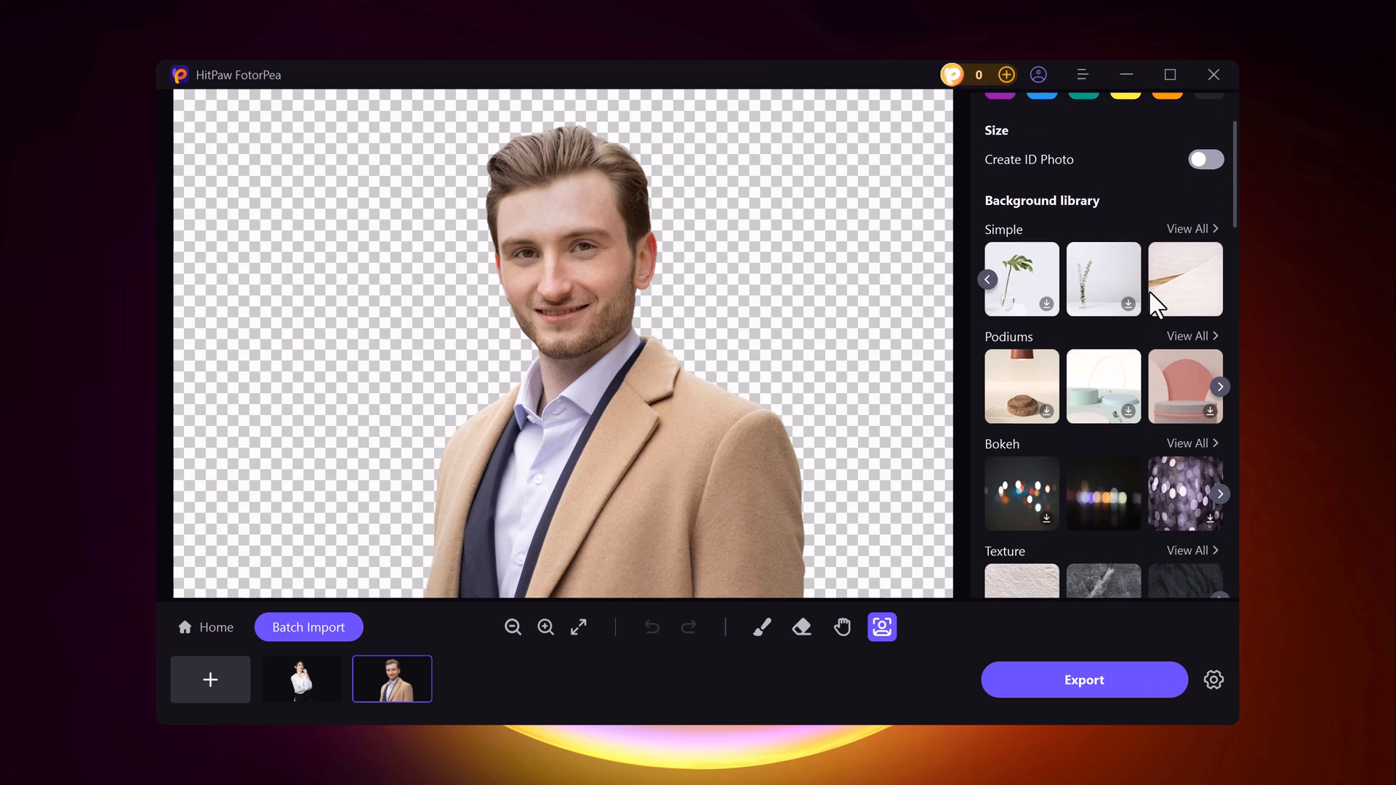
scroll(down, 3)
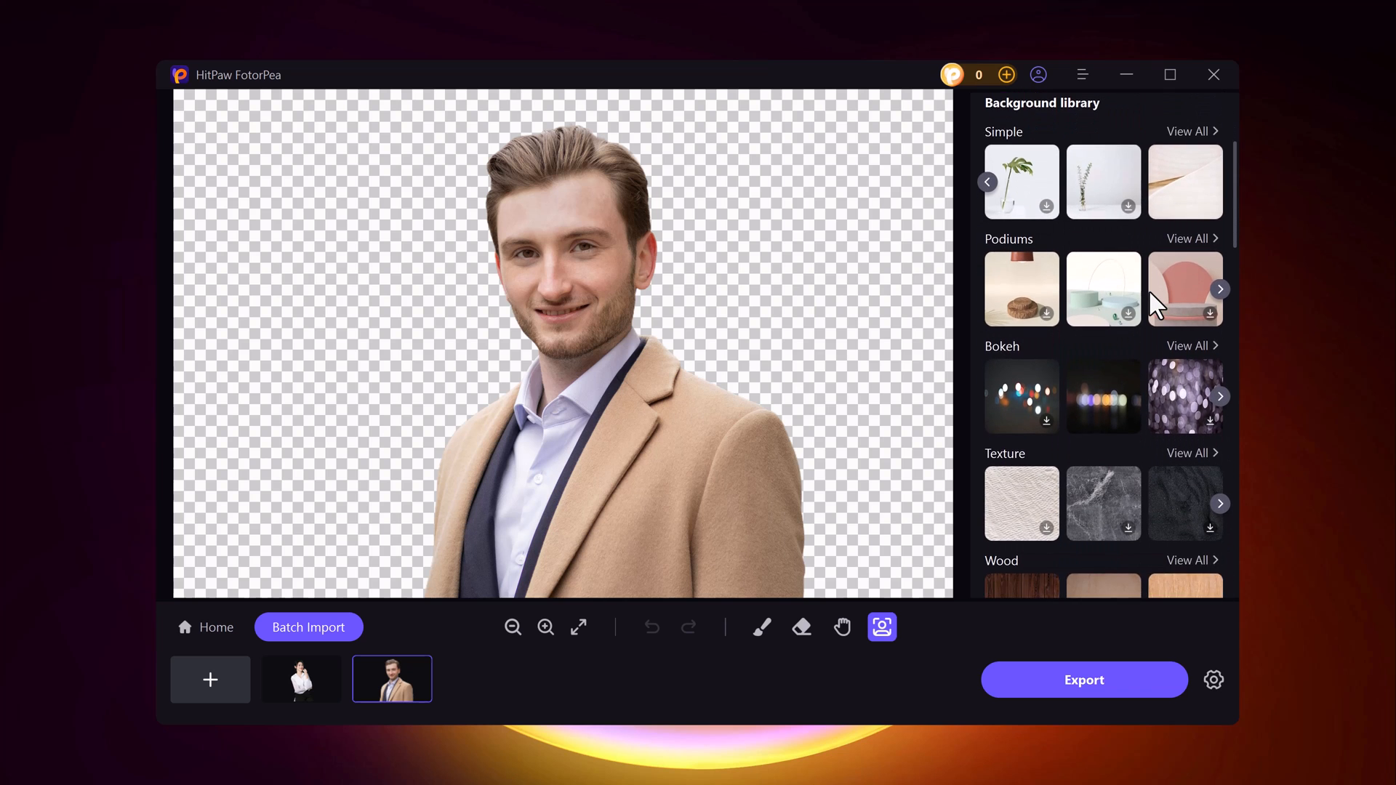
click(1021, 334)
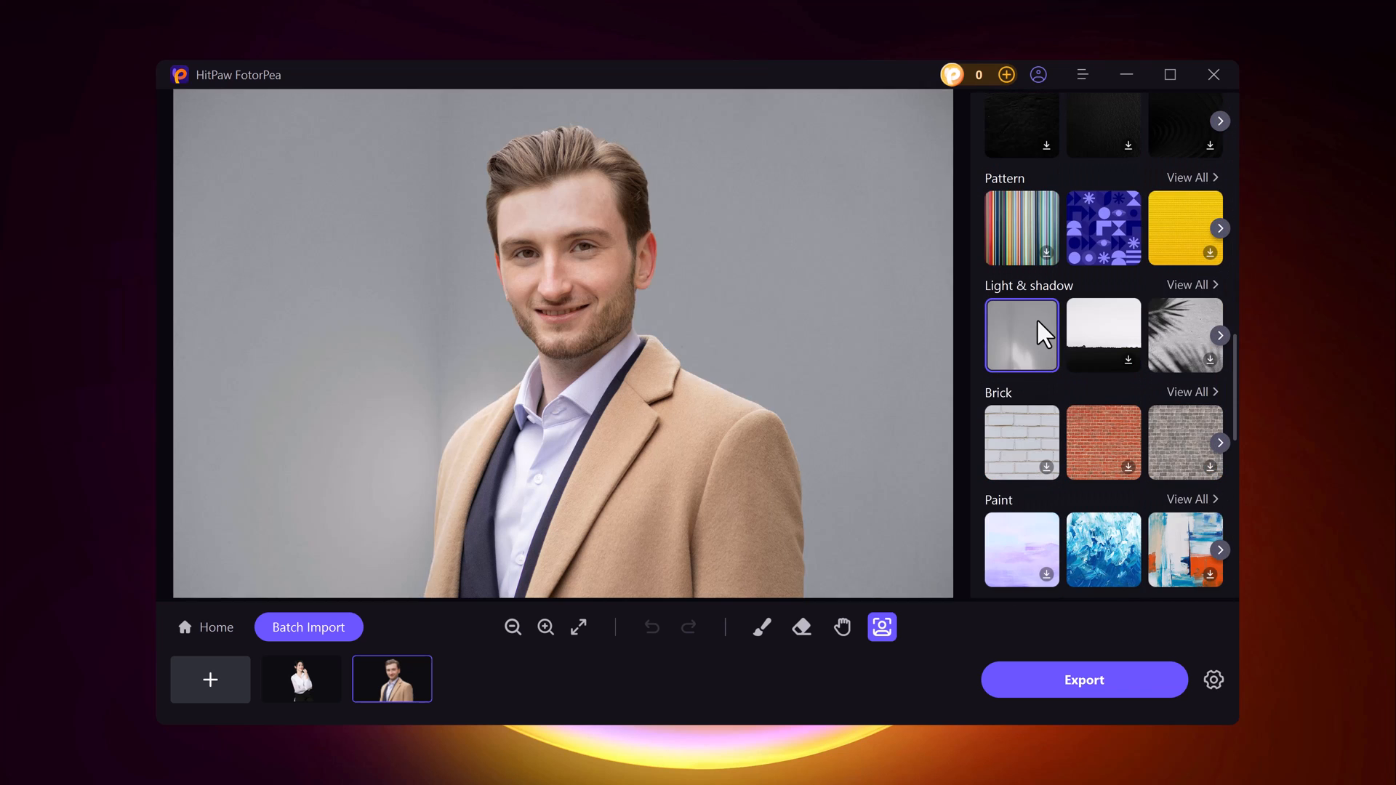
click(1102, 350)
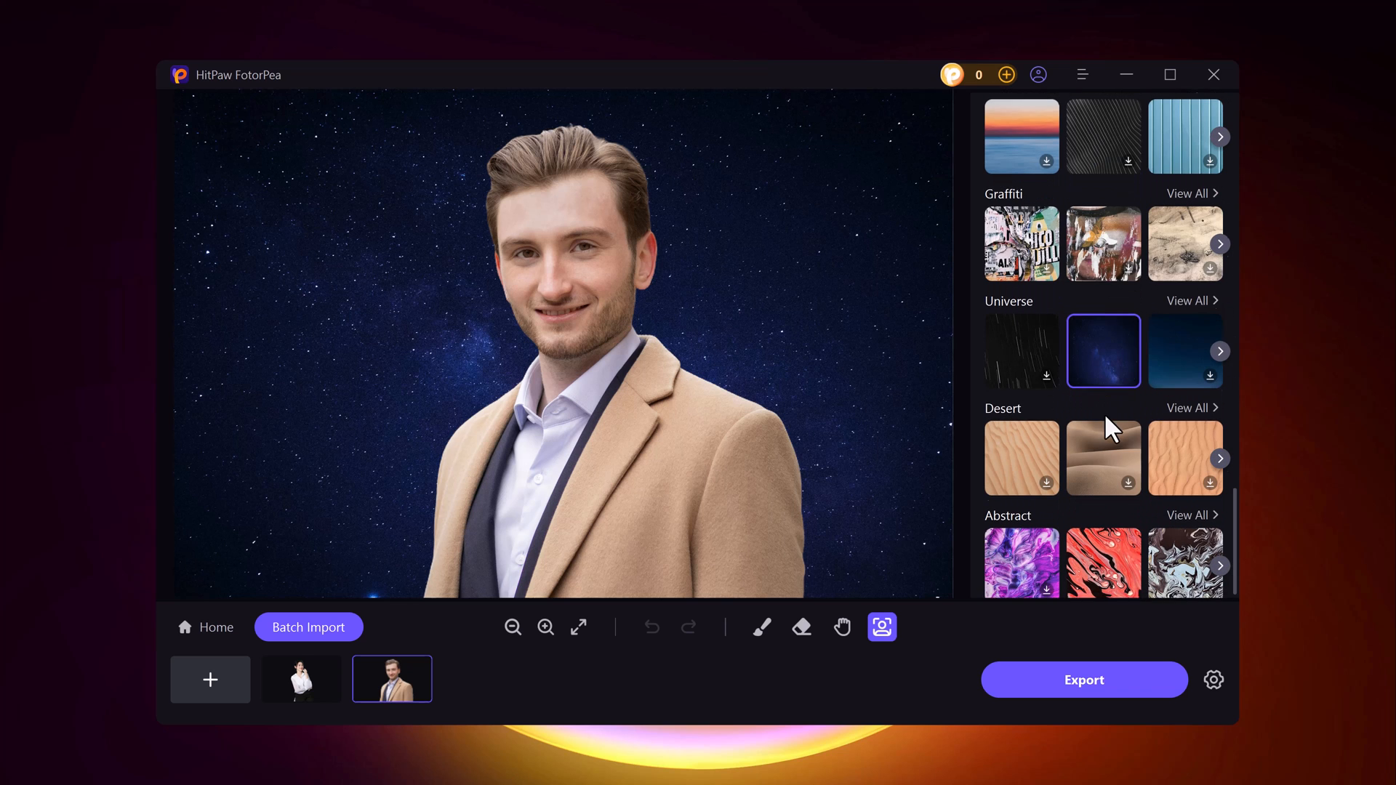
click(1104, 449)
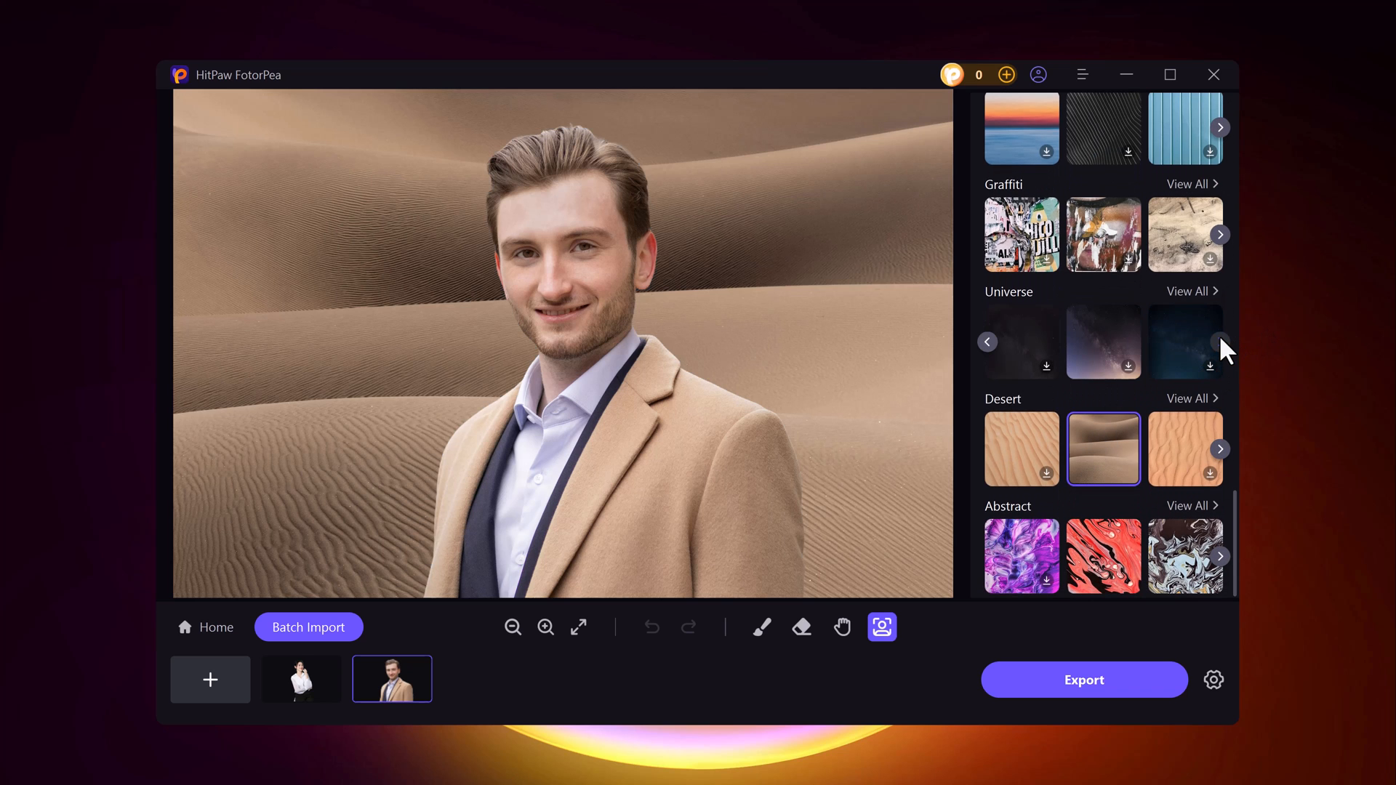
click(1185, 340)
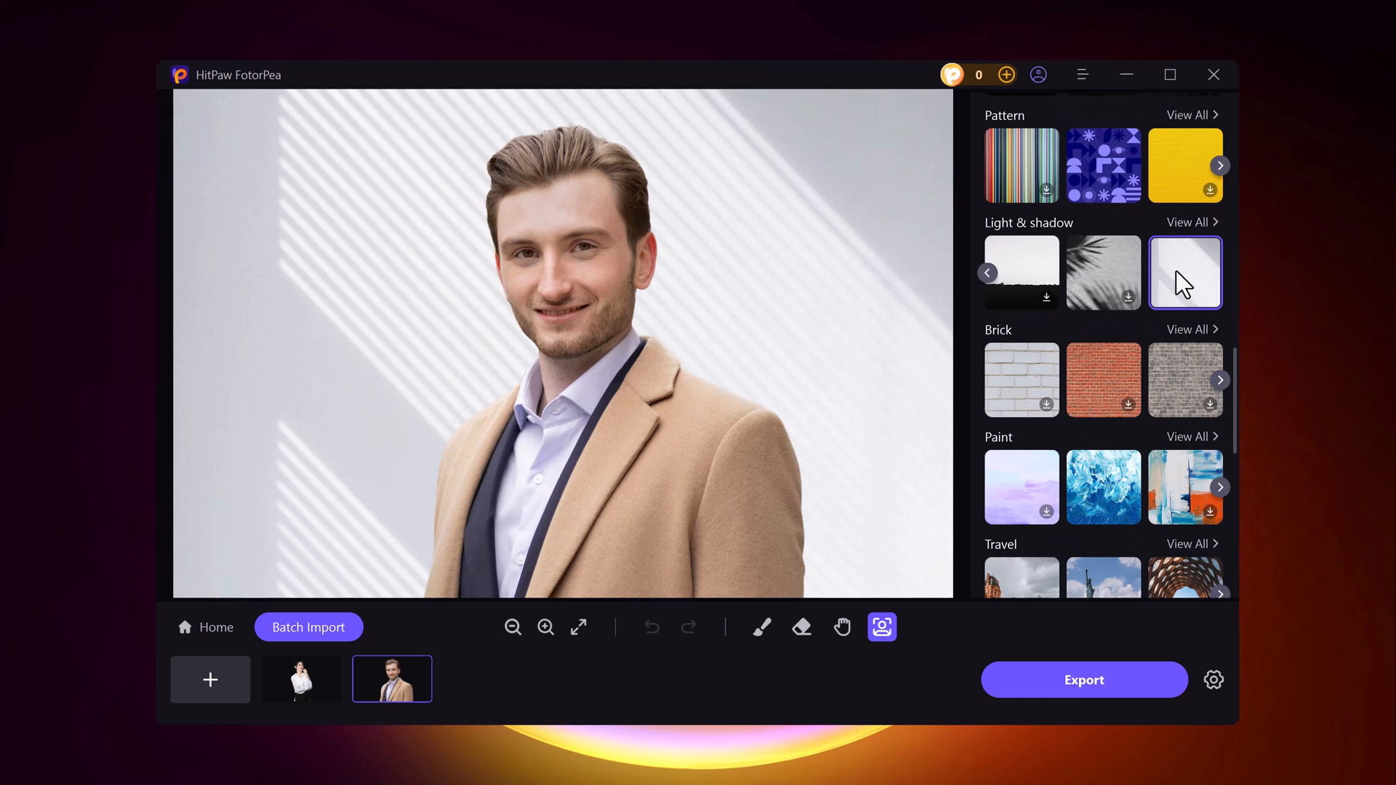
click(1083, 679)
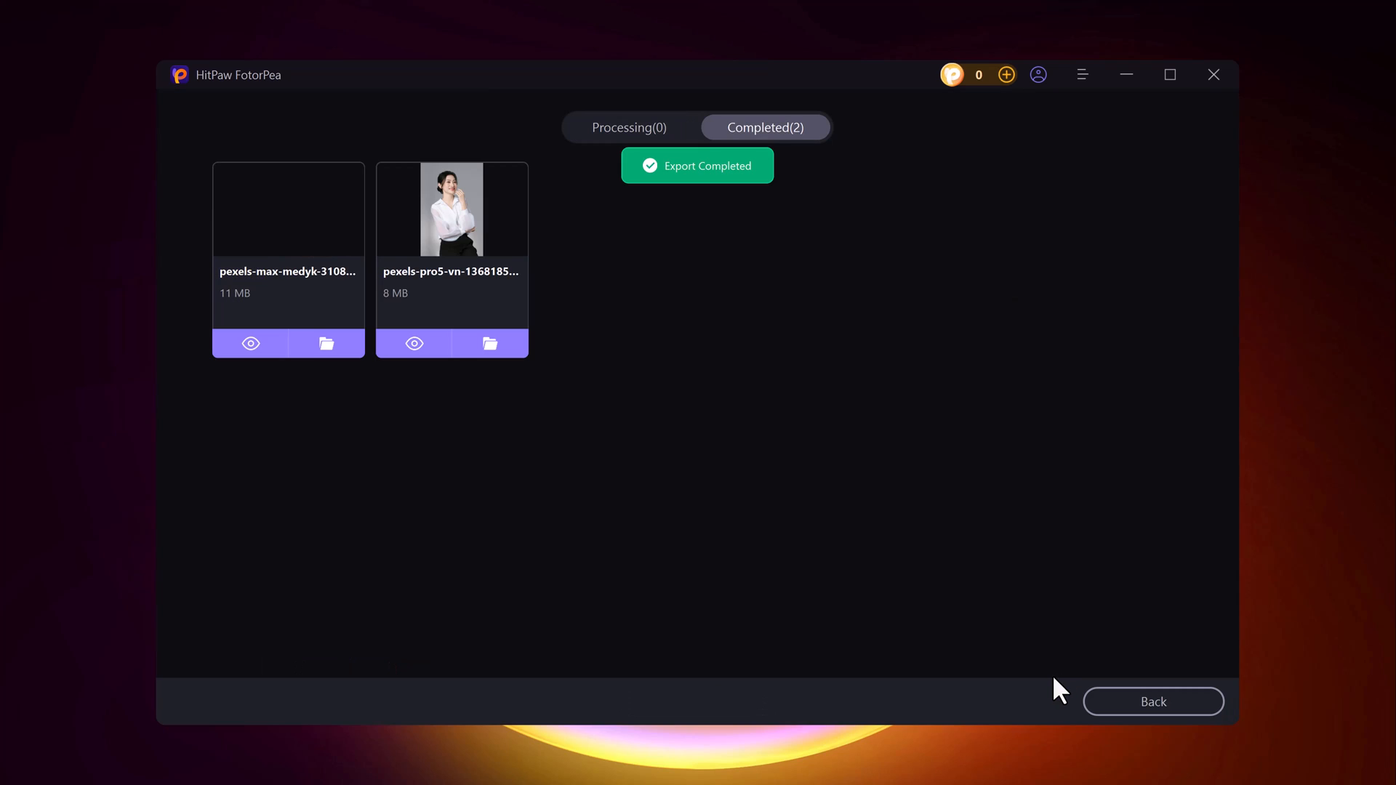
- Compare the man's exported portrait with the original, then return to the home screen
click(250, 343)
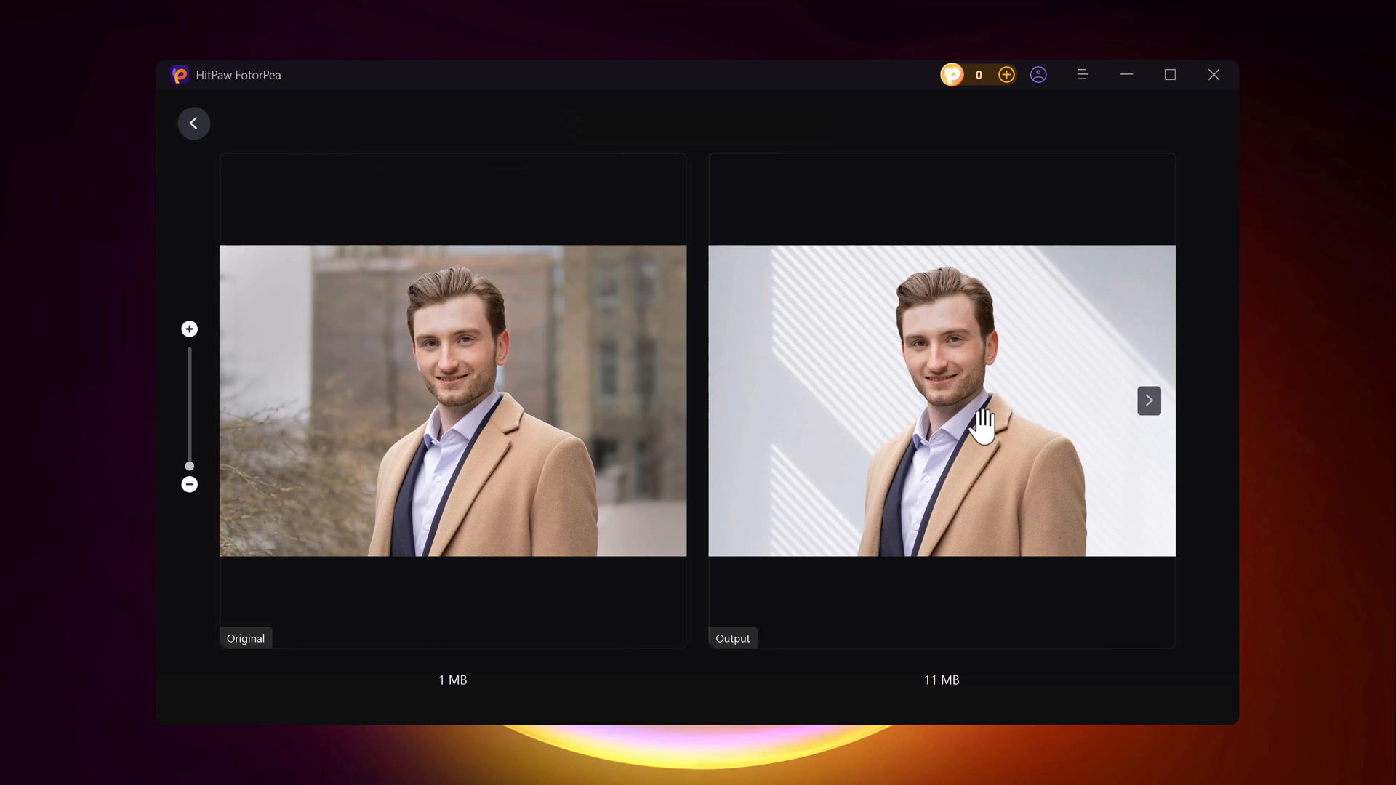
mouse_move(1046, 441)
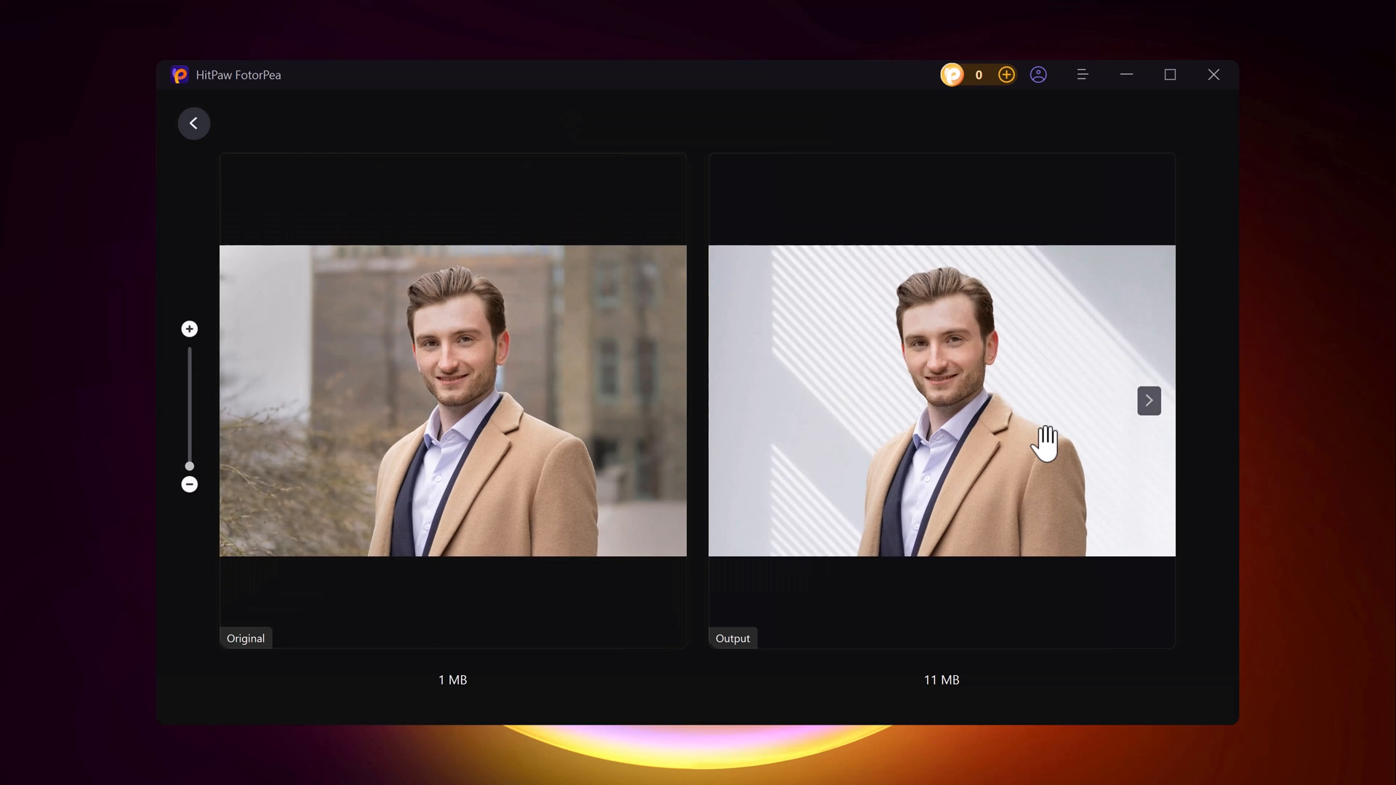
mouse_move(1371, 463)
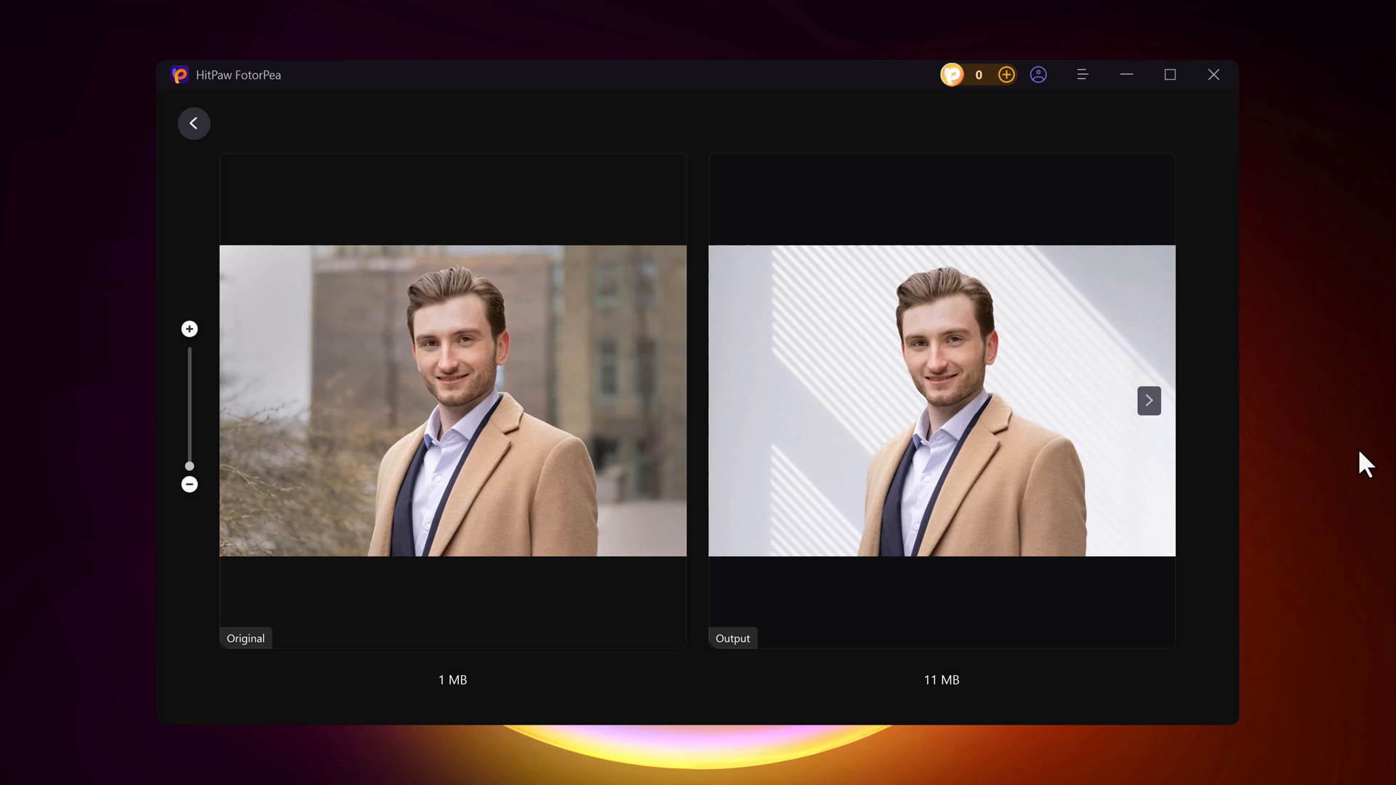
mouse_move(1354, 466)
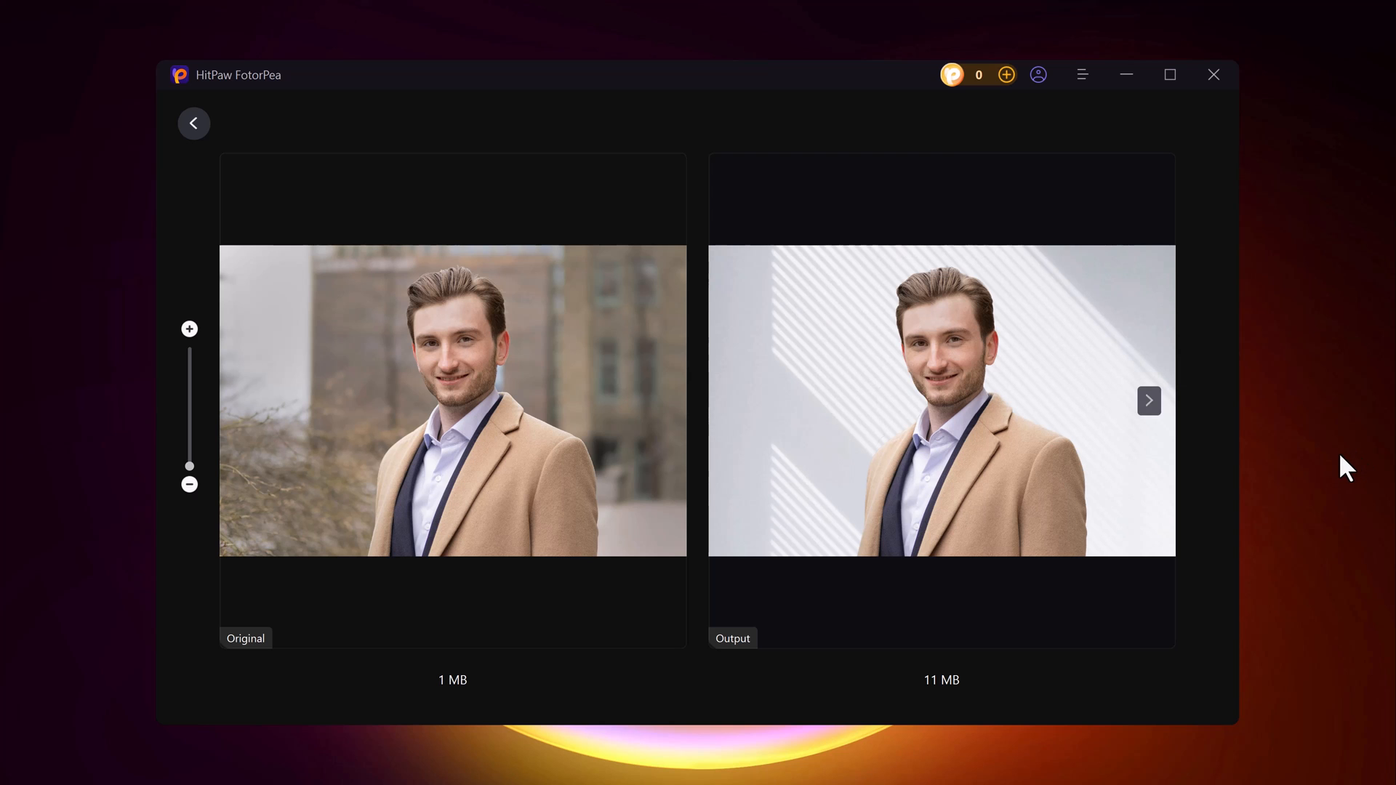
click(193, 122)
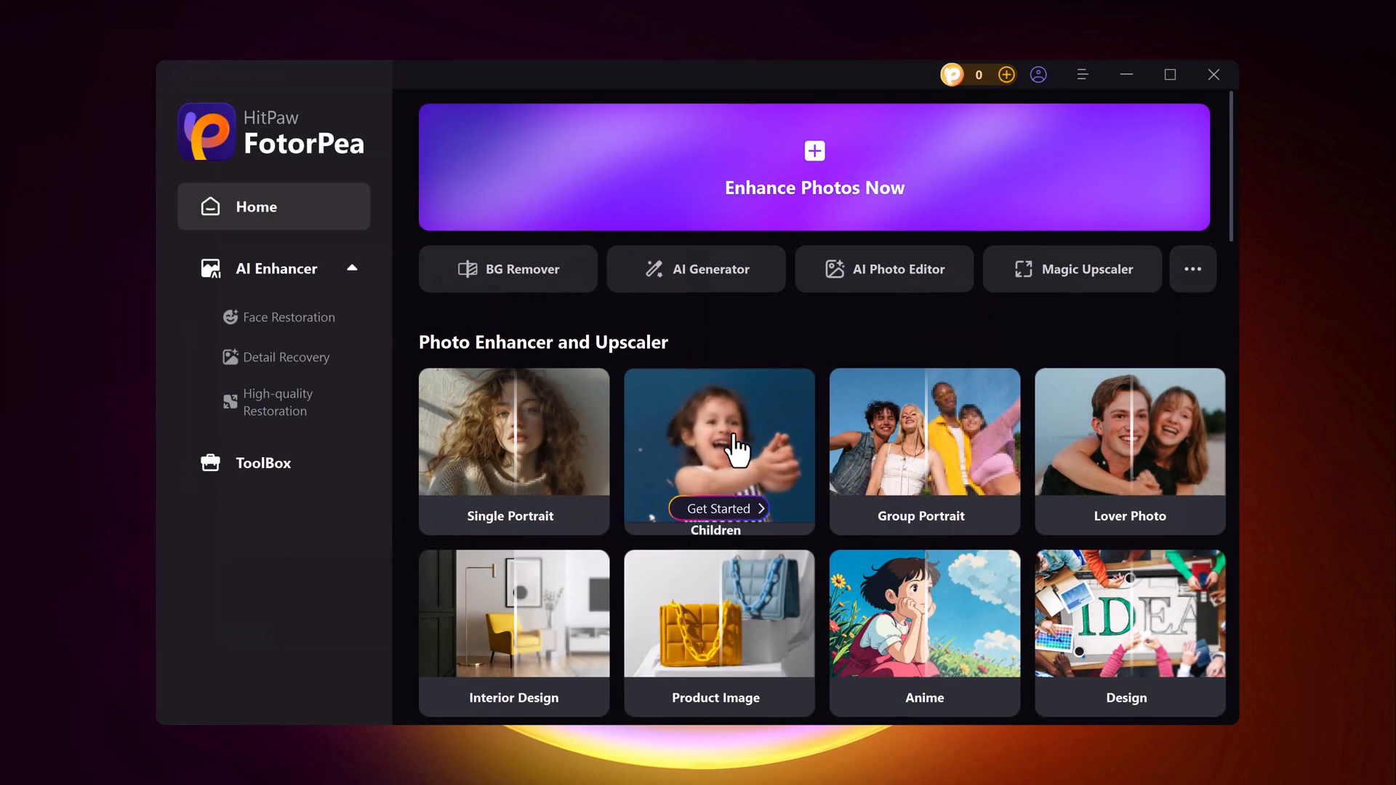
scroll(down, 3)
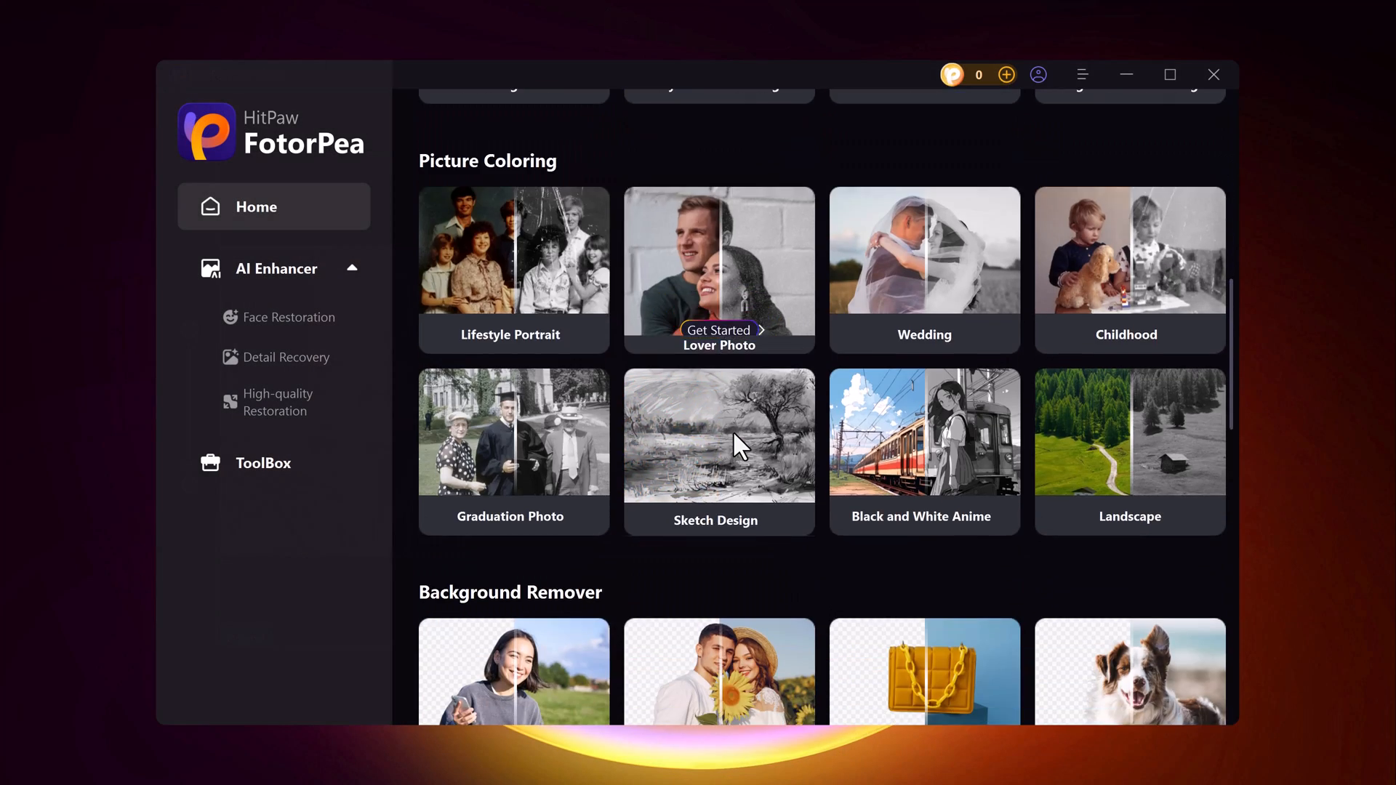
scroll(down, 3)
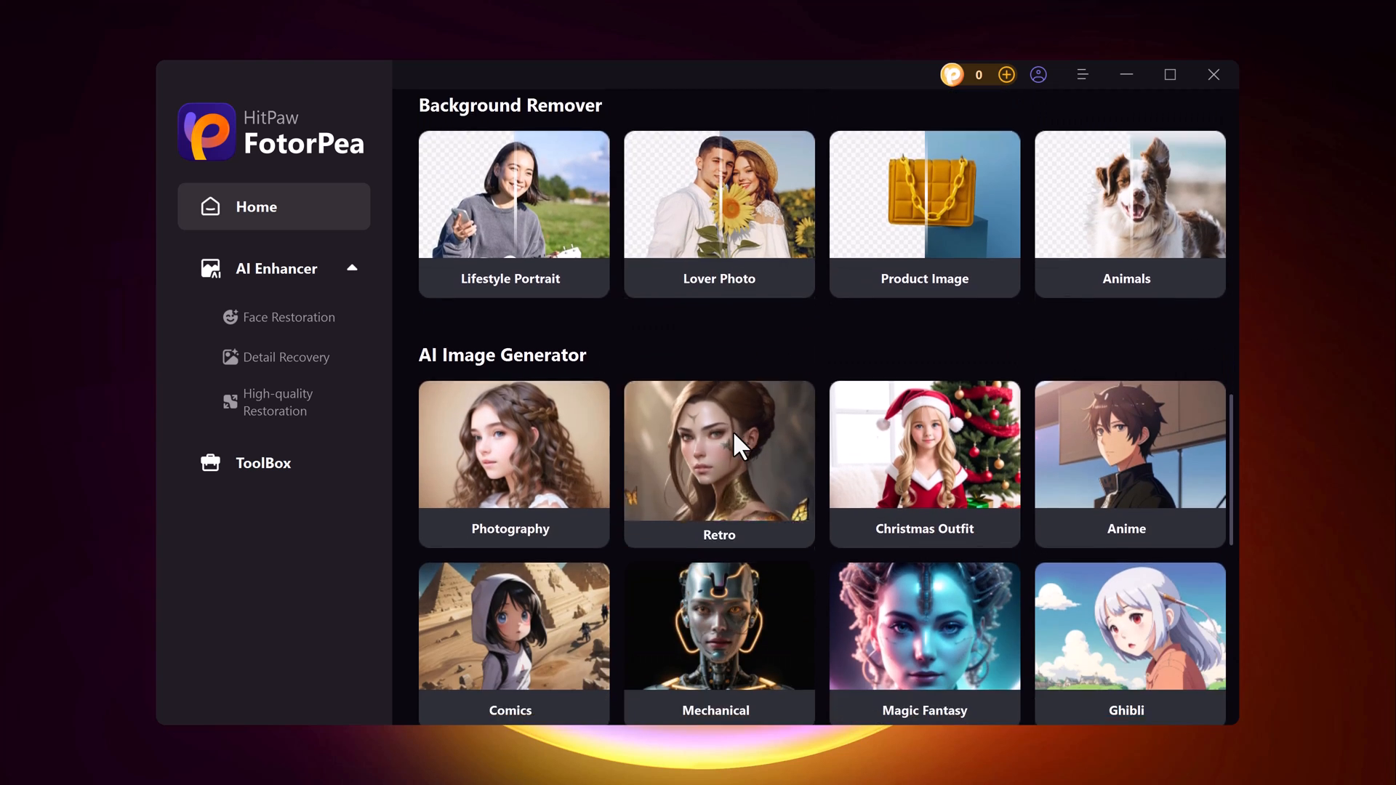
scroll(down, 3)
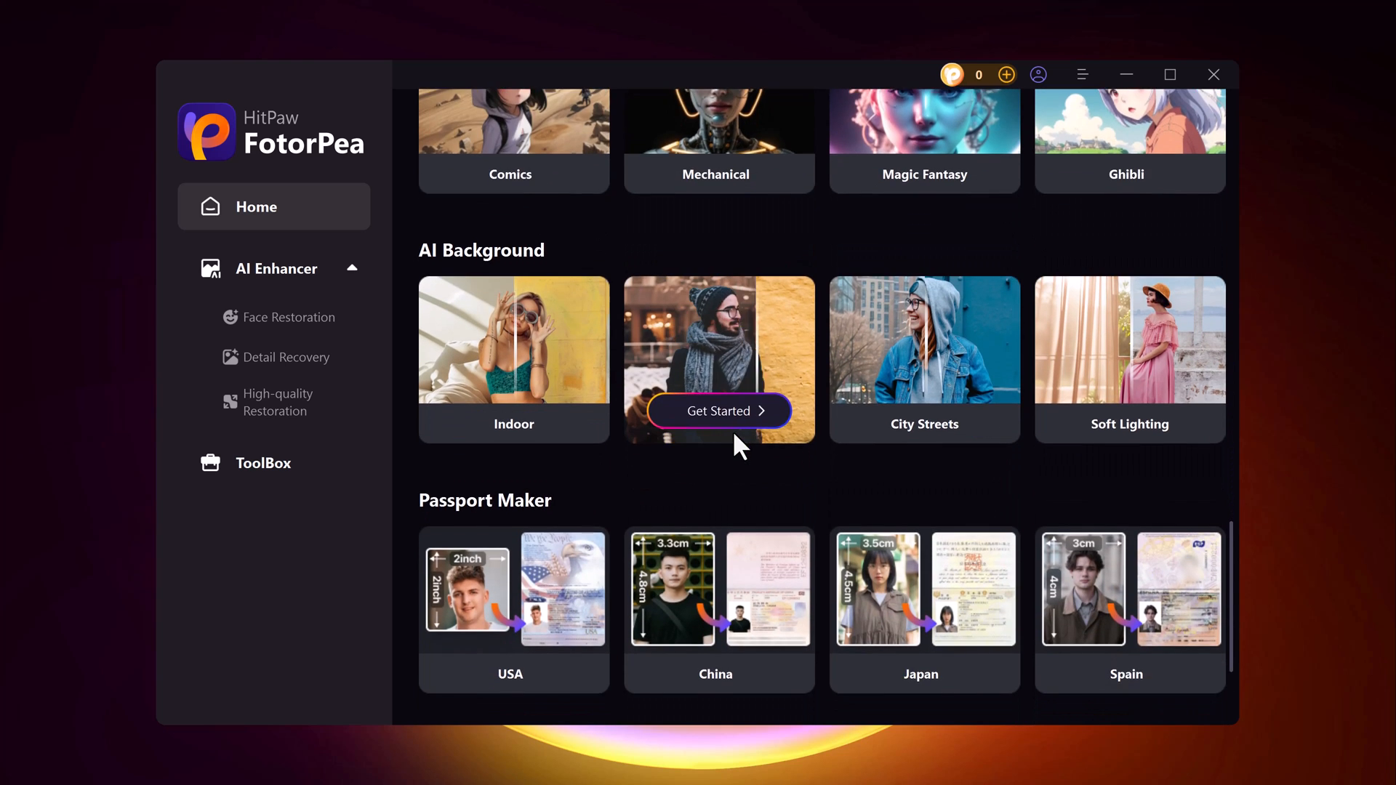
scroll(down, 3)
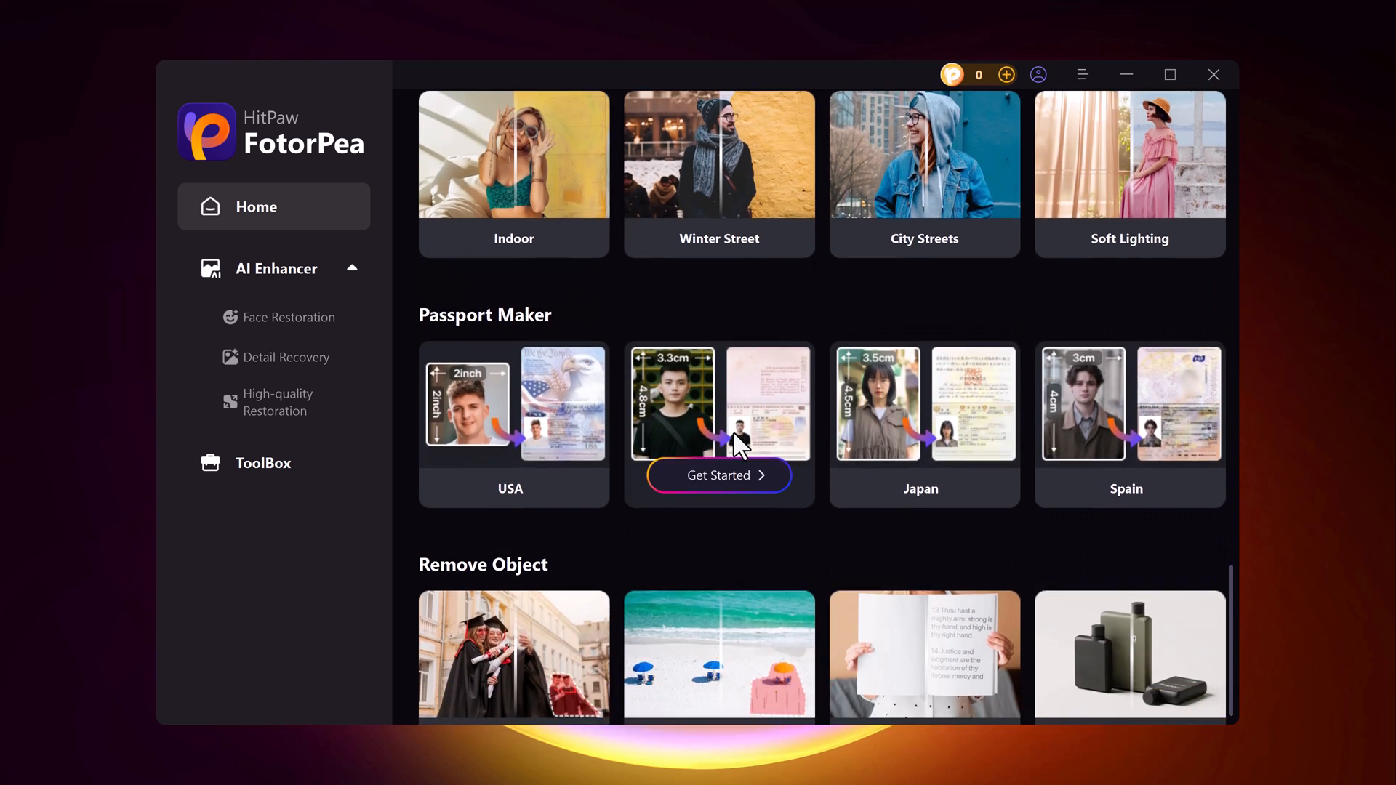
scroll(down, 3)
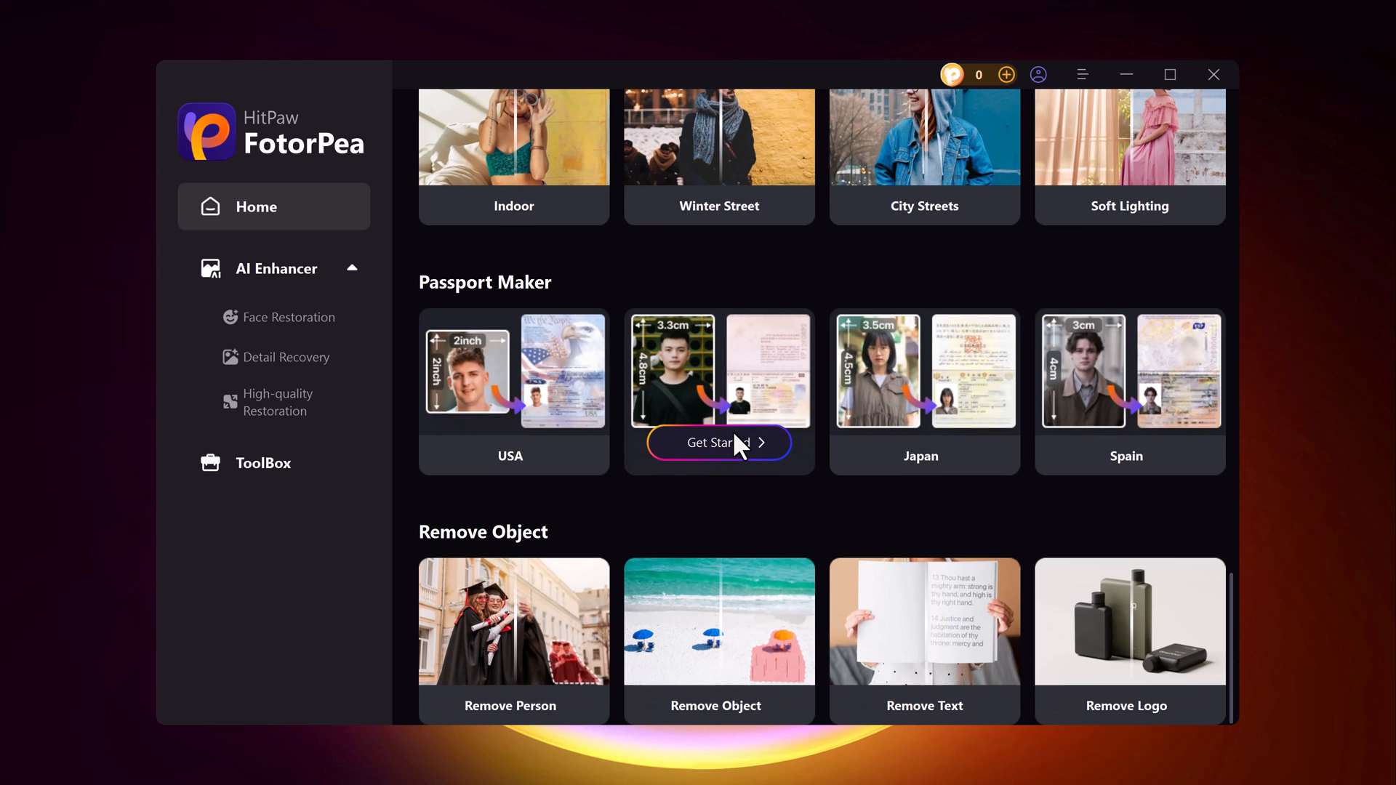
scroll(up, 3)
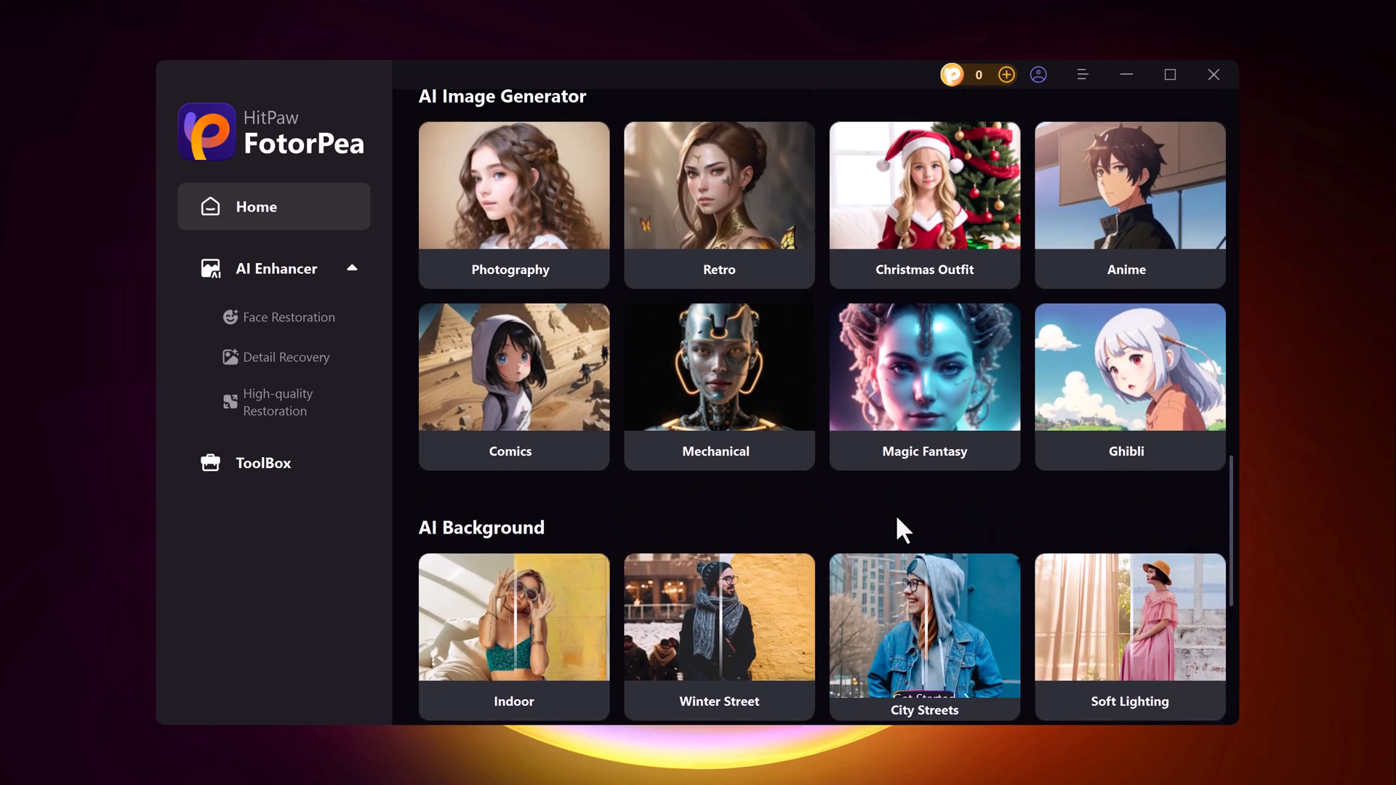
scroll(up, 3)
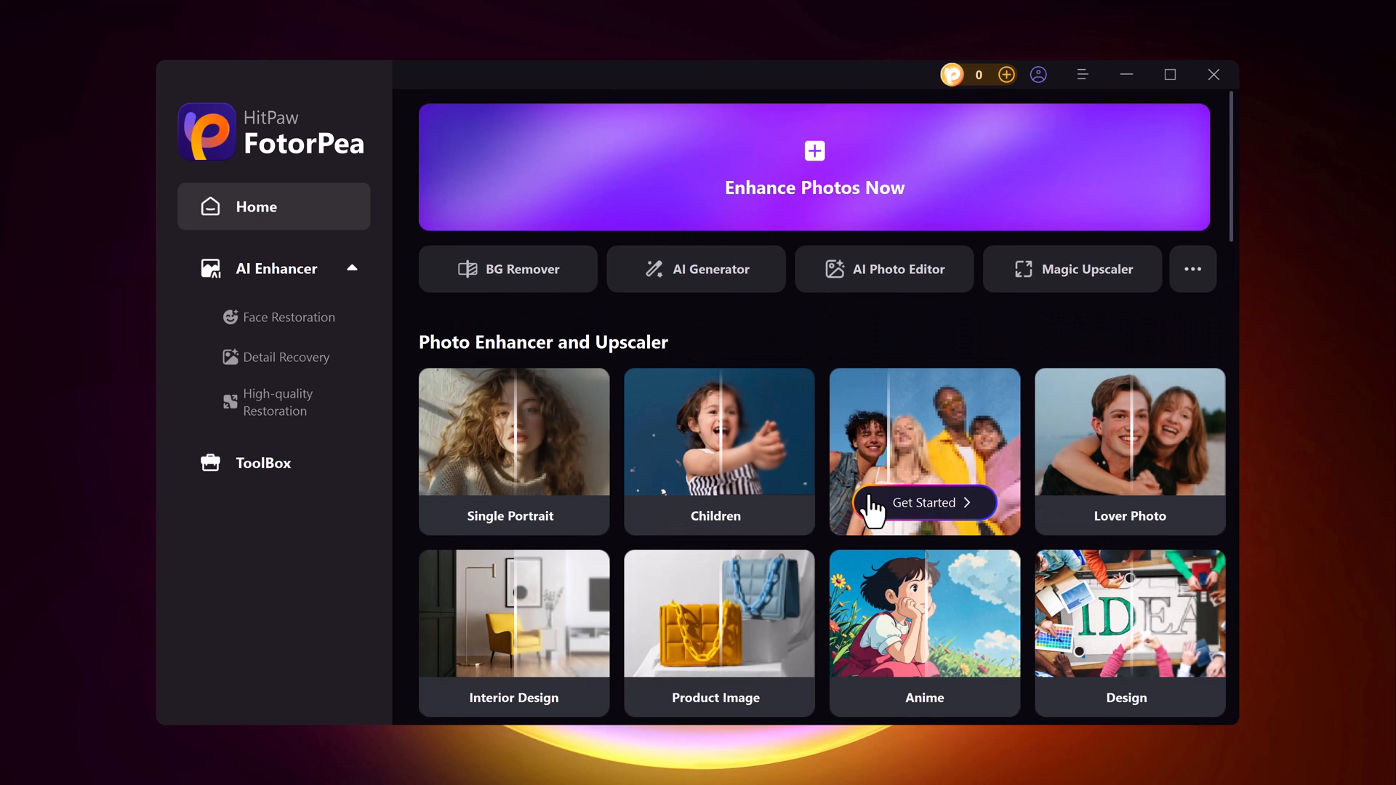